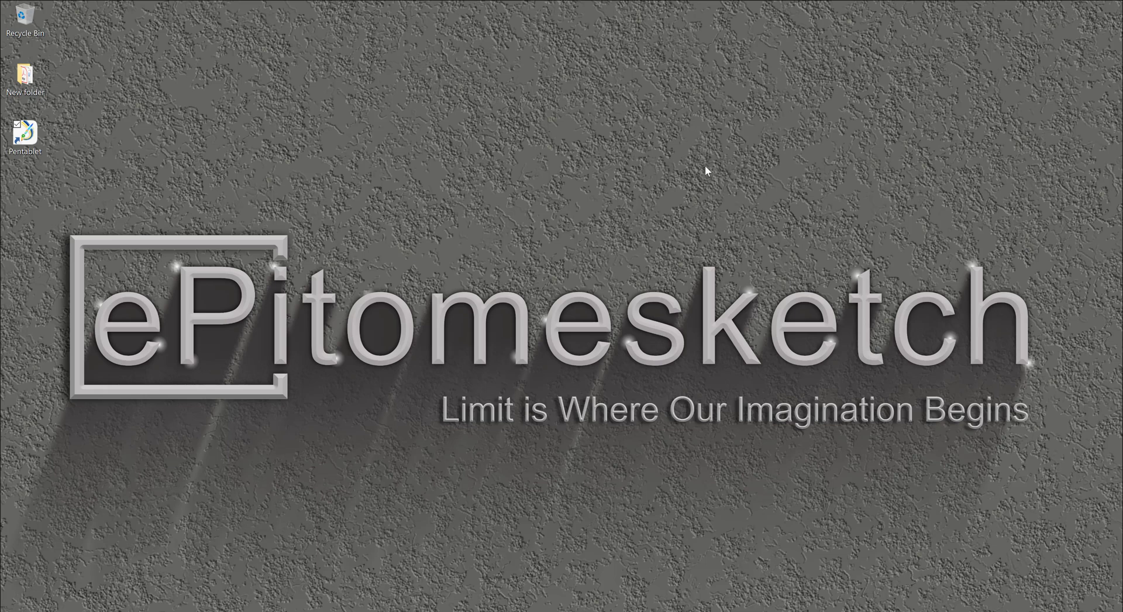
pyautogui.moveTo(712, 176)
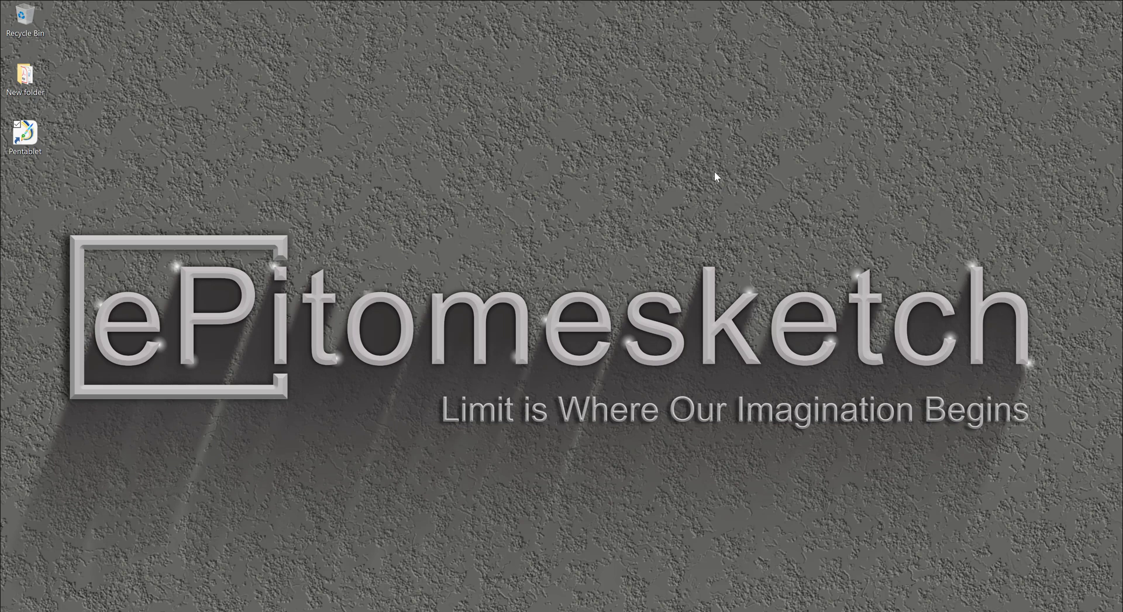
pyautogui.moveTo(689, 136)
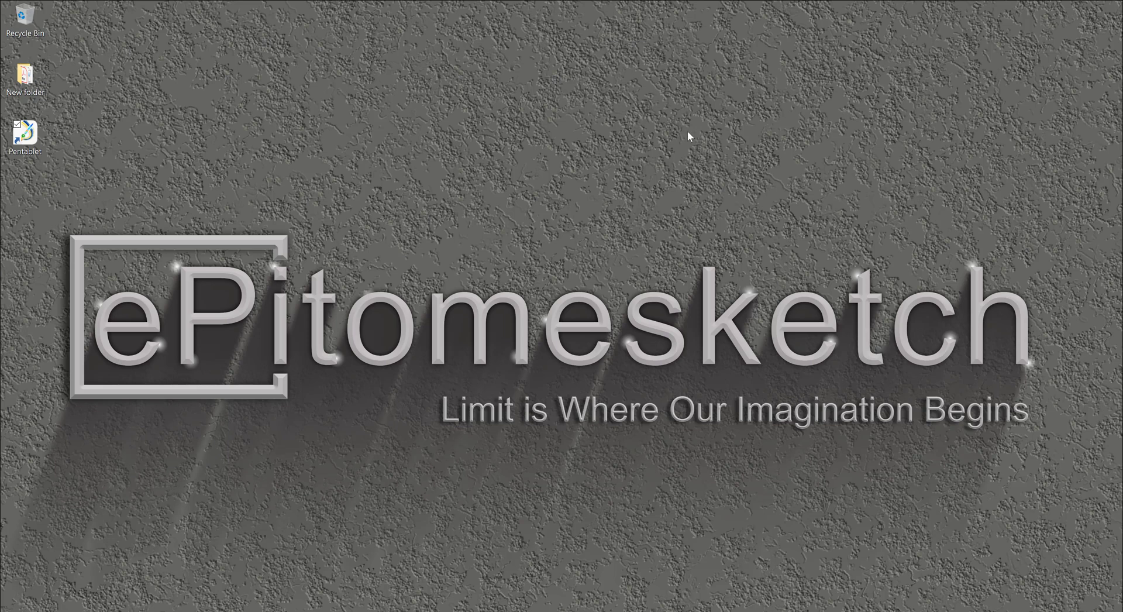
pyautogui.moveTo(699, 142)
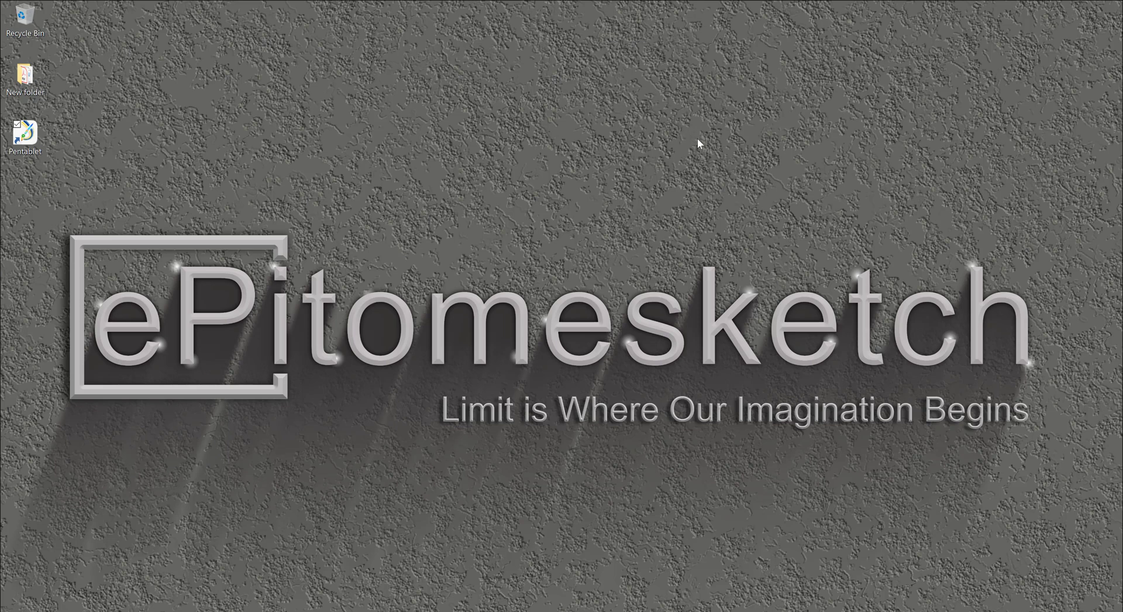
pyautogui.moveTo(666, 166)
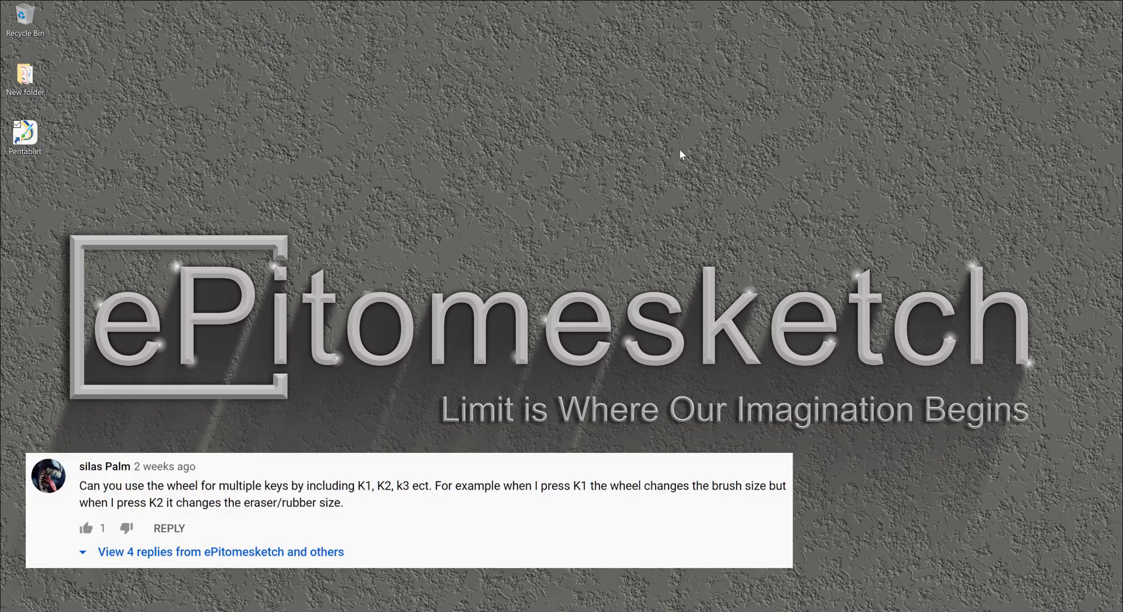
pyautogui.moveTo(662, 206)
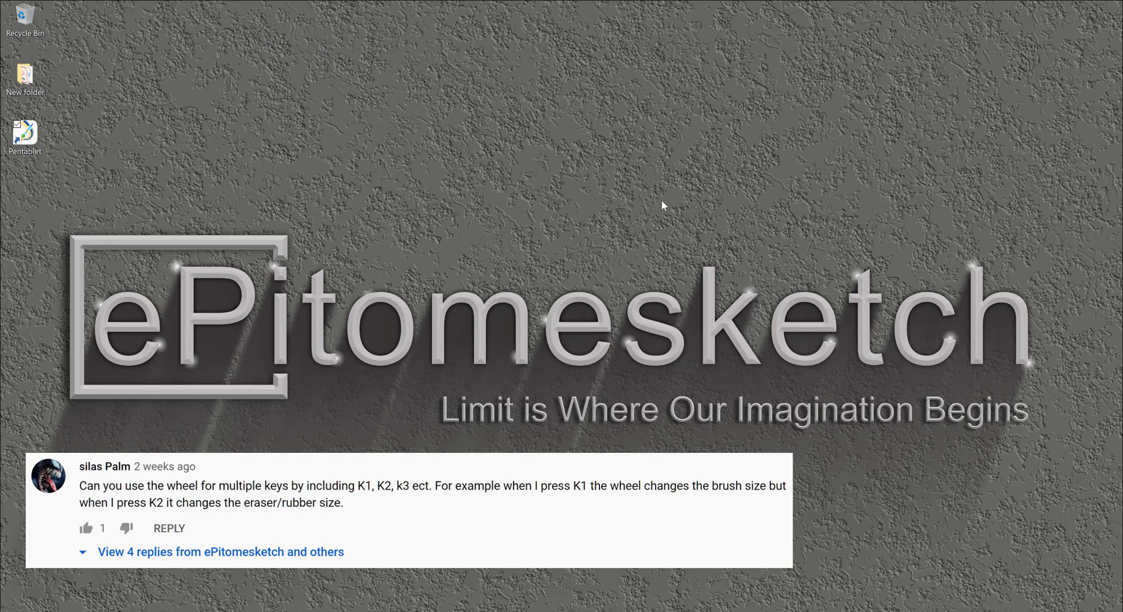
pyautogui.moveTo(652, 190)
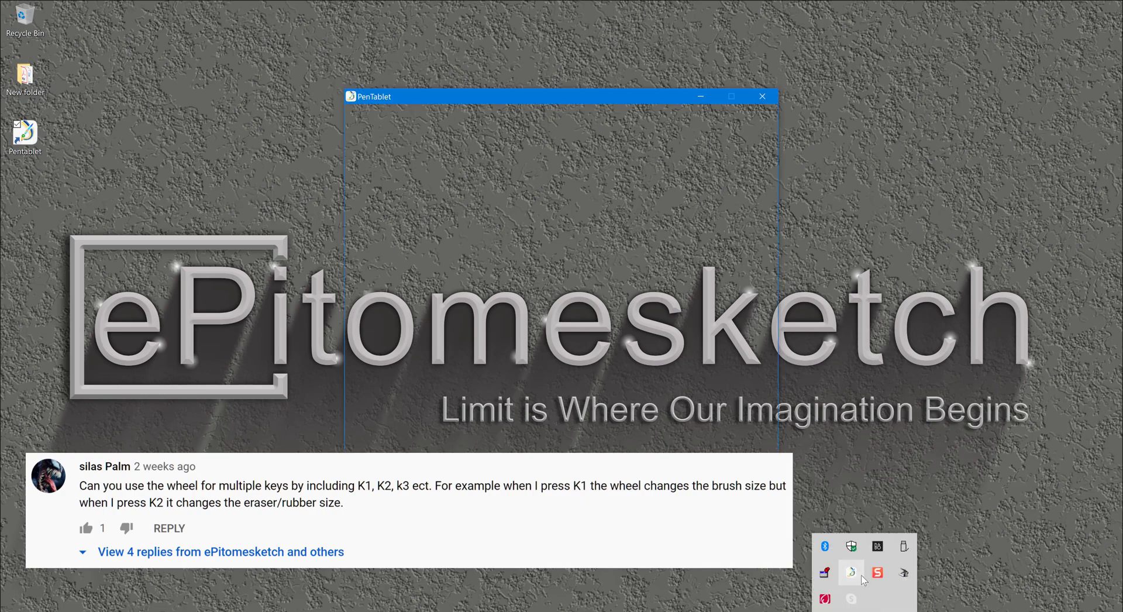
# Bring up the DECO 03 settings window and drag it to the right side of the desktop.
pyautogui.click(851, 572)
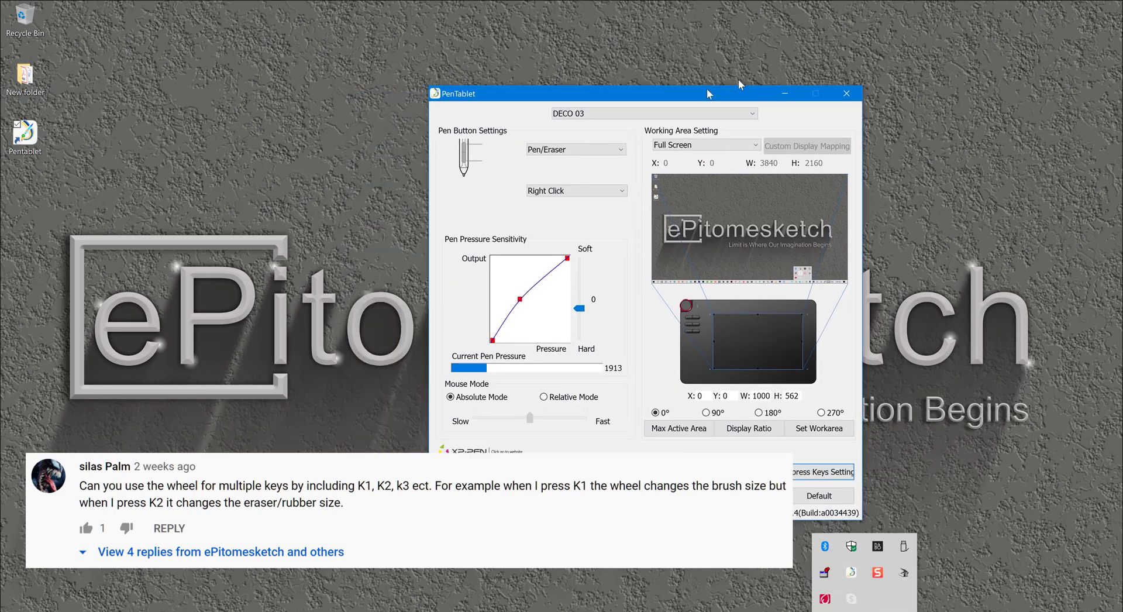
pyautogui.moveTo(645, 93); pyautogui.dragTo(802, 27)
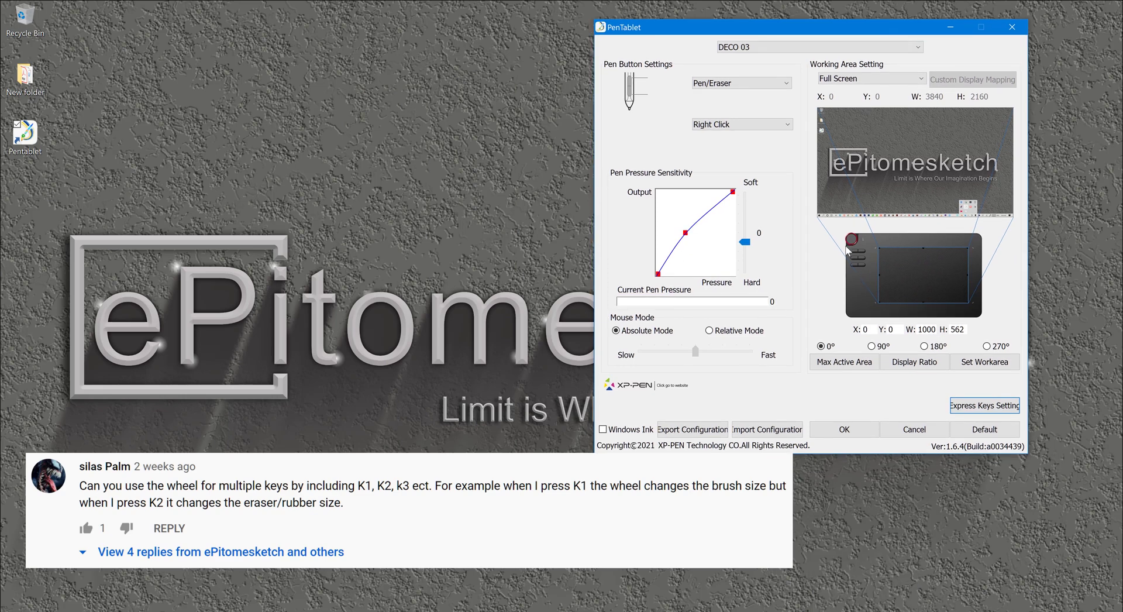
pyautogui.click(819, 47)
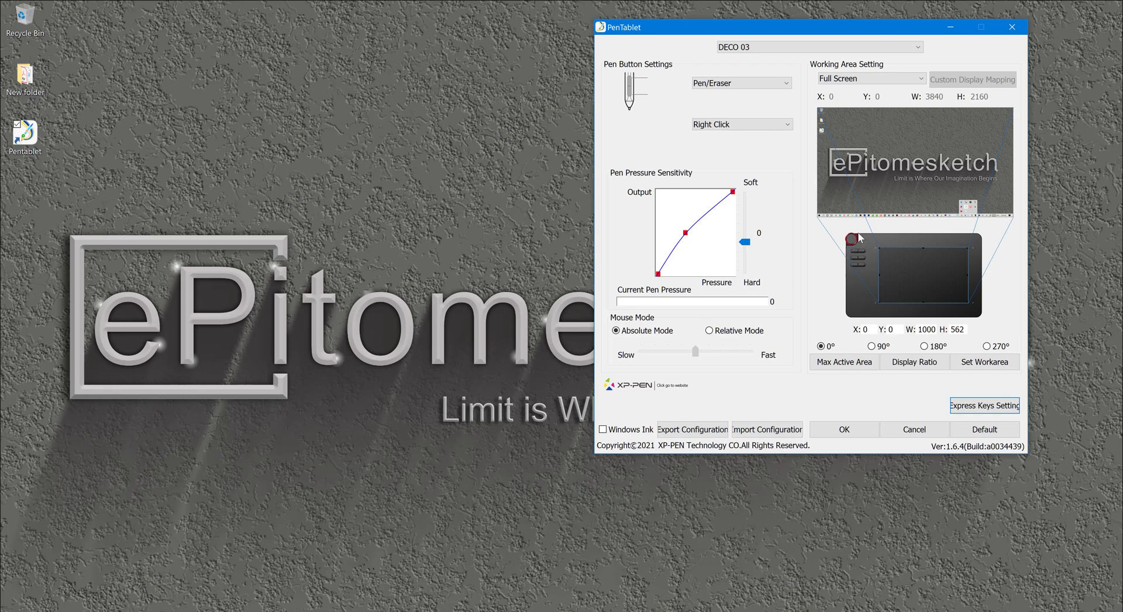
pyautogui.moveTo(867, 257)
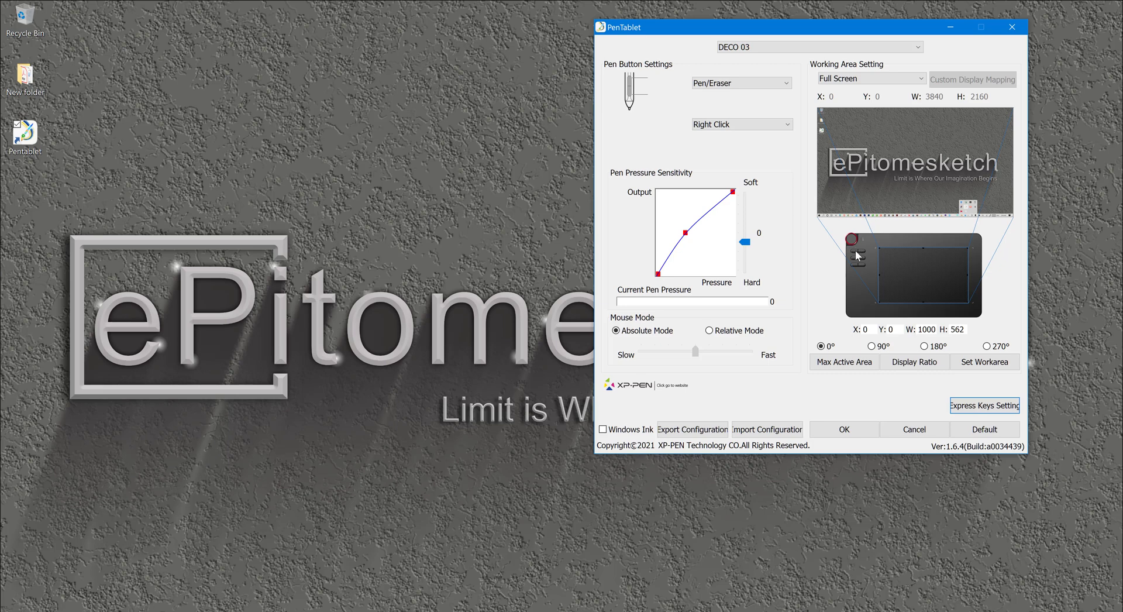
pyautogui.moveTo(873, 279)
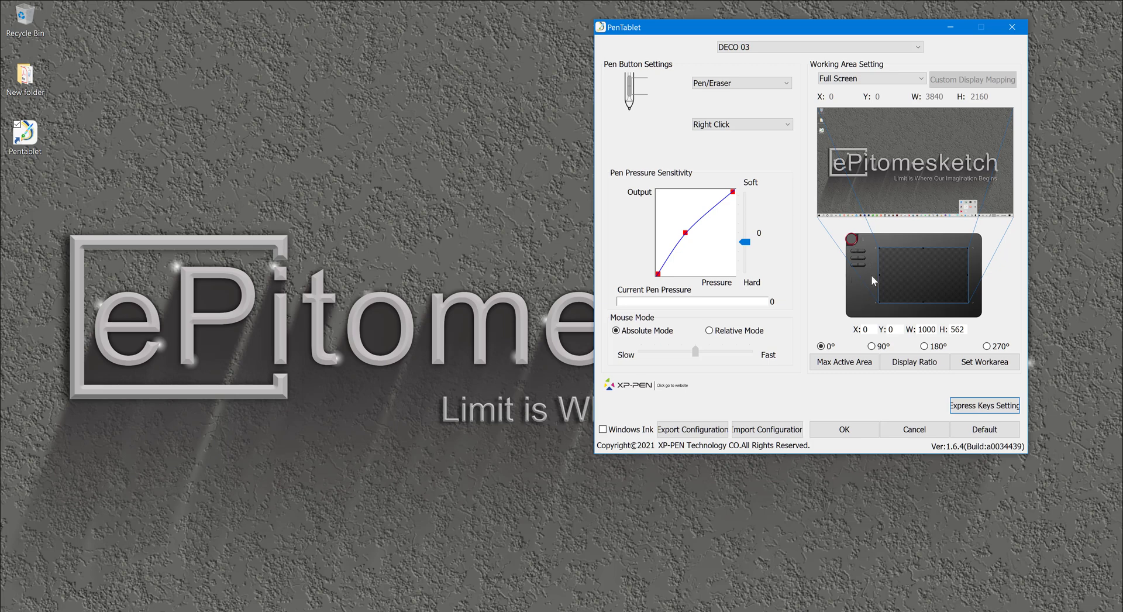
pyautogui.moveTo(867, 275)
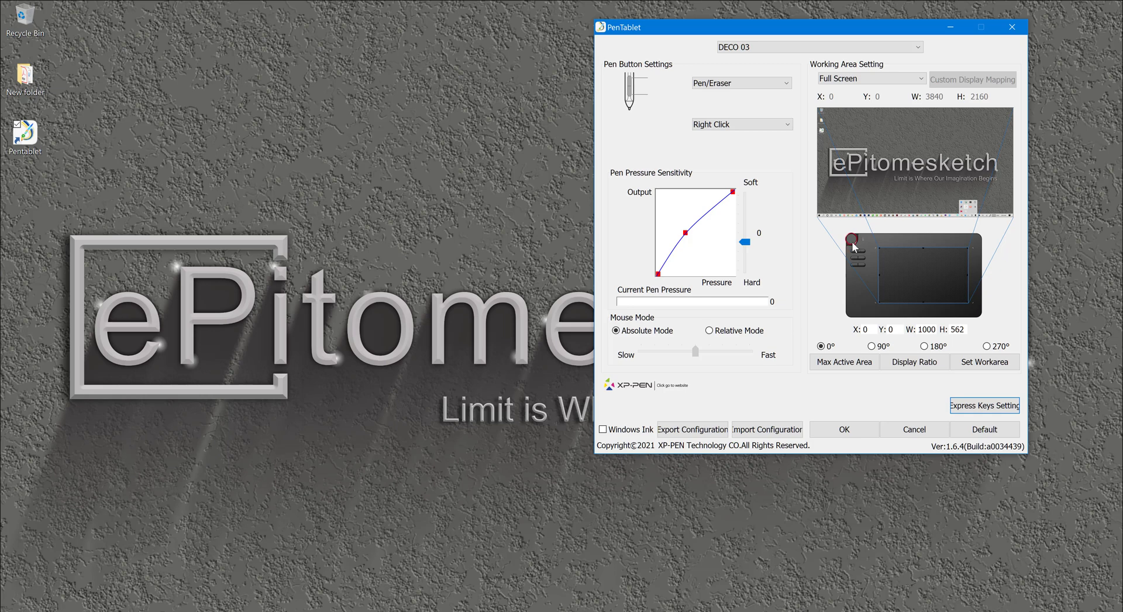
pyautogui.moveTo(842, 247)
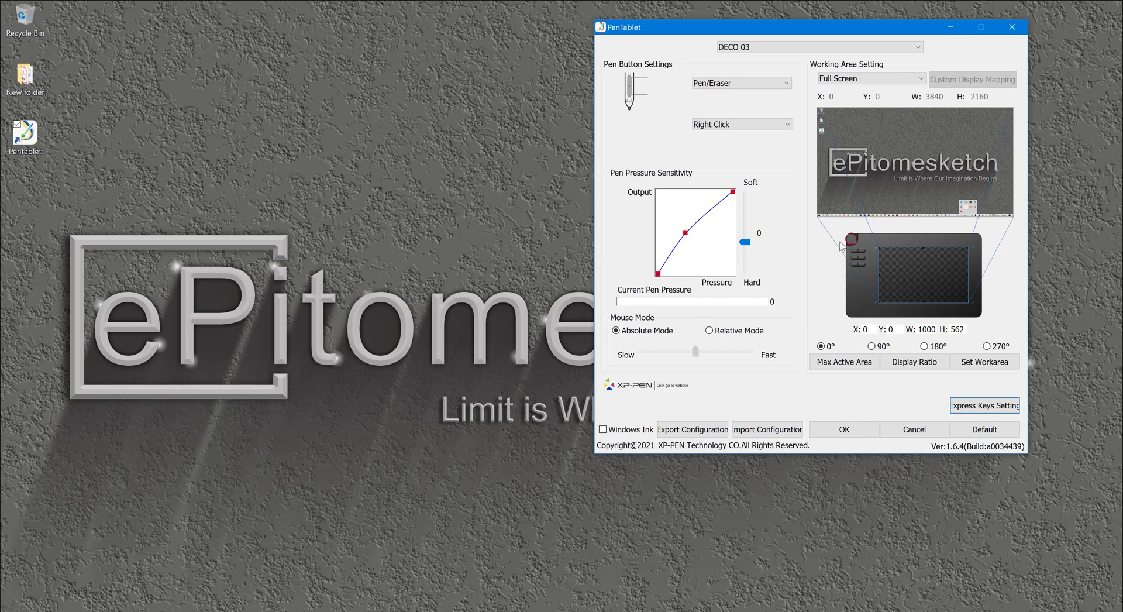
pyautogui.moveTo(850, 245)
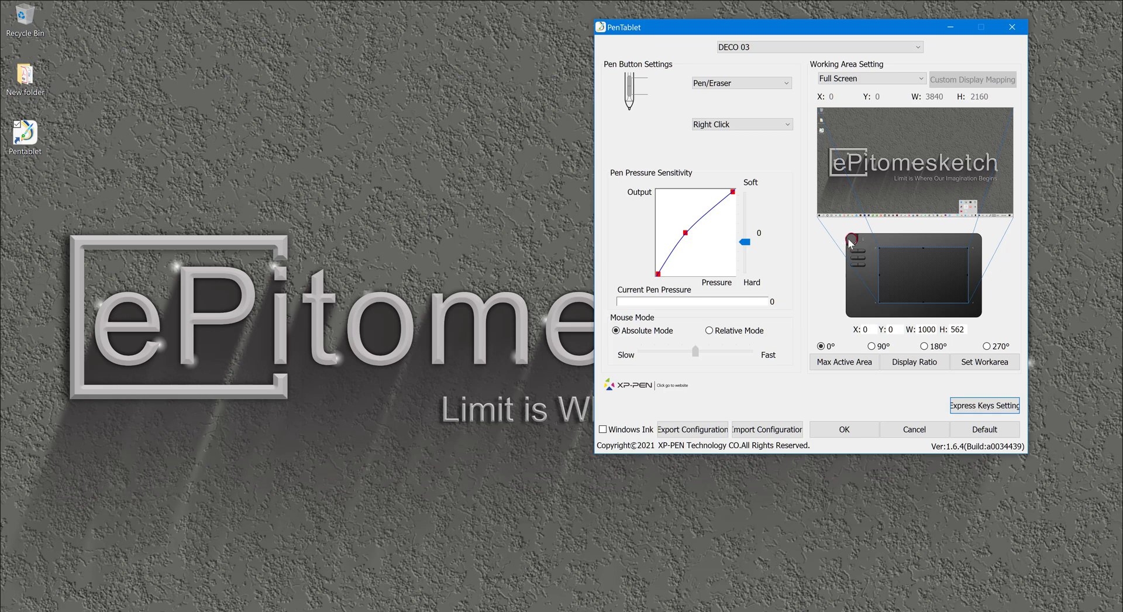
pyautogui.moveTo(873, 212)
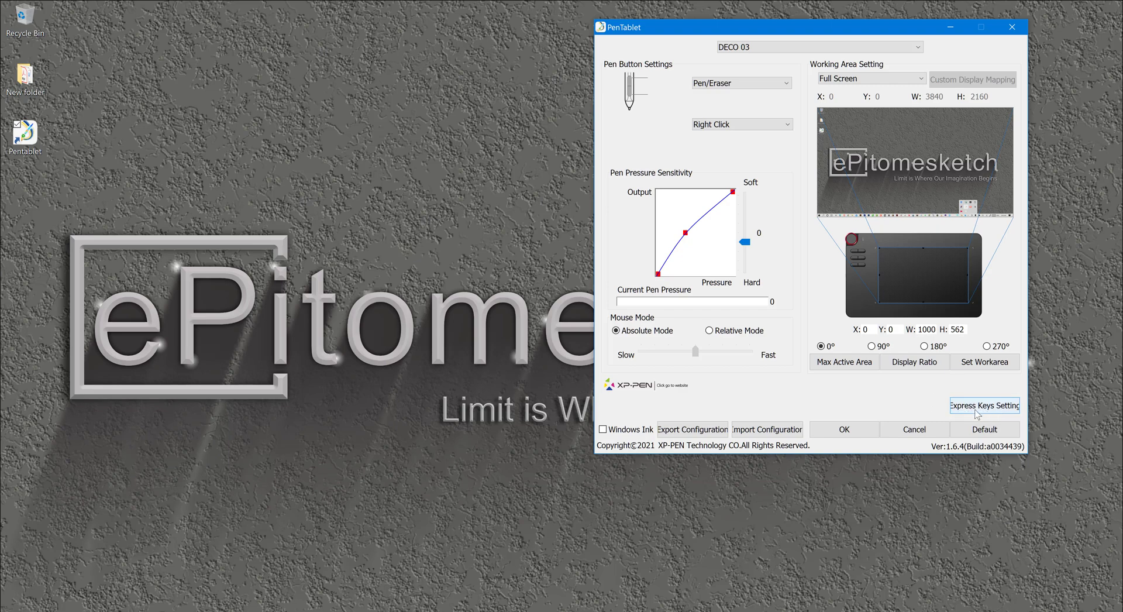
# Show the Express Keys settings beside the main window with the dial's function list displayed.
pyautogui.click(984, 405)
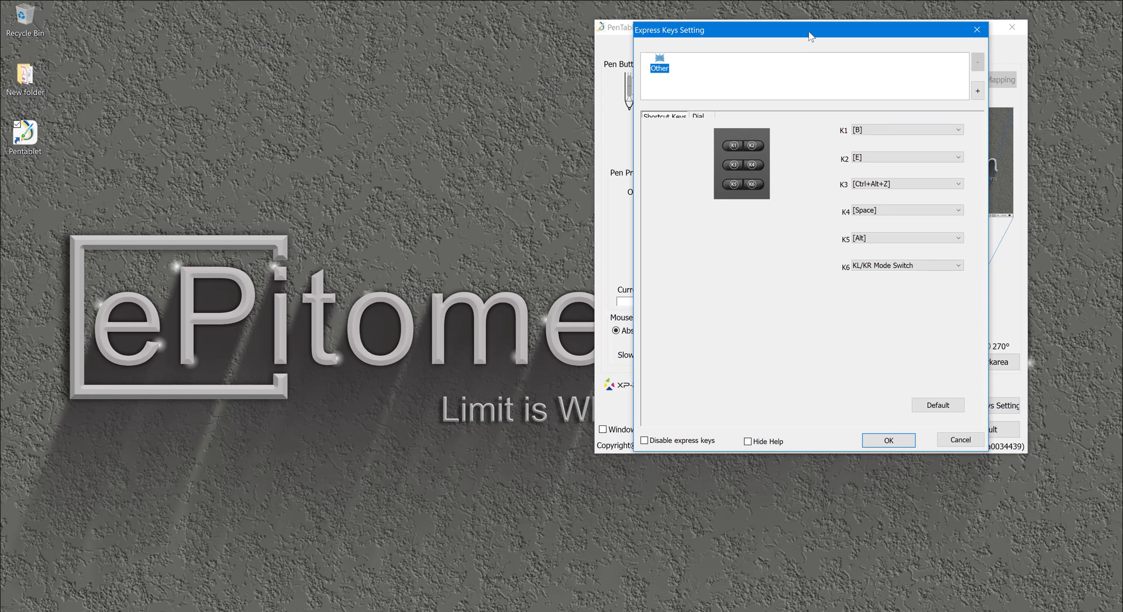
pyautogui.moveTo(806, 29); pyautogui.dragTo(391, 41)
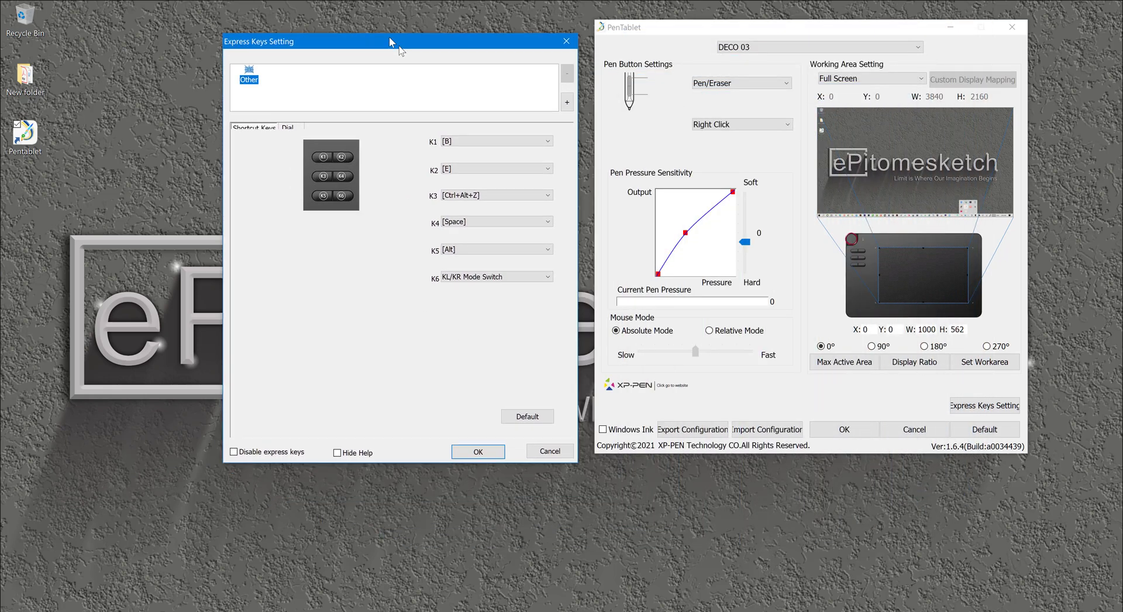
pyautogui.moveTo(391, 41); pyautogui.dragTo(390, 27)
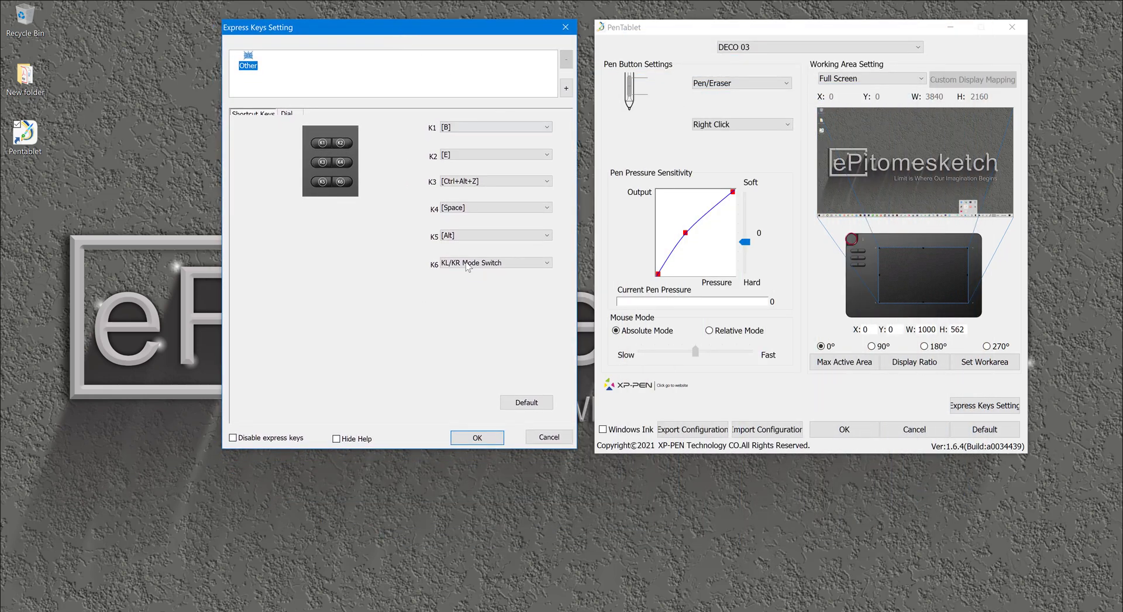
pyautogui.click(494, 127)
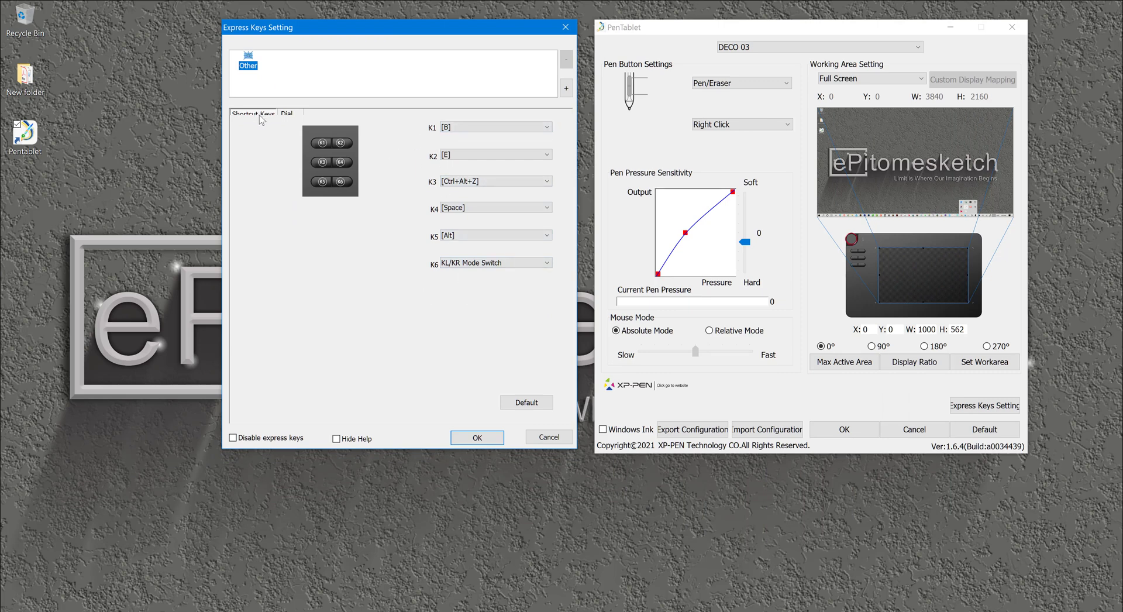
pyautogui.click(288, 114)
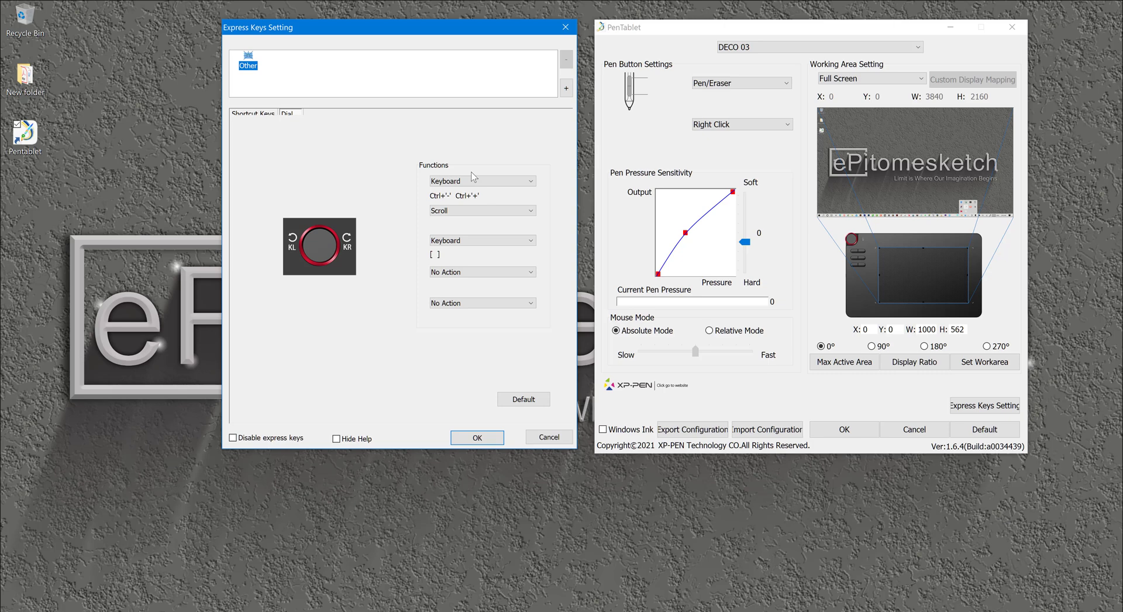
pyautogui.moveTo(286, 101)
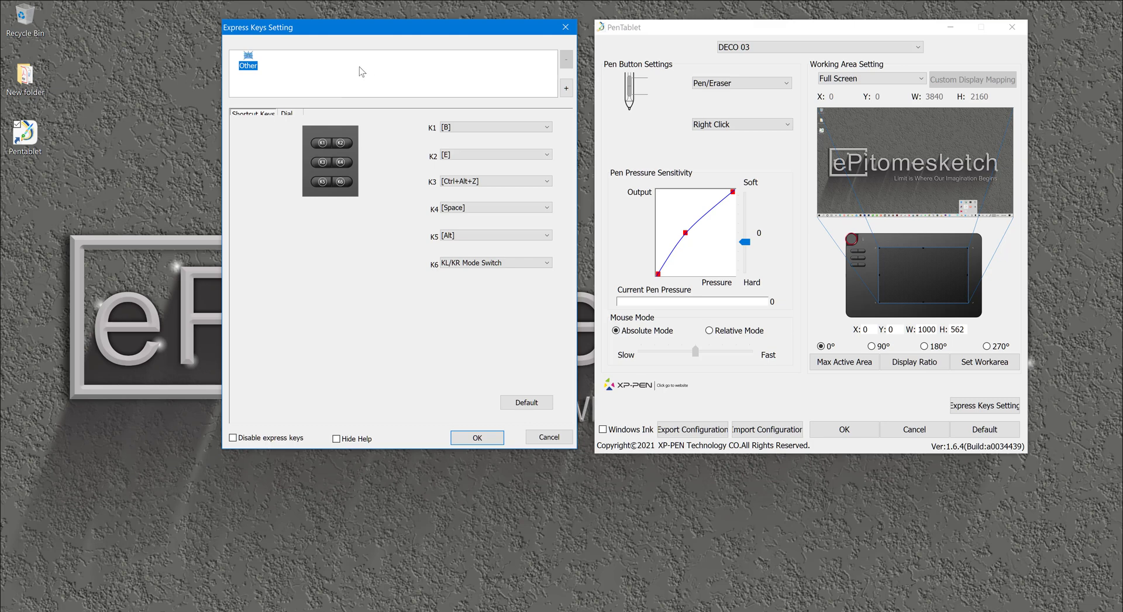
pyautogui.moveTo(391, 84)
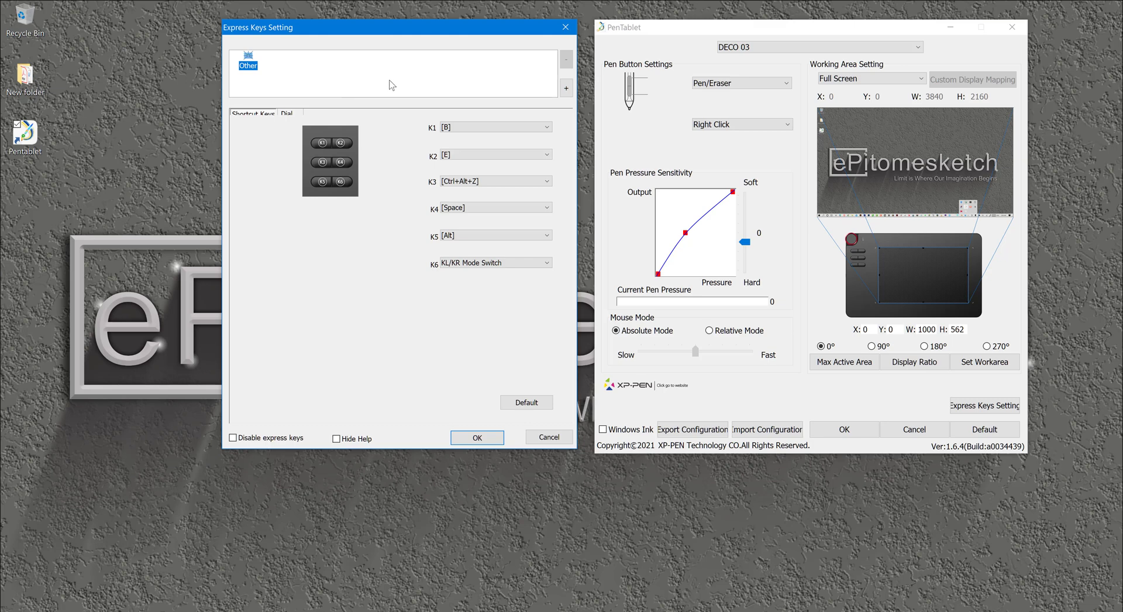
pyautogui.moveTo(375, 81)
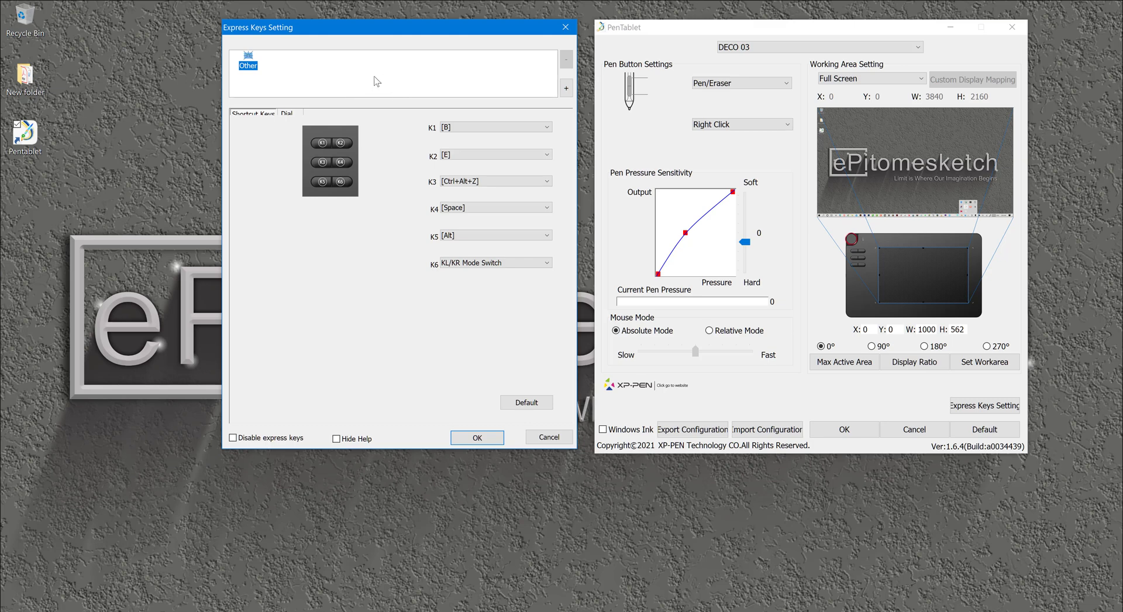
pyautogui.moveTo(344, 81)
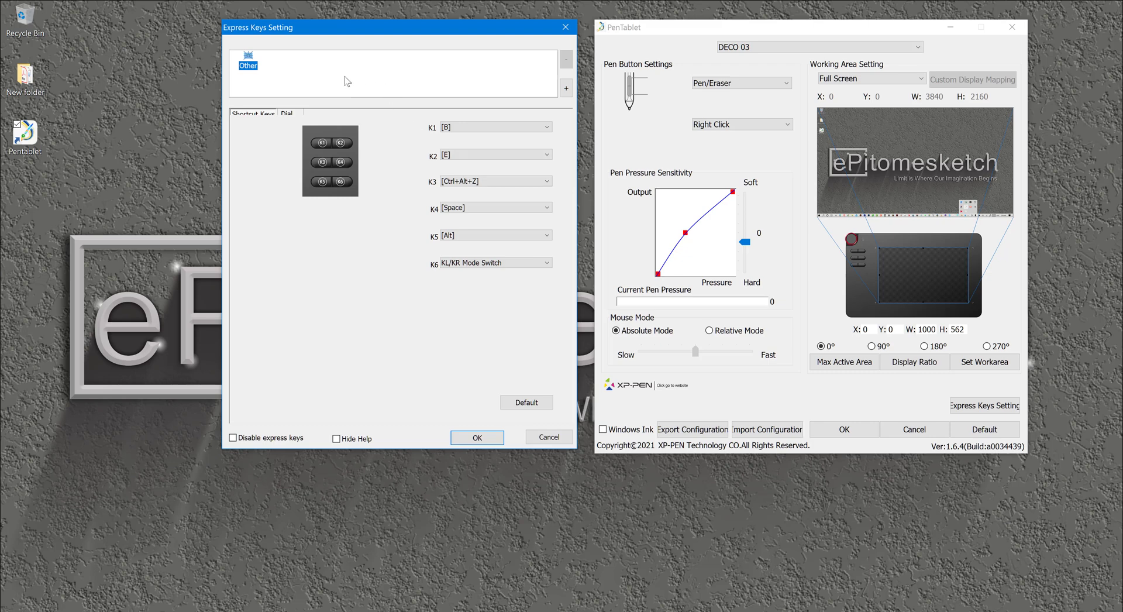
pyautogui.moveTo(437, 44)
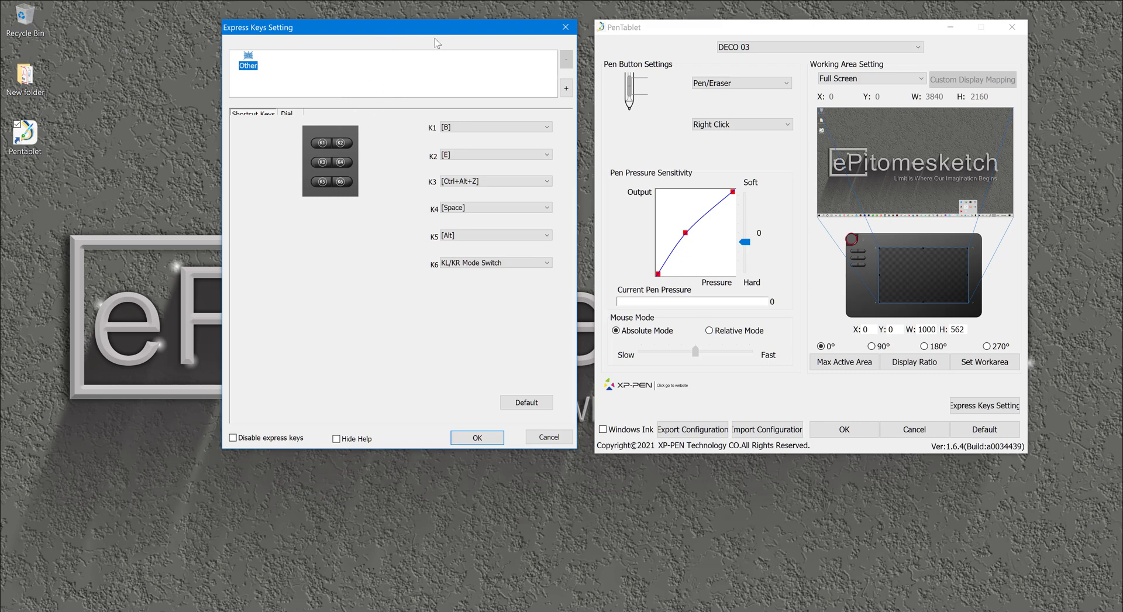
pyautogui.moveTo(579, 224)
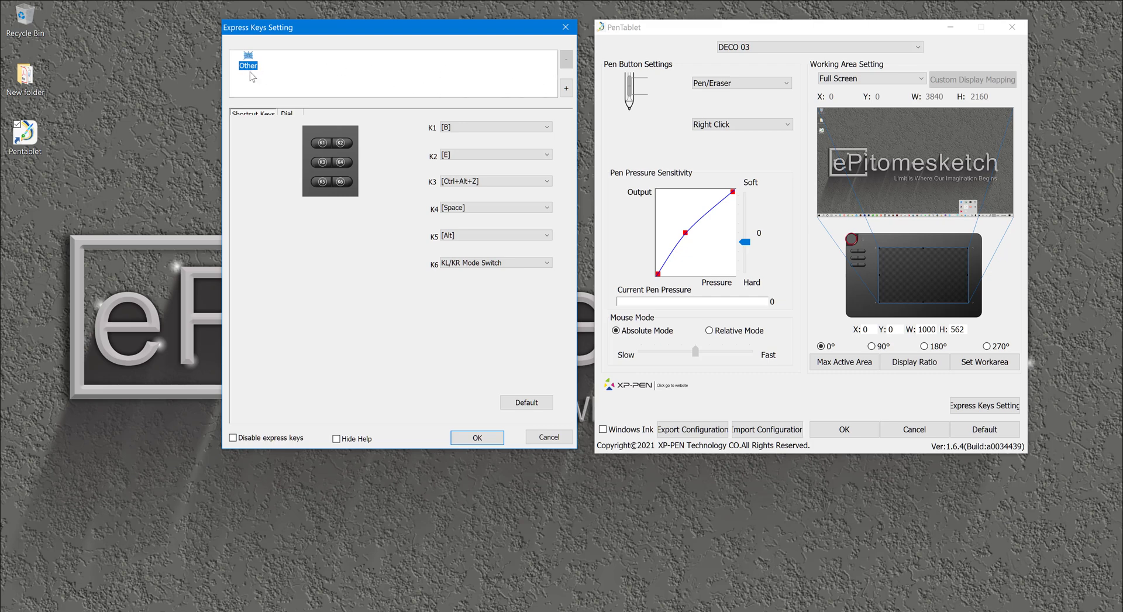
pyautogui.moveTo(539, 82)
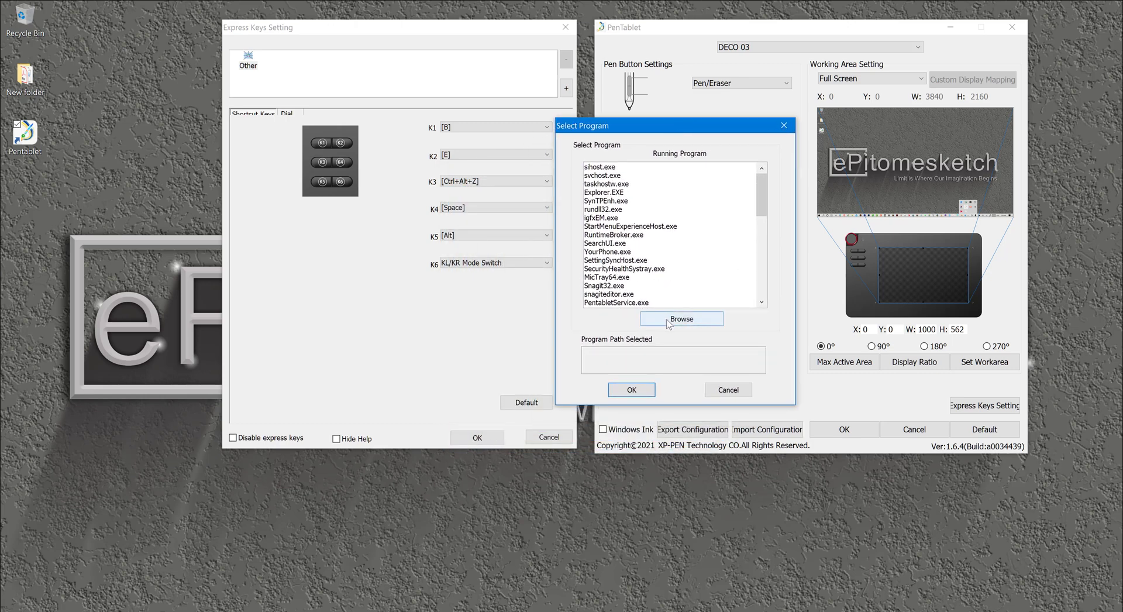
# Browse to the Adobe Photoshop 2021 folder and choose Photoshop.exe as the profile's program.
pyautogui.click(681, 318)
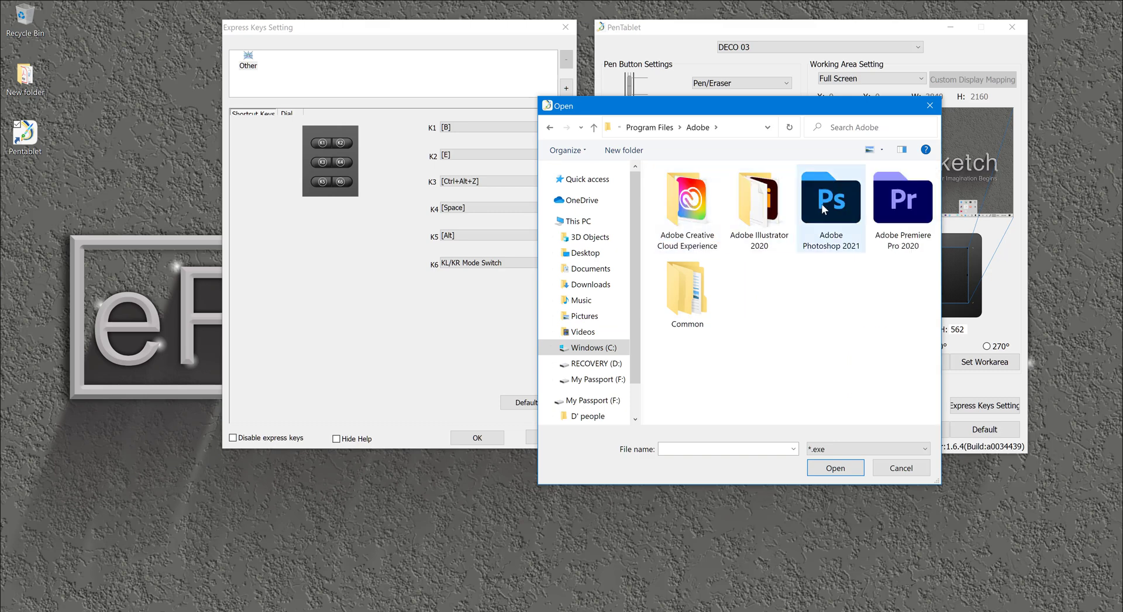
pyautogui.moveTo(841, 209)
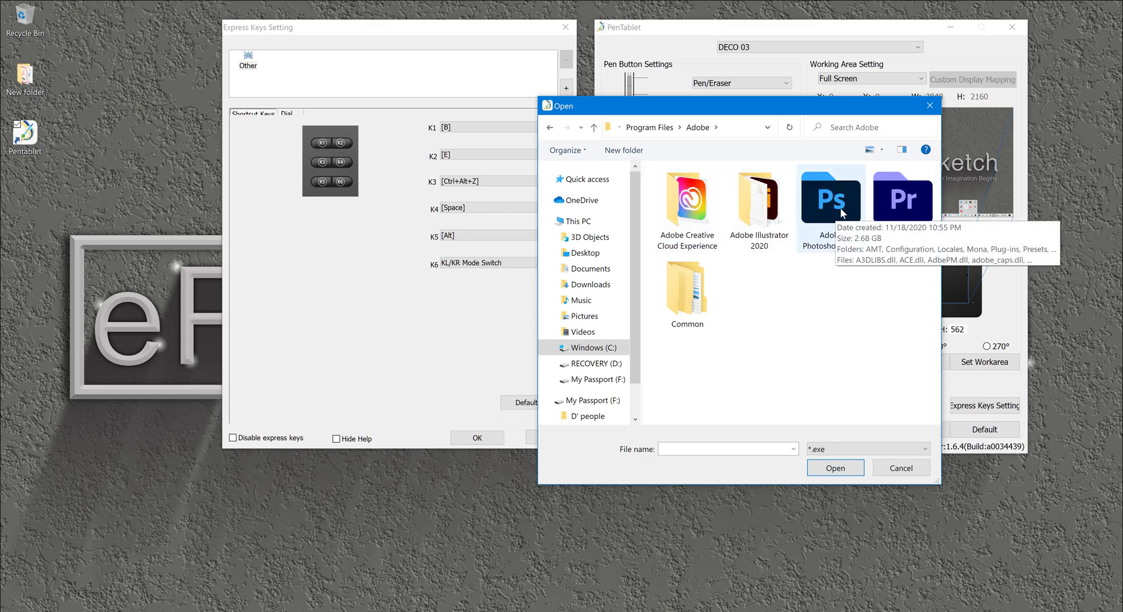
pyautogui.doubleClick(830, 199)
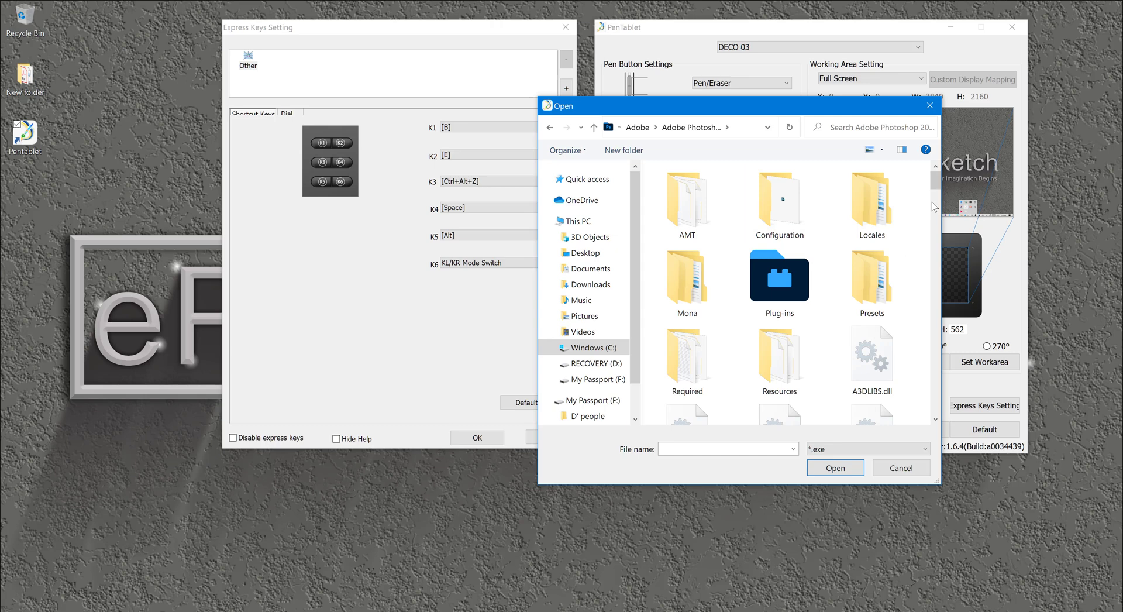
pyautogui.scroll(-3)
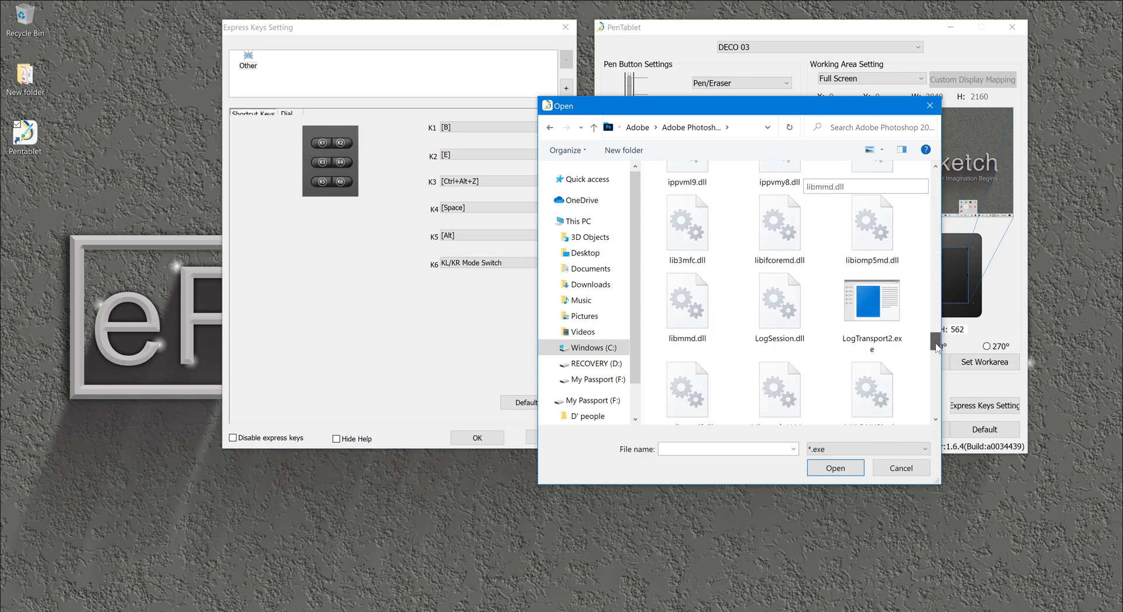
pyautogui.click(870, 243)
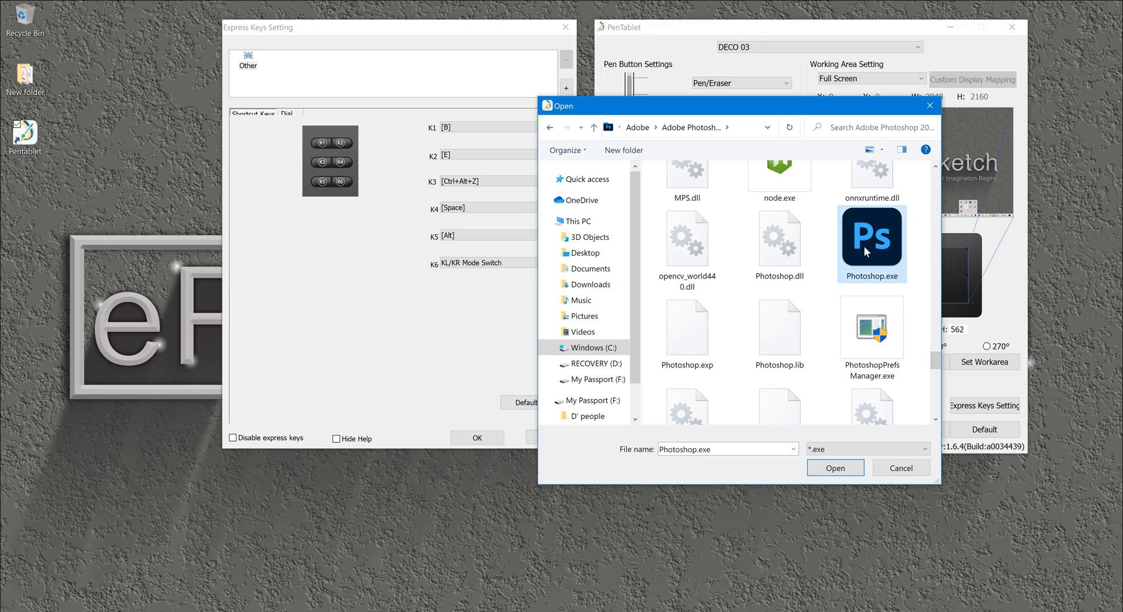
pyautogui.moveTo(799, 445)
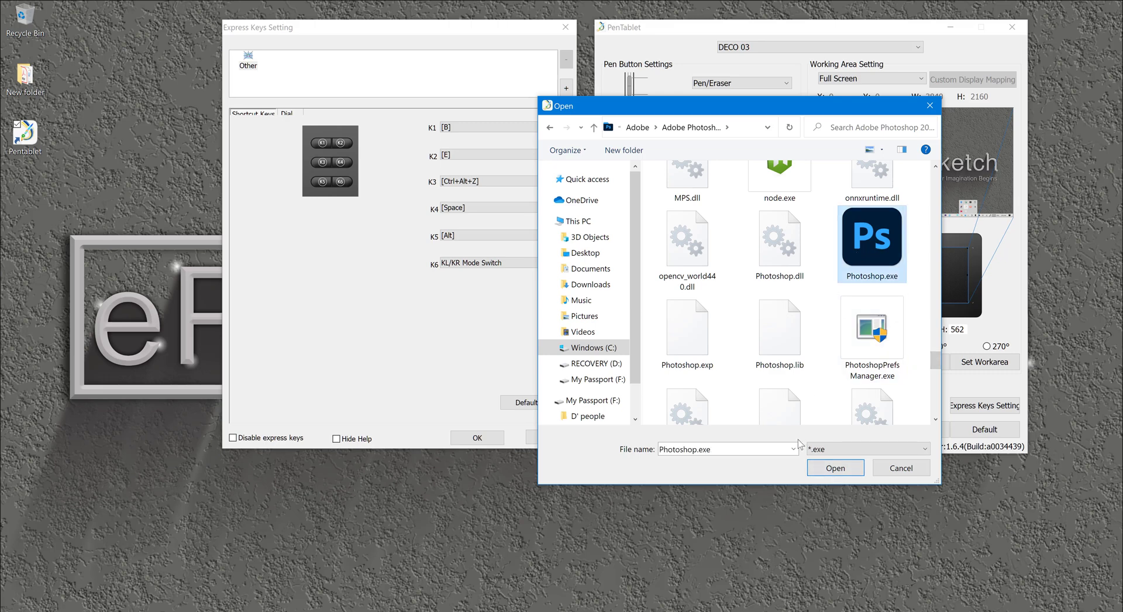
pyautogui.click(834, 466)
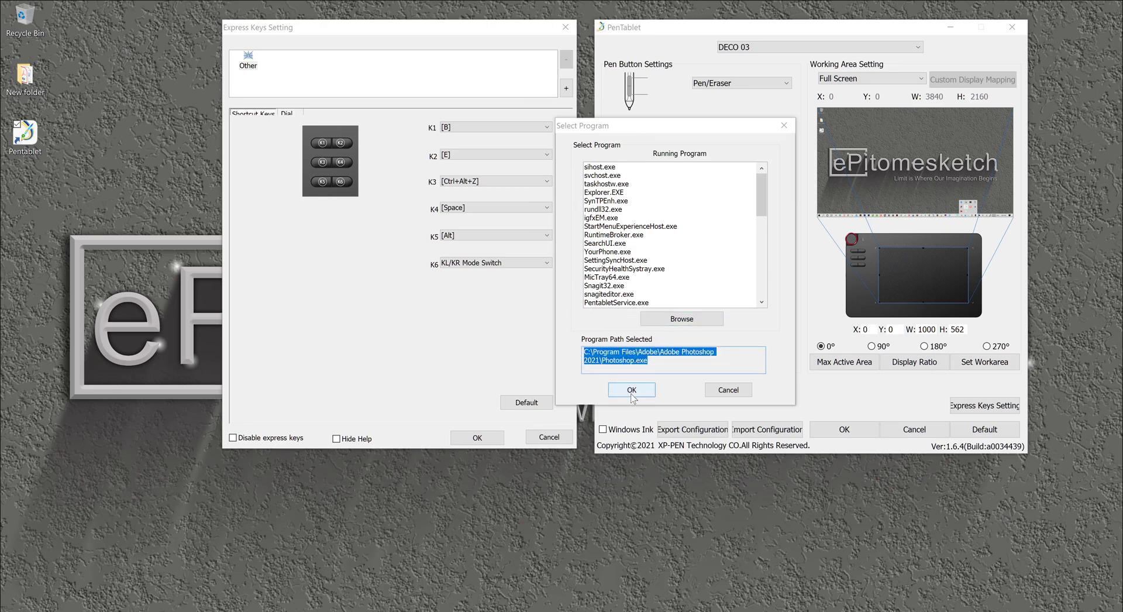
# Add the Photoshop profile, select it, and show its dial function assignments.
pyautogui.click(631, 390)
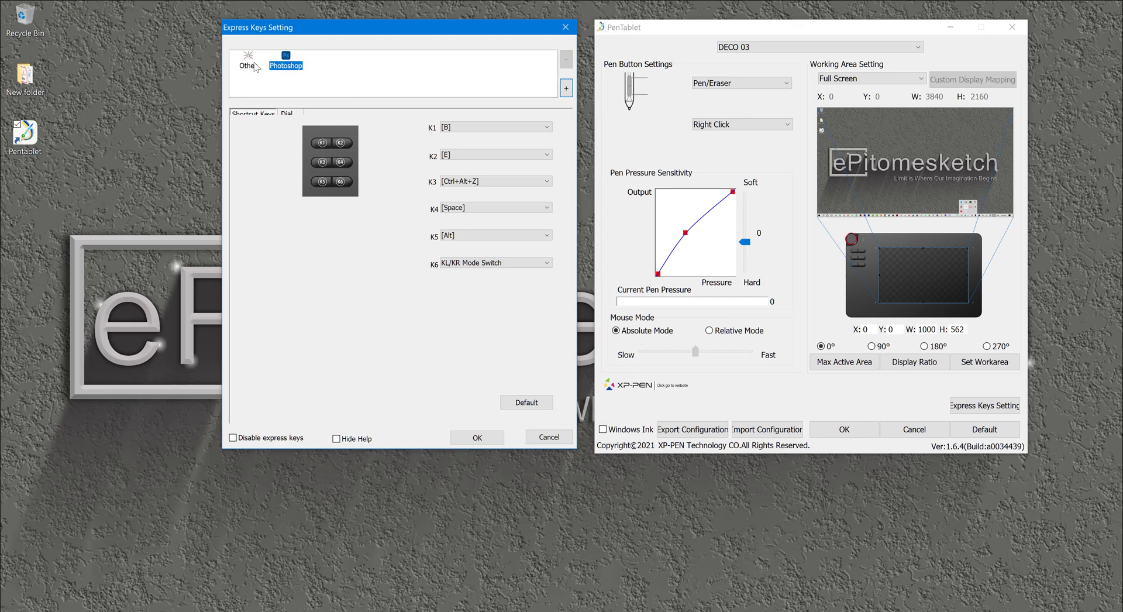
pyautogui.click(247, 61)
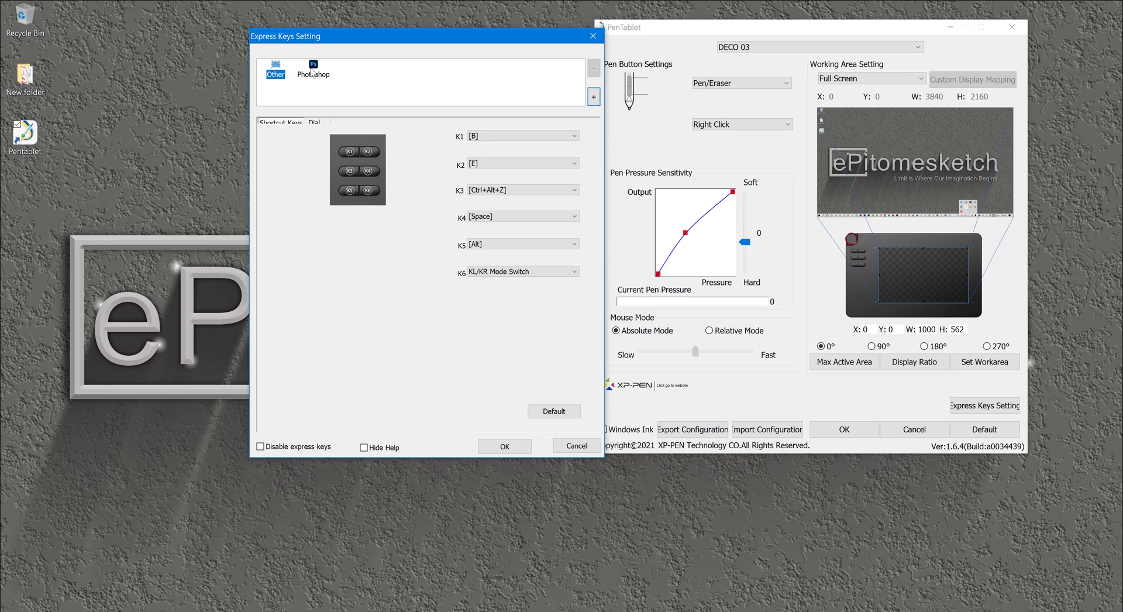
pyautogui.click(312, 73)
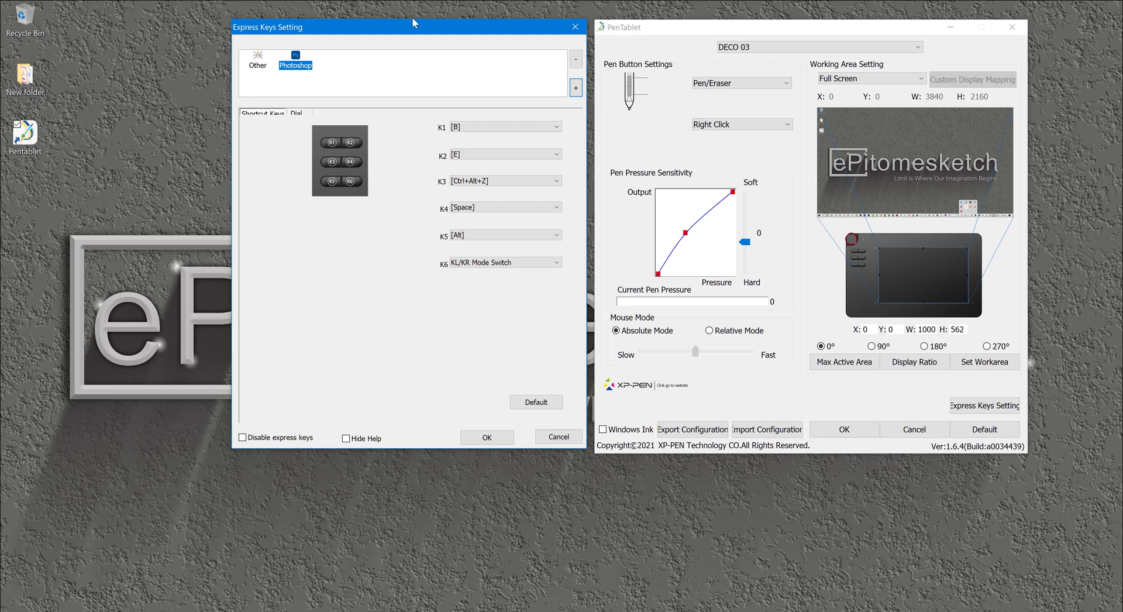
pyautogui.moveTo(505, 245)
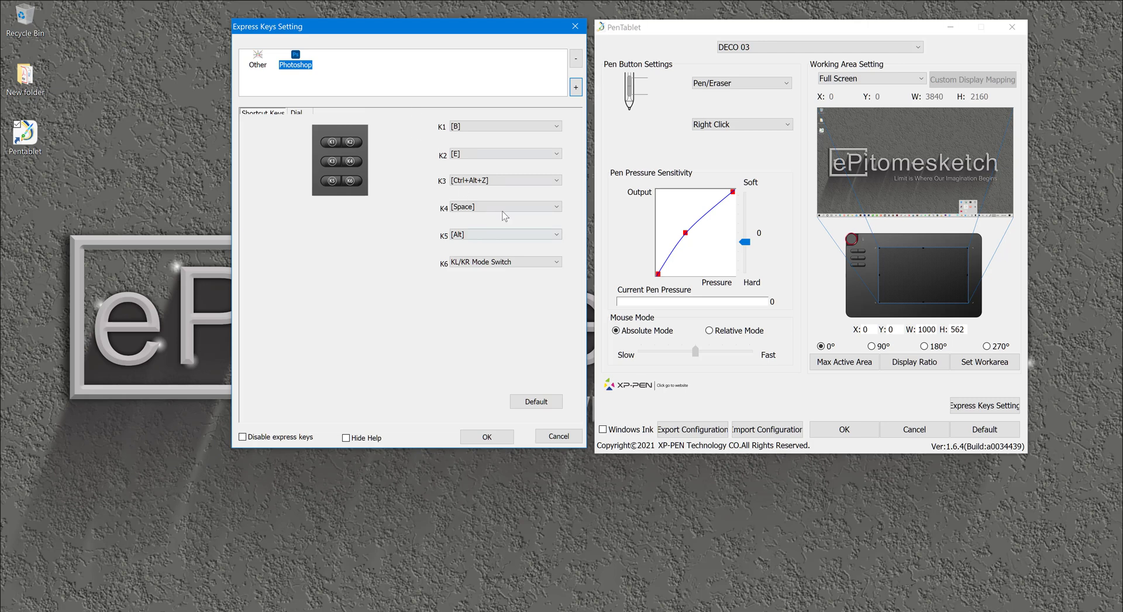
pyautogui.moveTo(290, 117)
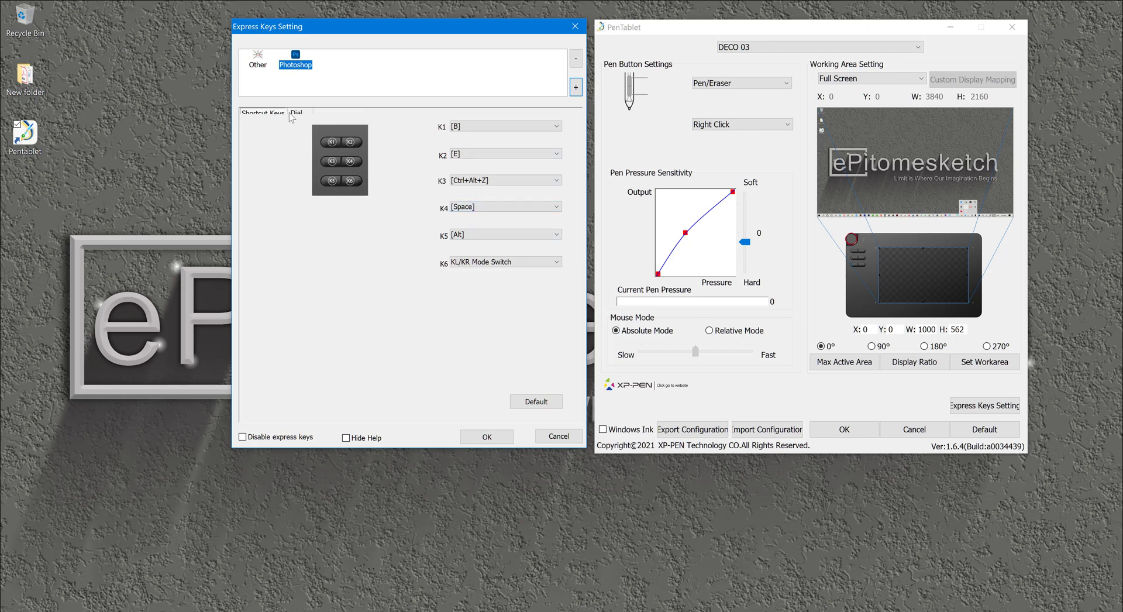
pyautogui.click(298, 113)
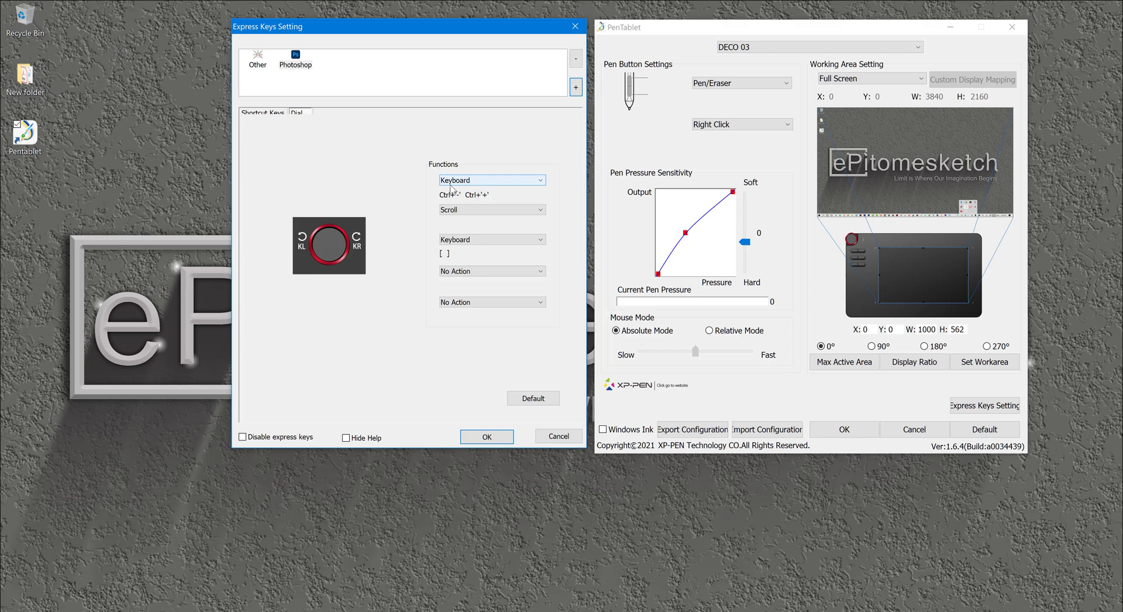
# Make the dial's first function a keyboard keystroke named 'brush zise'.
pyautogui.click(491, 179)
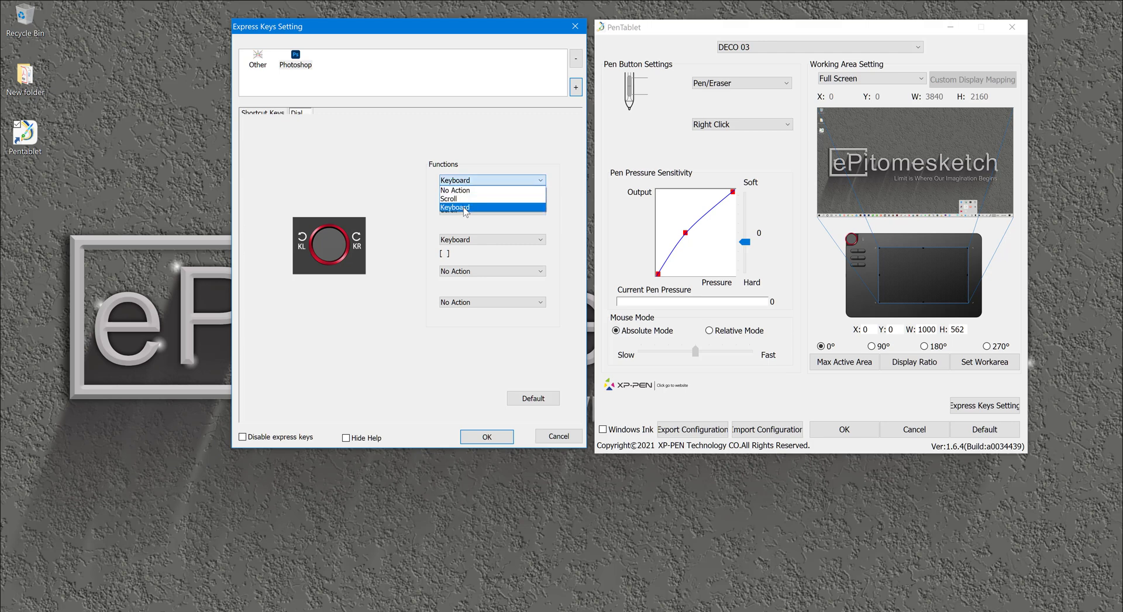
pyautogui.click(454, 207)
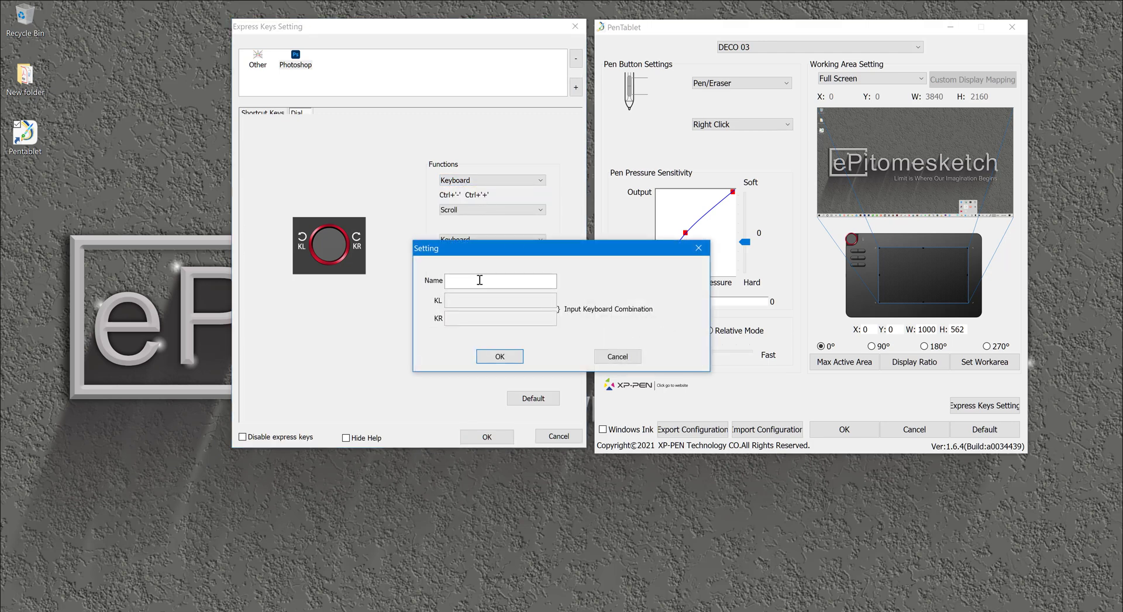
pyautogui.write('b')
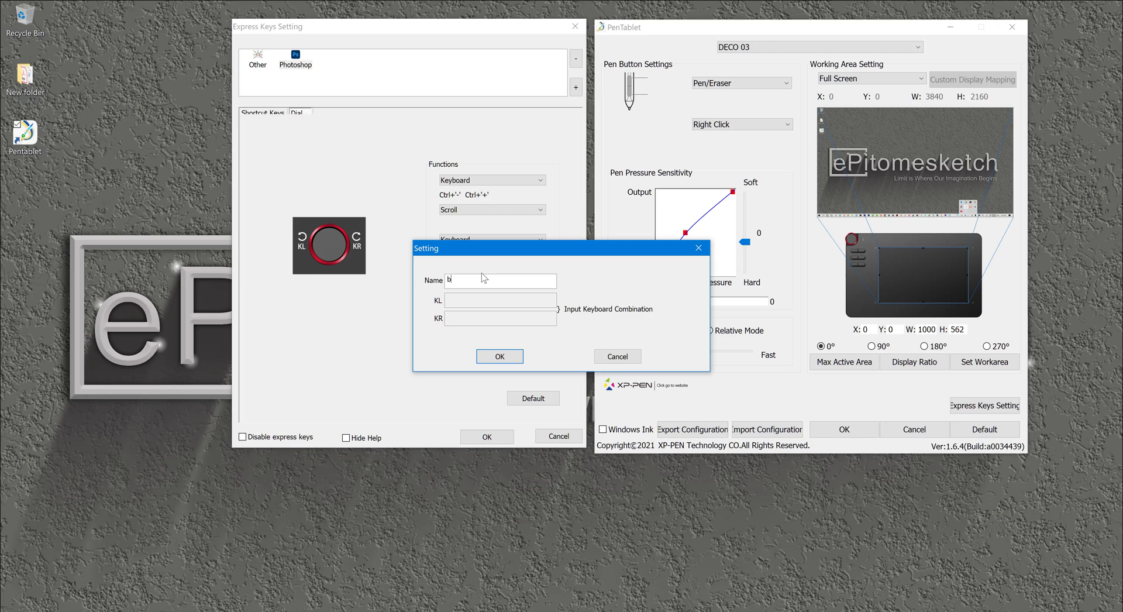
pyautogui.write('rush z')
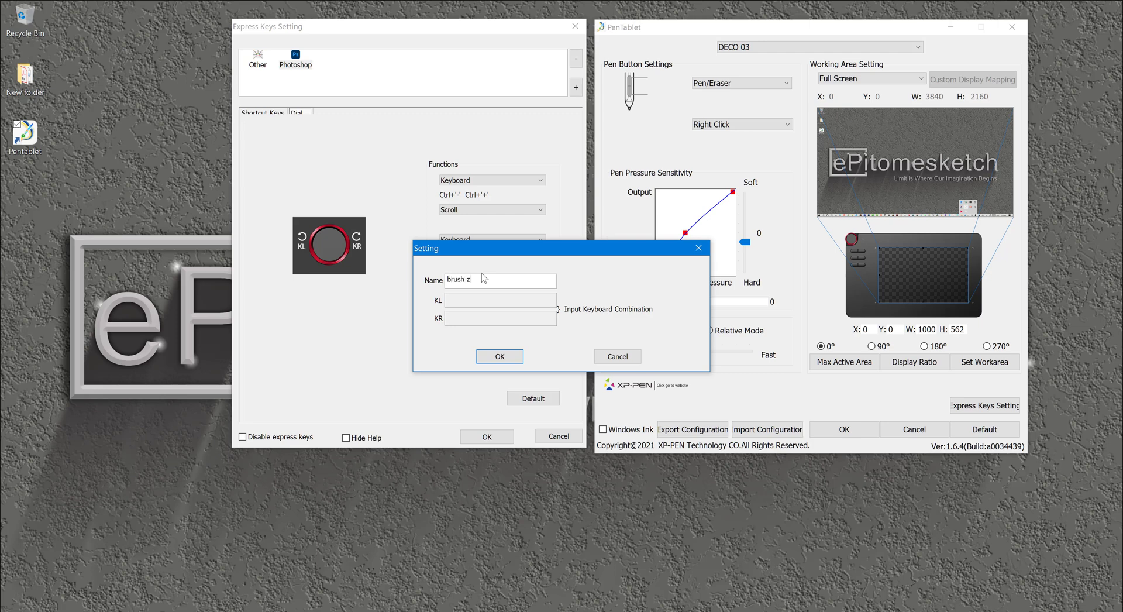
pyautogui.write('ise')
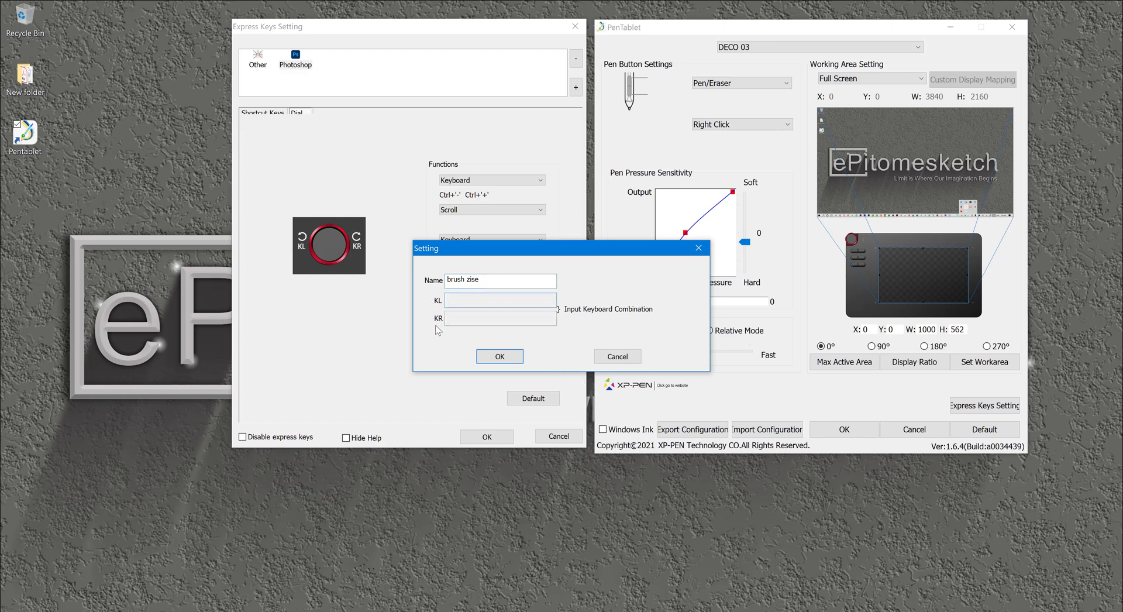
# Assign [ and ] to the anticlockwise and clockwise turns and confirm.
pyautogui.click(499, 299)
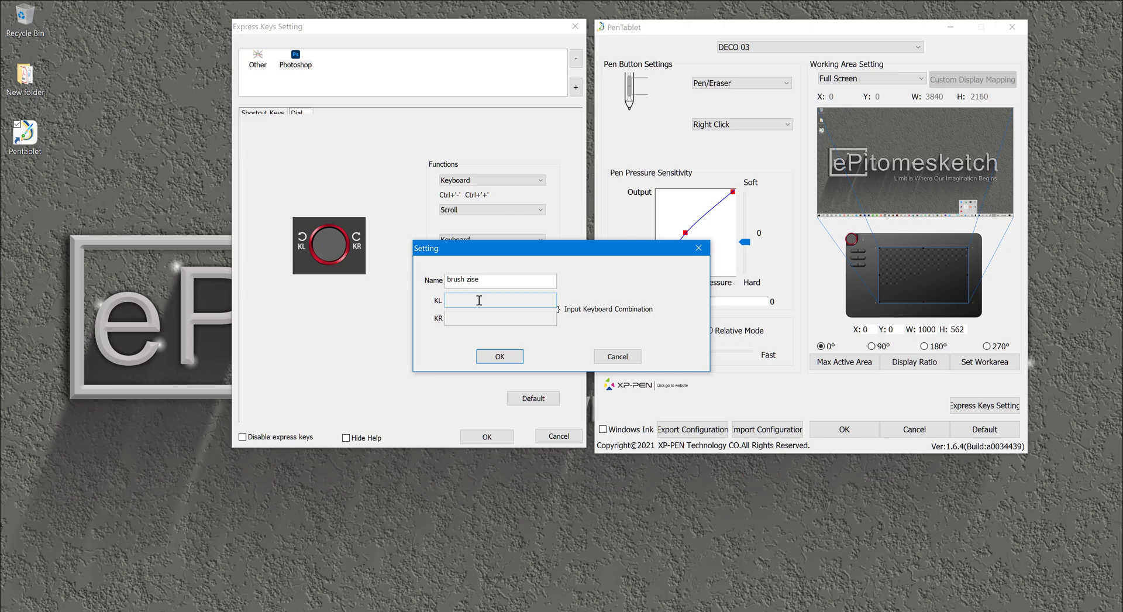
pyautogui.moveTo(480, 301)
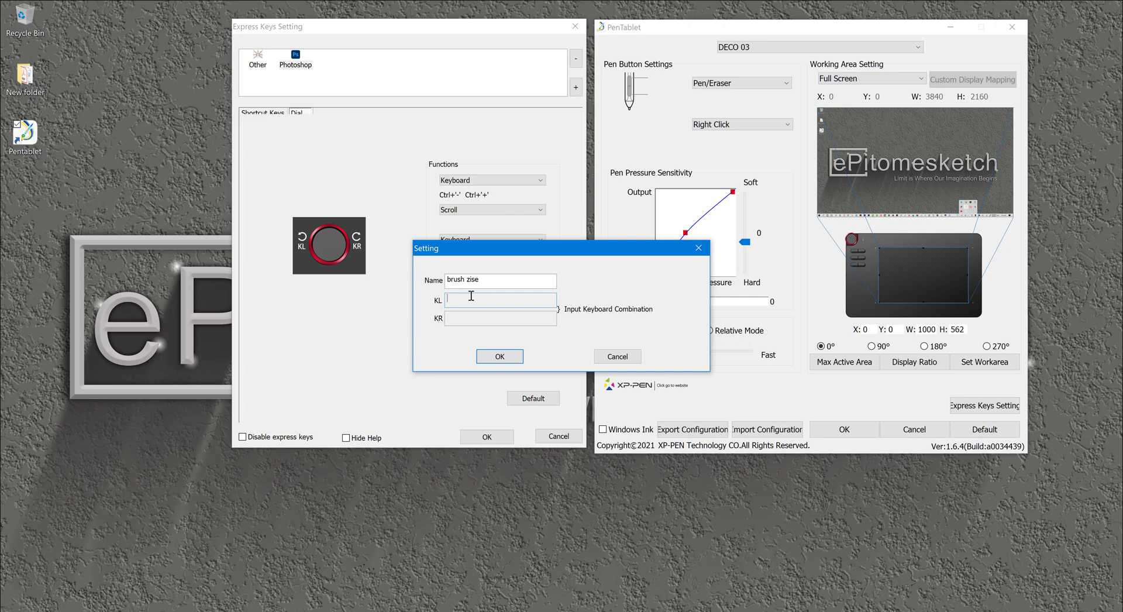
pyautogui.write('[]')
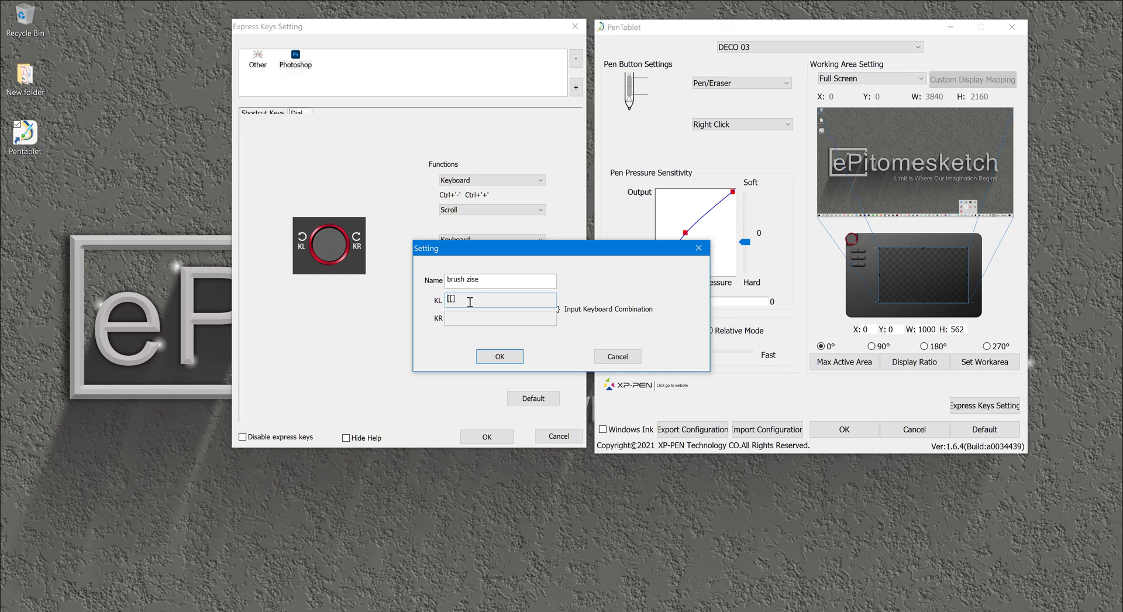
pyautogui.moveTo(468, 319)
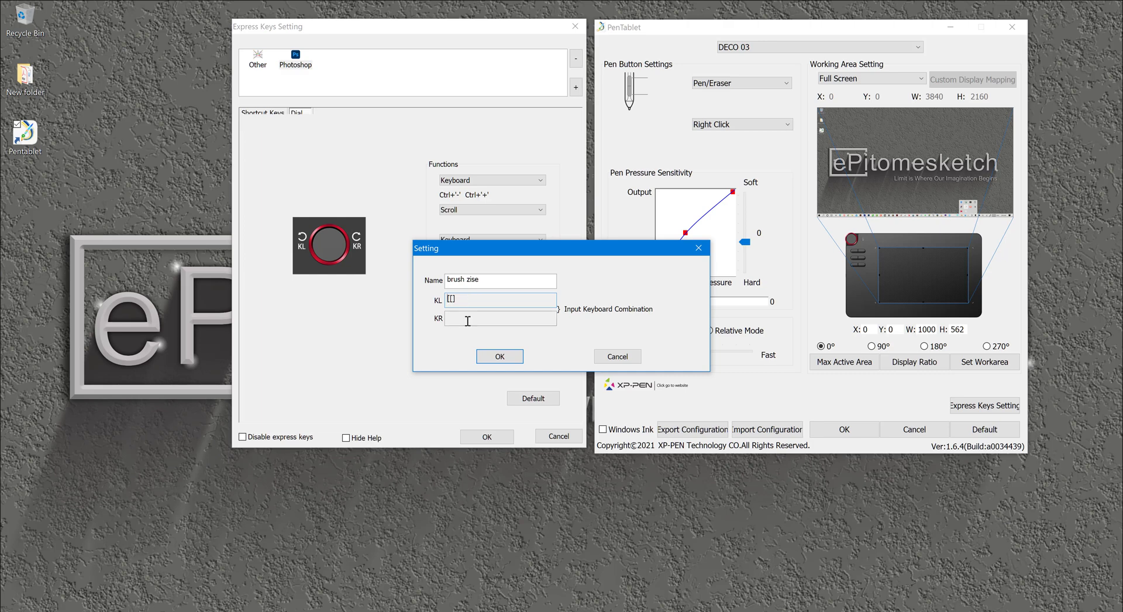
pyautogui.click(499, 318)
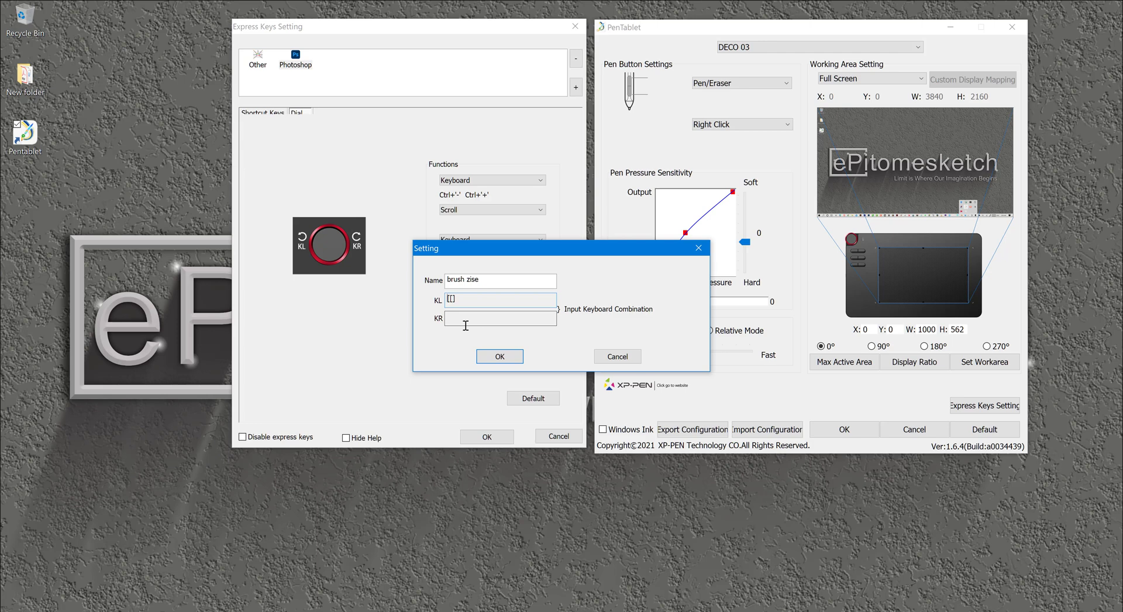
pyautogui.click(499, 317)
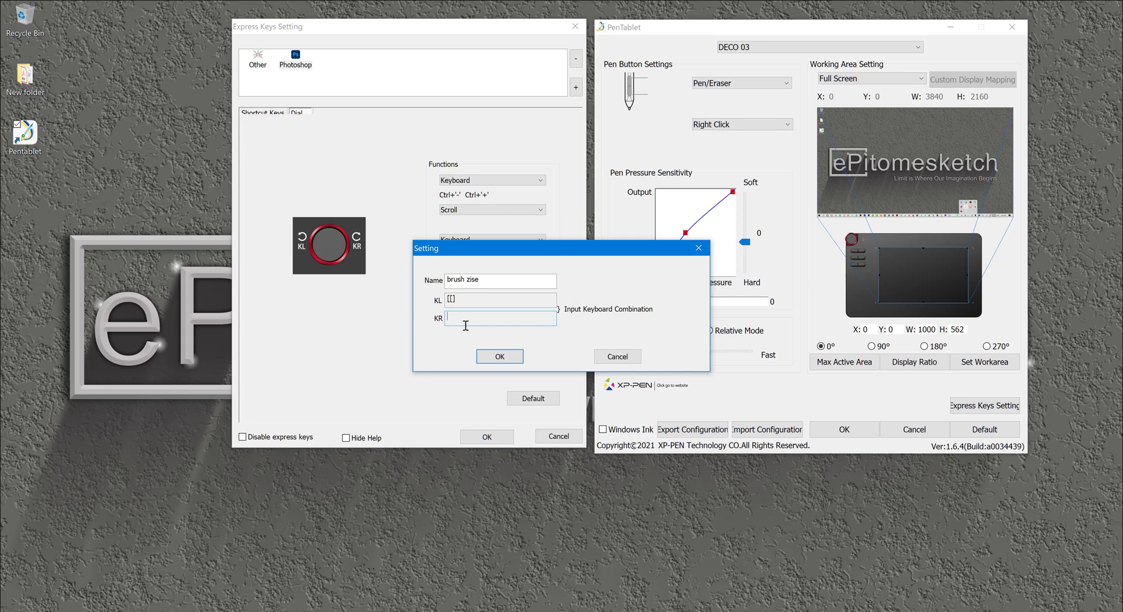
pyautogui.write('[]]')
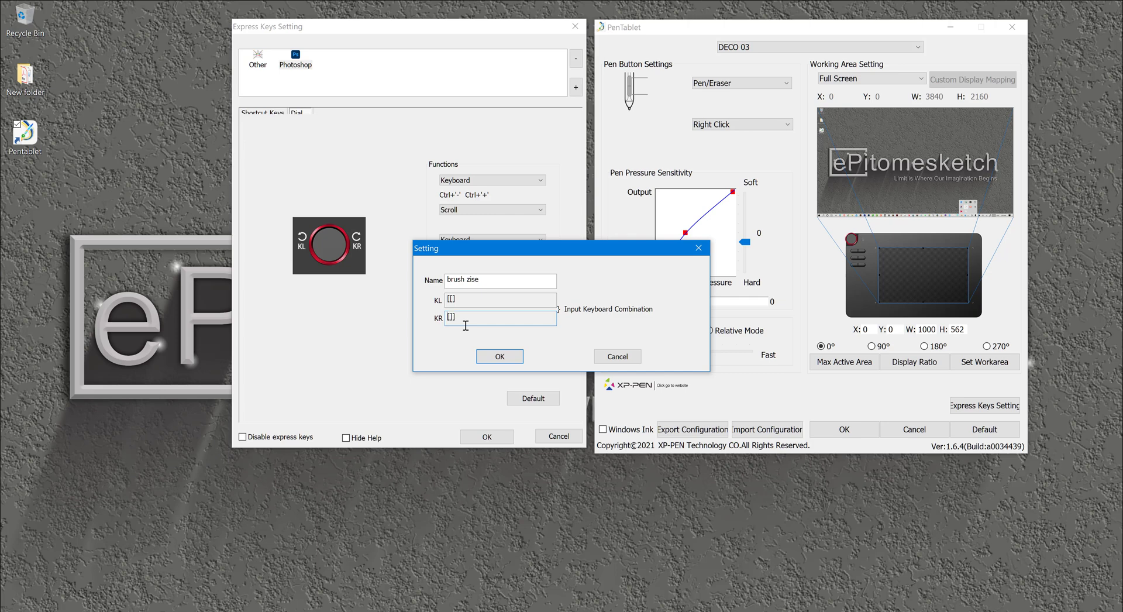
pyautogui.click(499, 355)
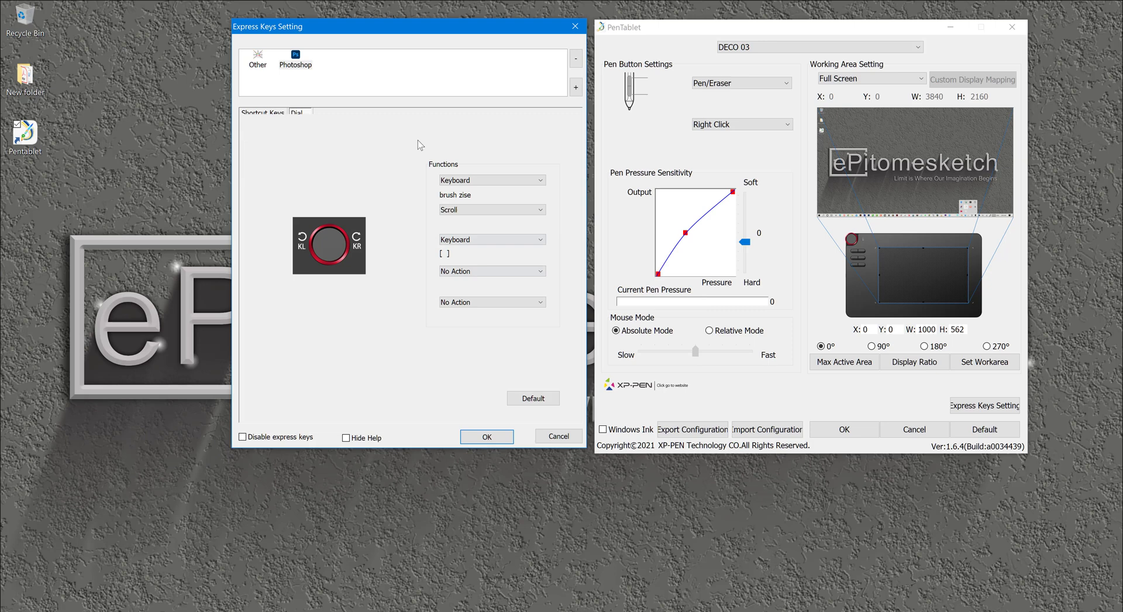
pyautogui.moveTo(462, 196)
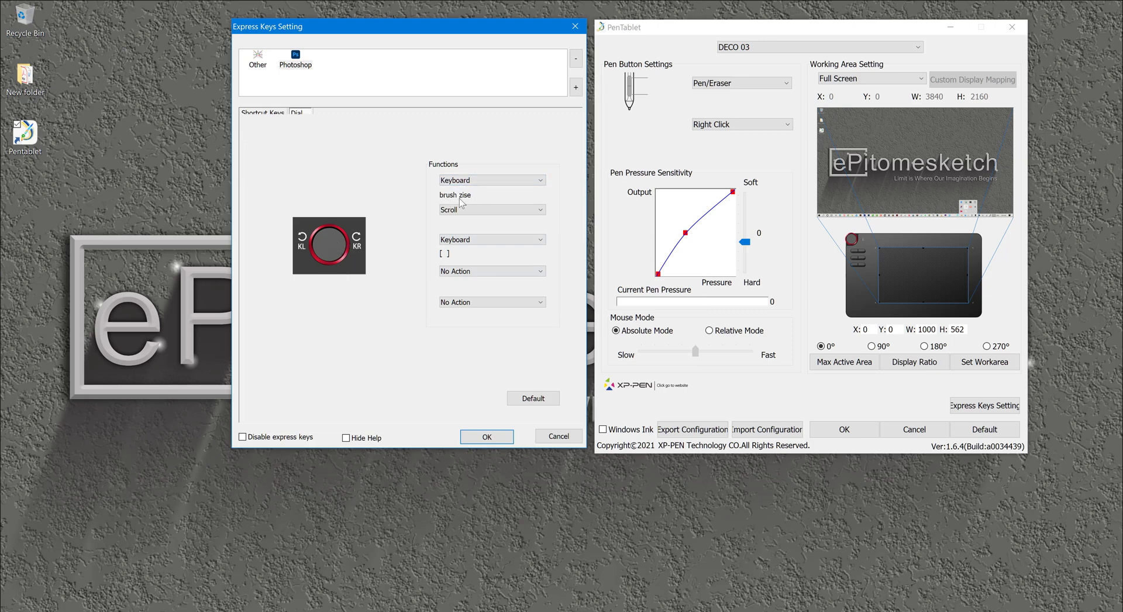
pyautogui.moveTo(485, 199)
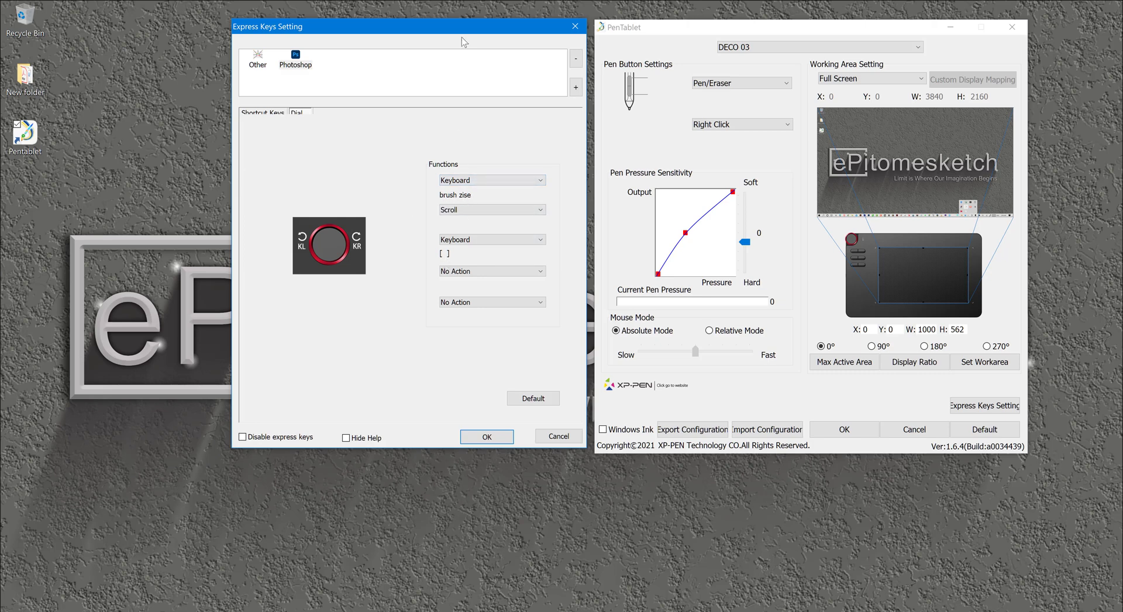
pyautogui.moveTo(455, 33)
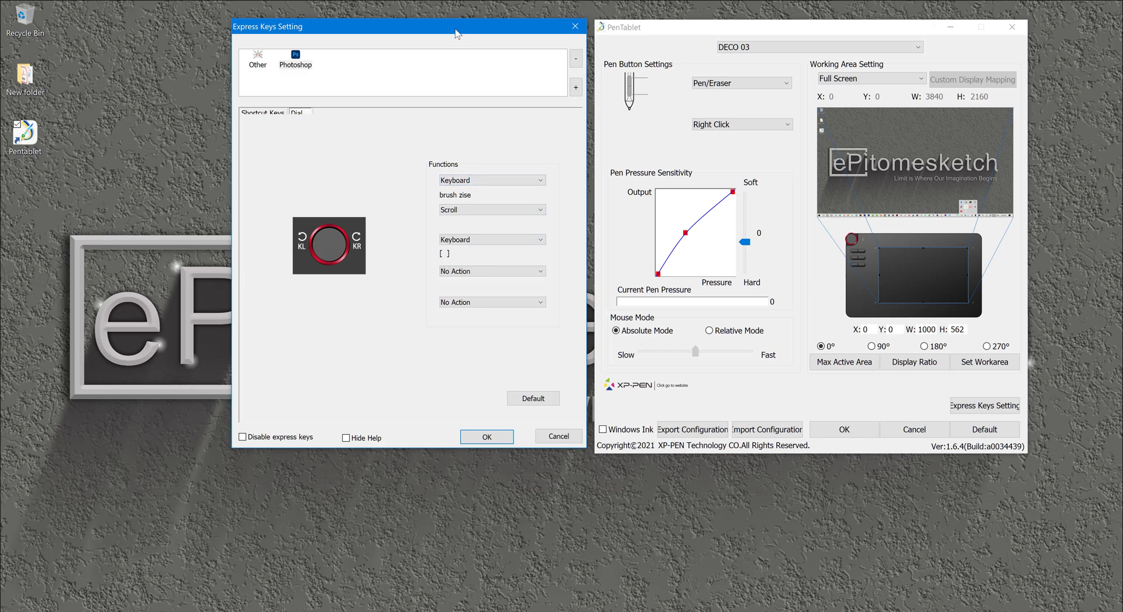
# Move the dial settings aside, paint test strokes, then show the K1–K6 key assignments.
pyautogui.moveTo(267, 26); pyautogui.dragTo(535, 39)
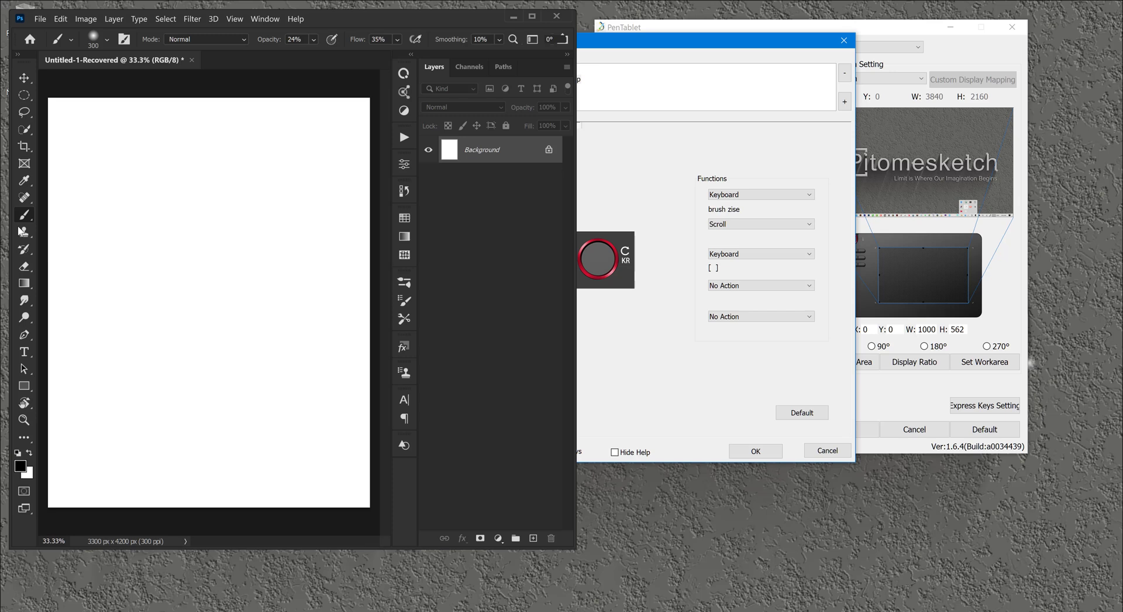
pyautogui.moveTo(33, 219)
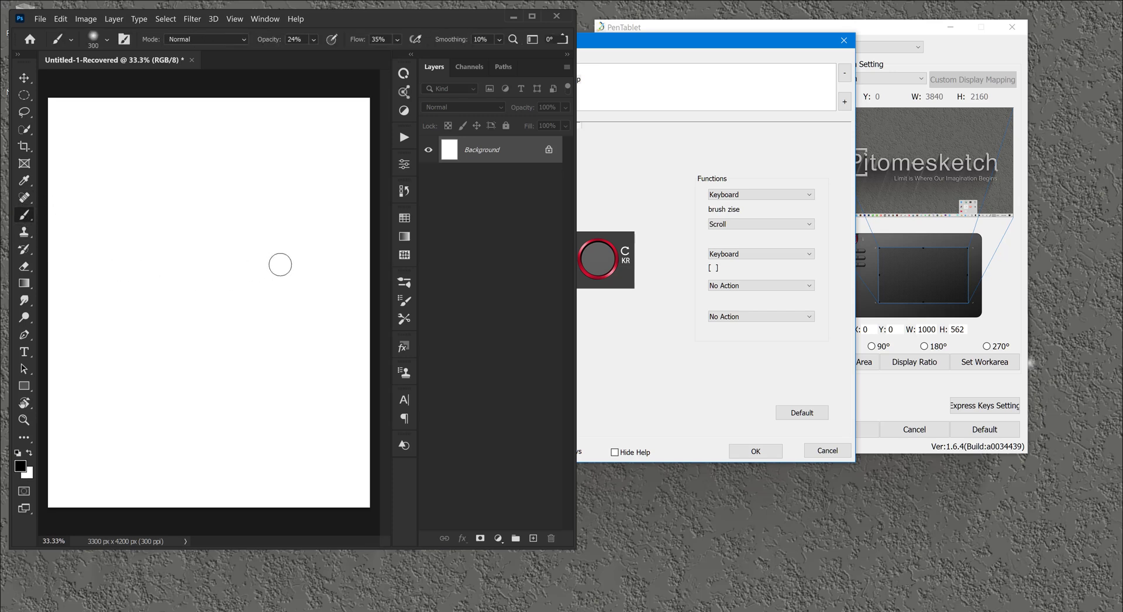
pyautogui.moveTo(260, 243)
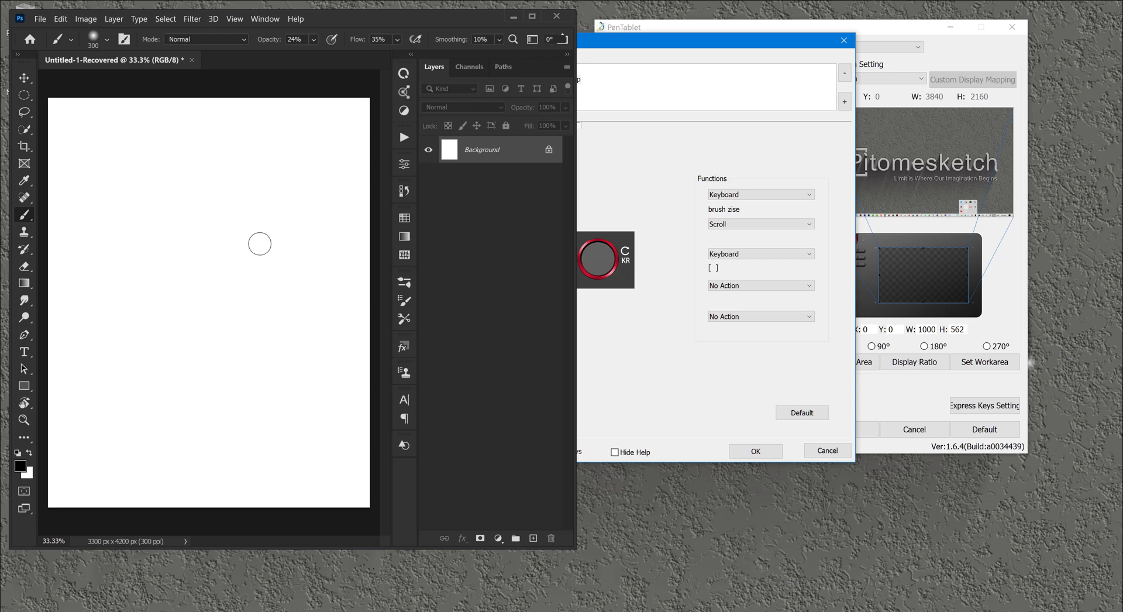
pyautogui.moveTo(260, 233)
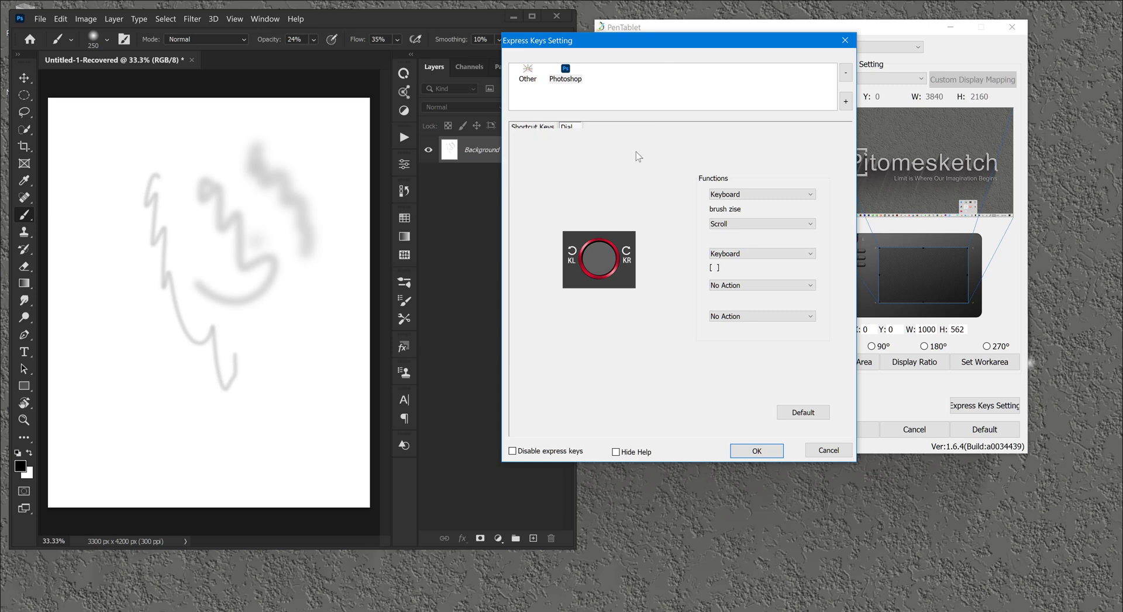
pyautogui.moveTo(527, 128)
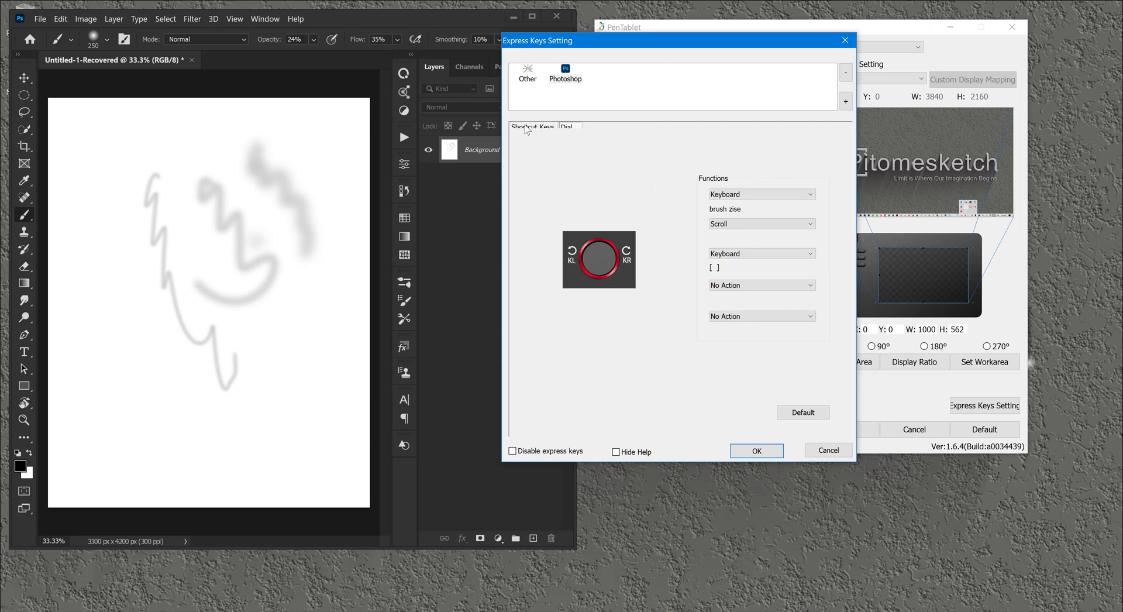
pyautogui.click(531, 126)
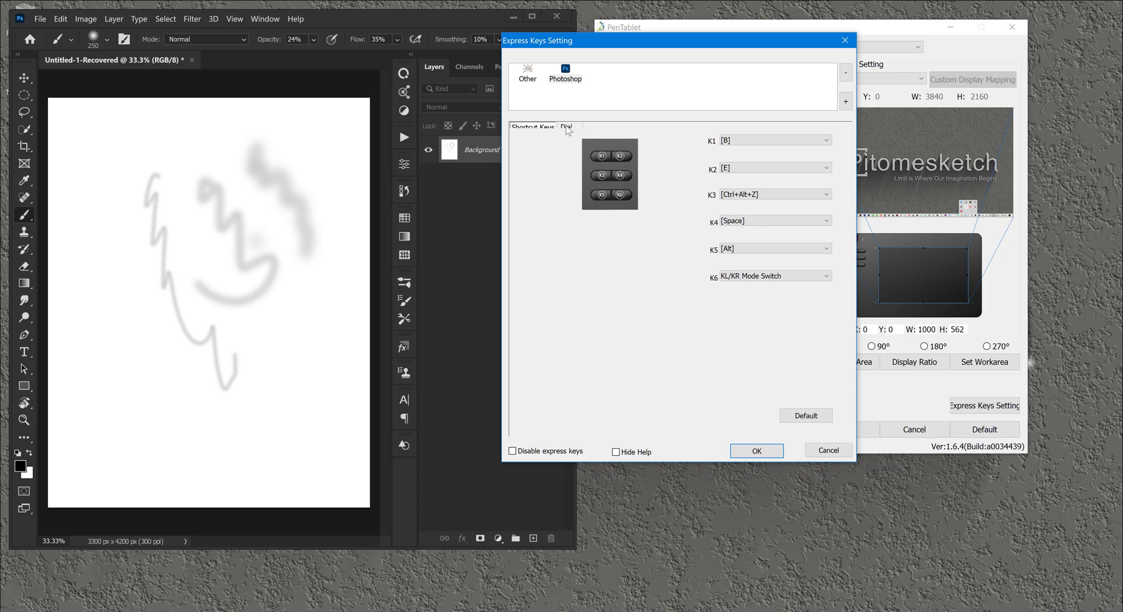
# Start the dial's second keyboard function and name it 'brush and erazer'.
pyautogui.click(567, 126)
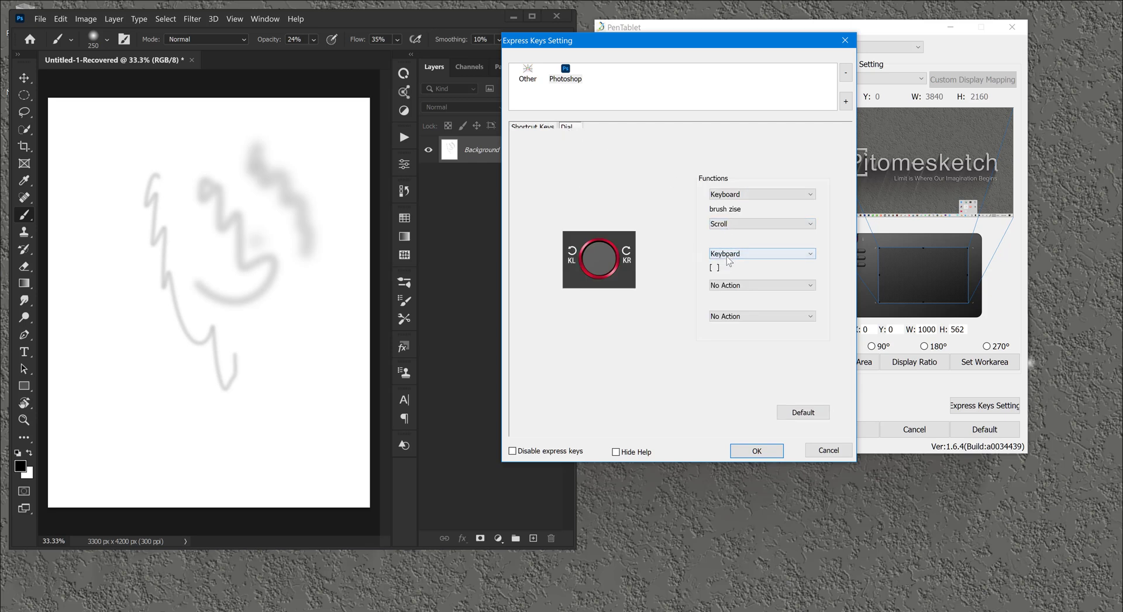
pyautogui.click(761, 253)
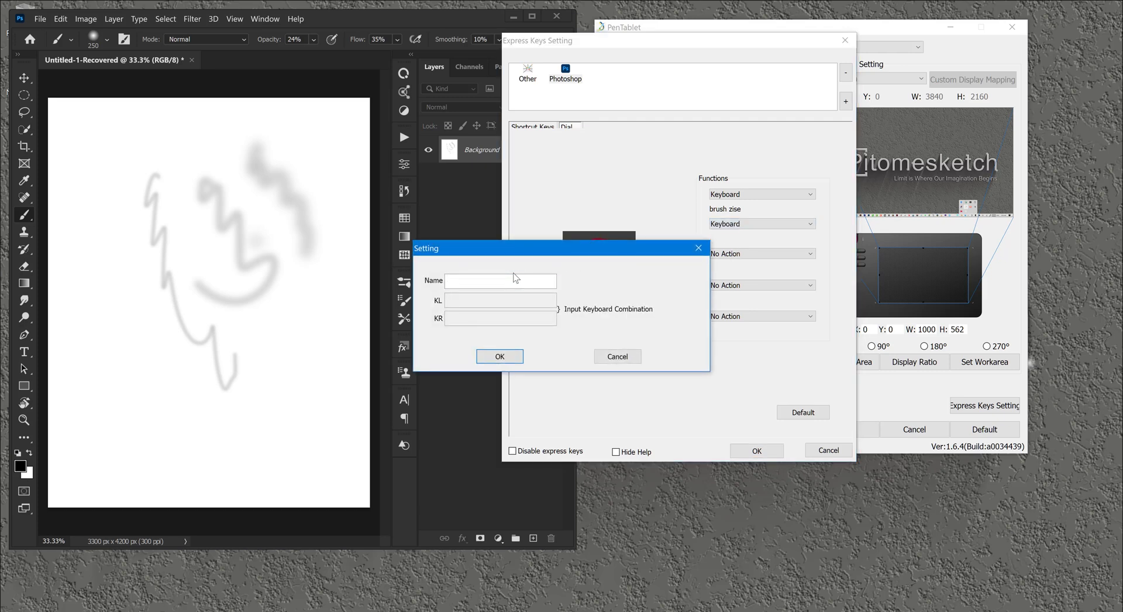
pyautogui.write('brush and')
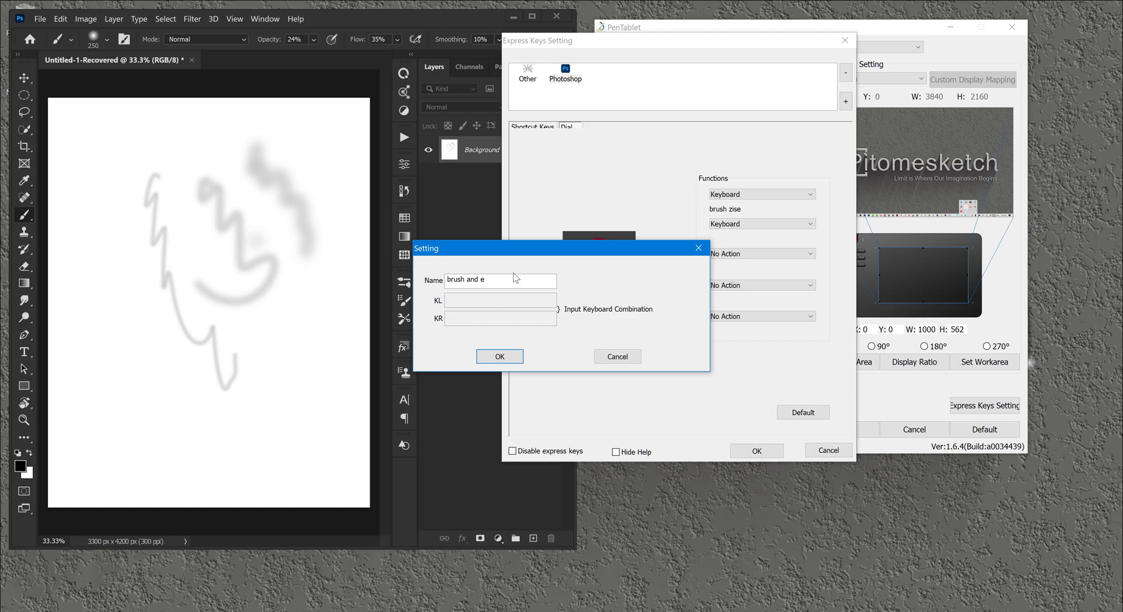
pyautogui.write('e')
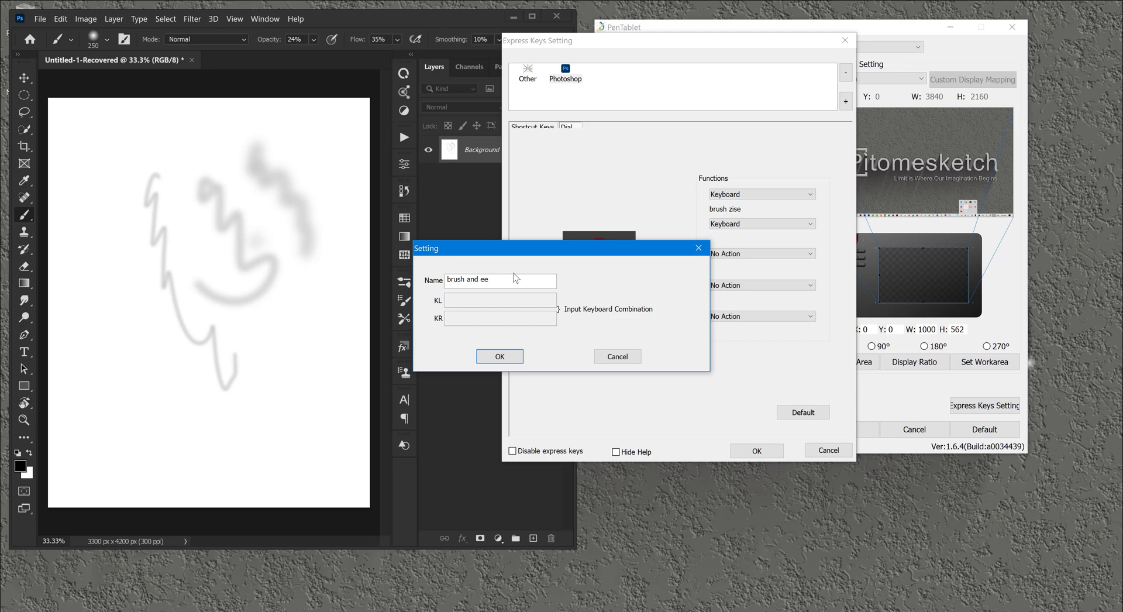
pyautogui.write('razer')
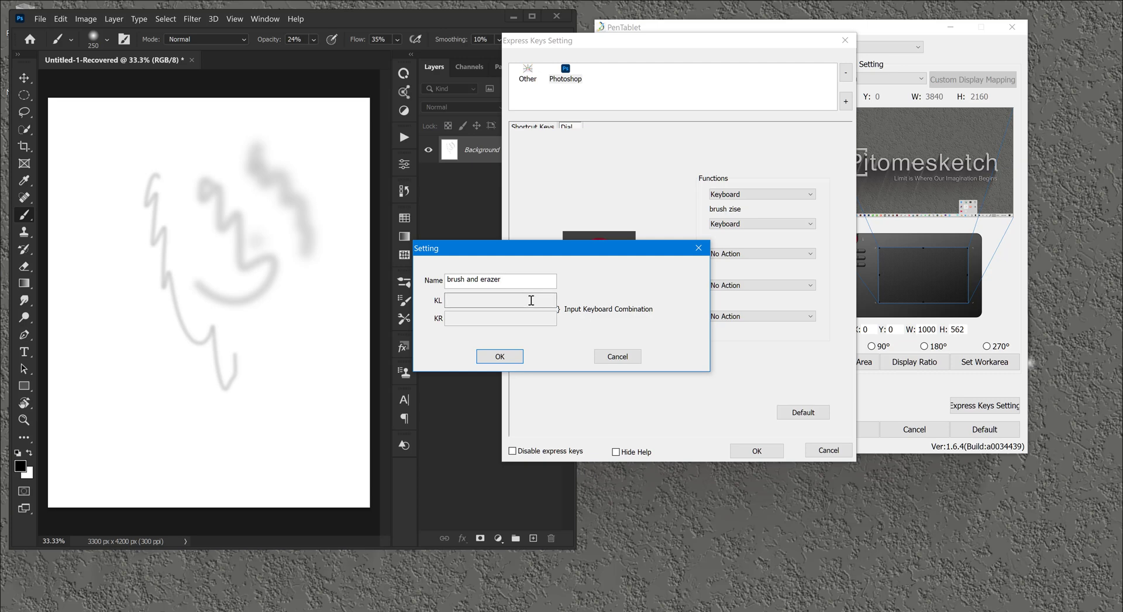
# Assign B to the left turn and E to the right turn and confirm.
pyautogui.click(499, 300)
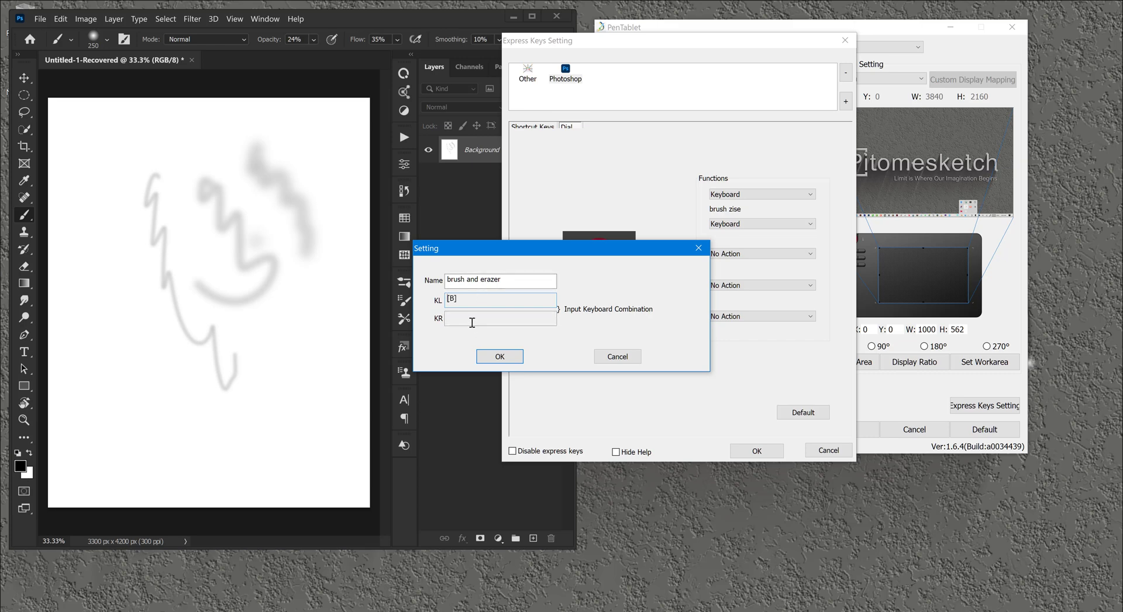
pyautogui.click(499, 318)
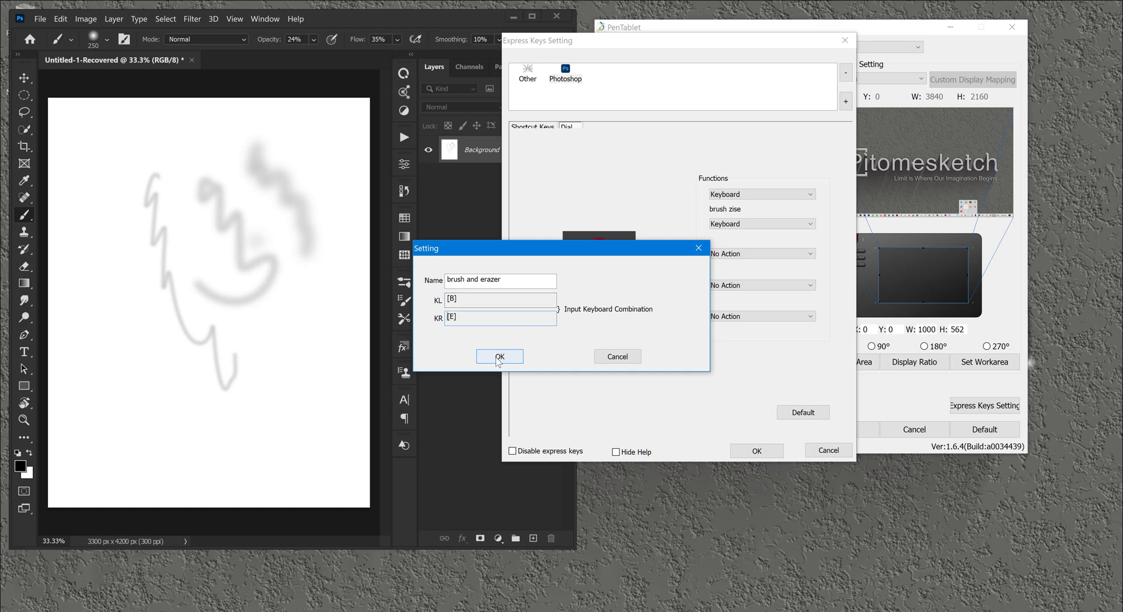
pyautogui.click(500, 355)
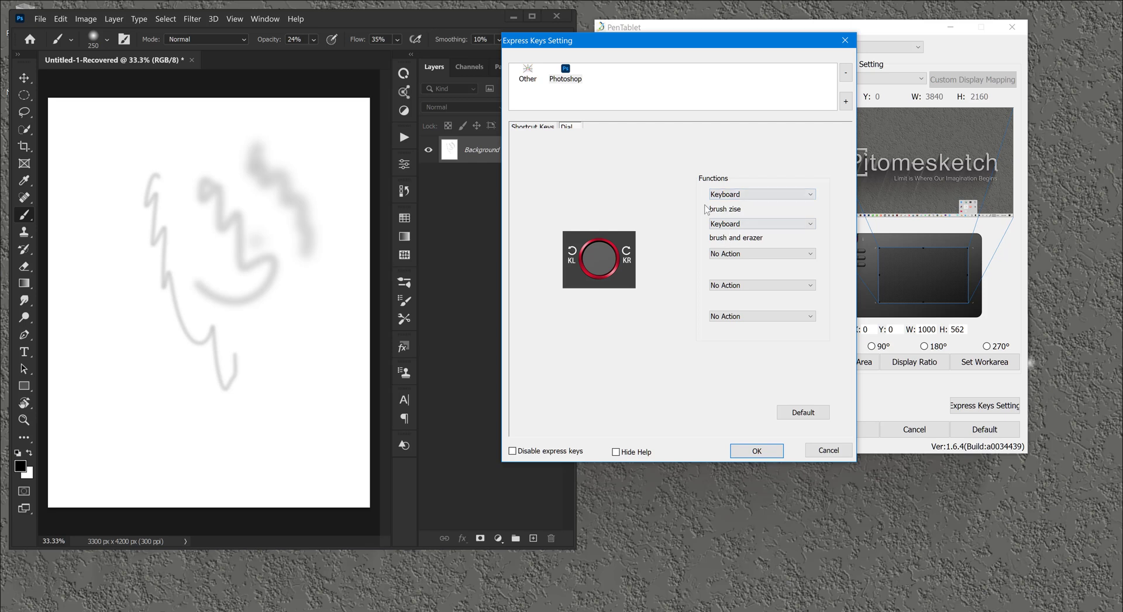
pyautogui.moveTo(632, 280)
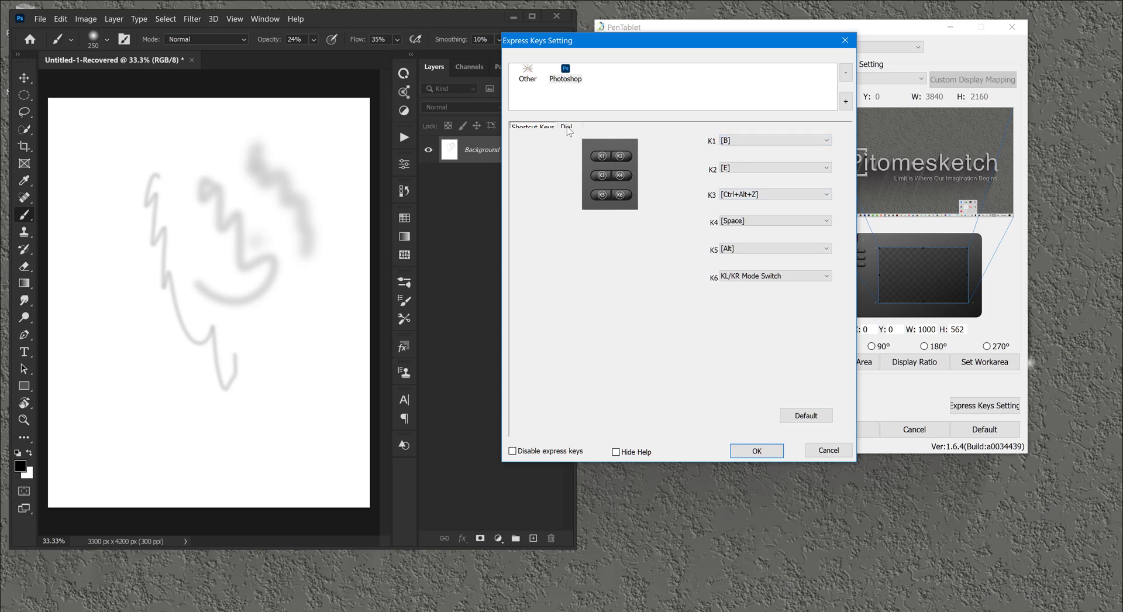
# Compare the Dial and Shortcut Keys tabs, ending on K1's function choices.
pyautogui.click(566, 127)
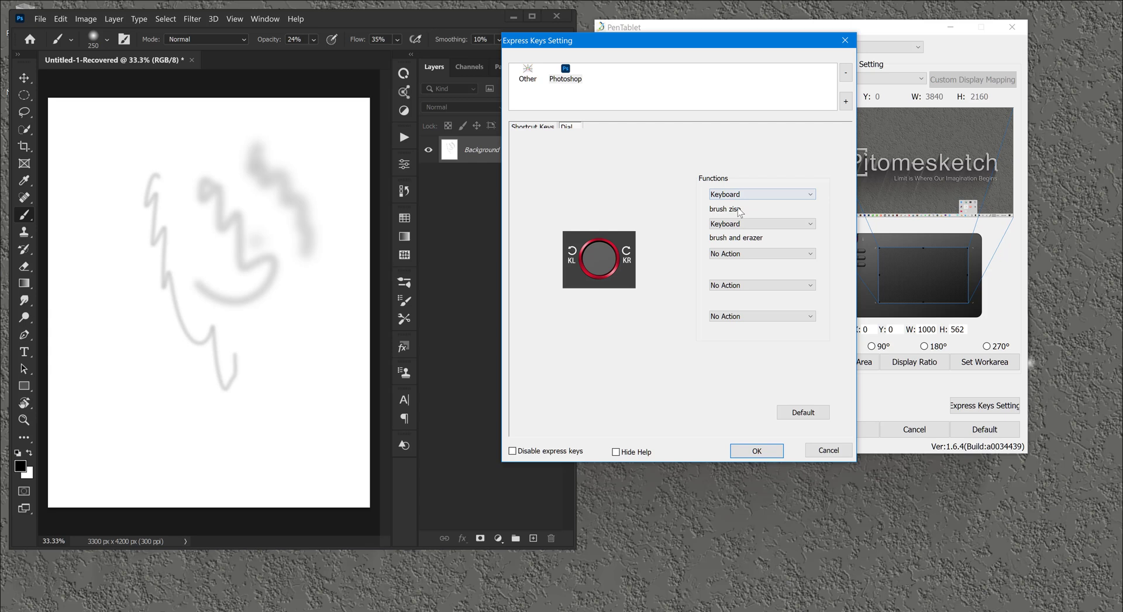
pyautogui.click(531, 127)
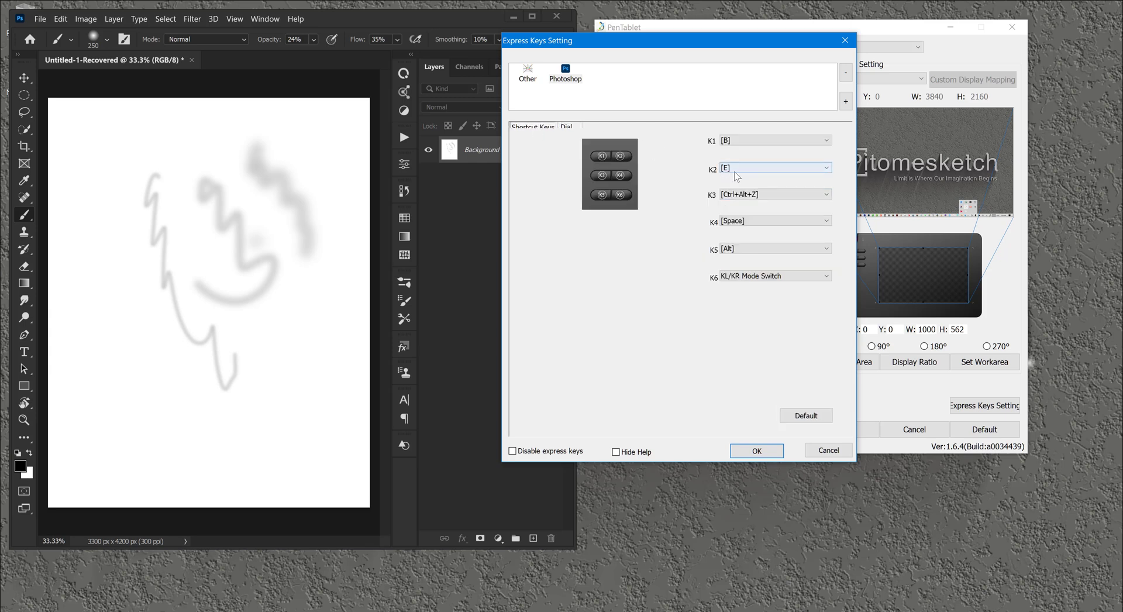
pyautogui.click(566, 127)
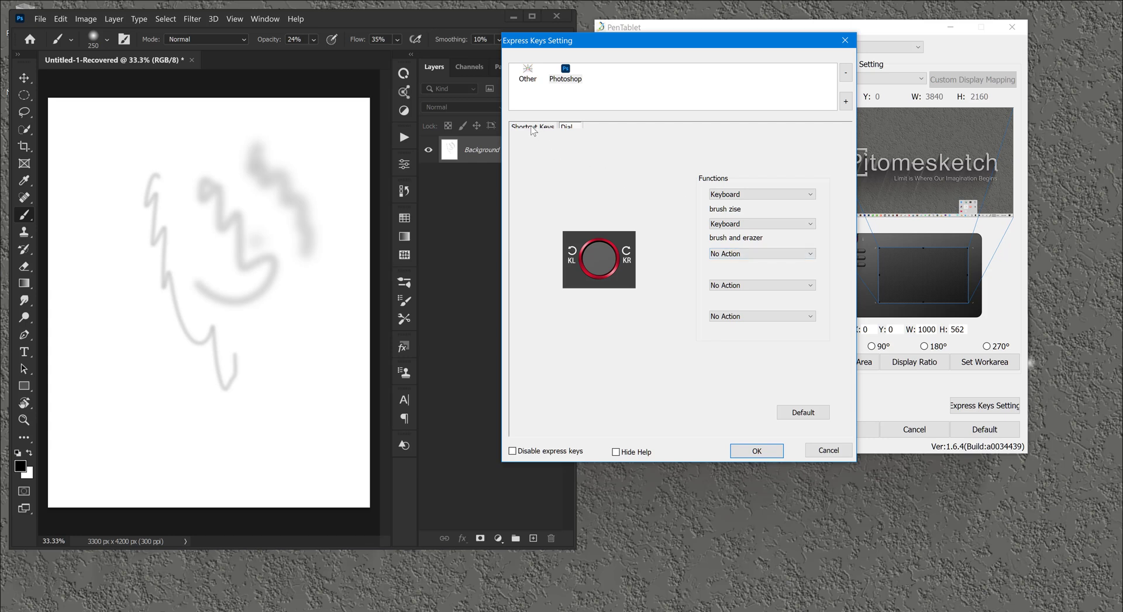
pyautogui.click(531, 126)
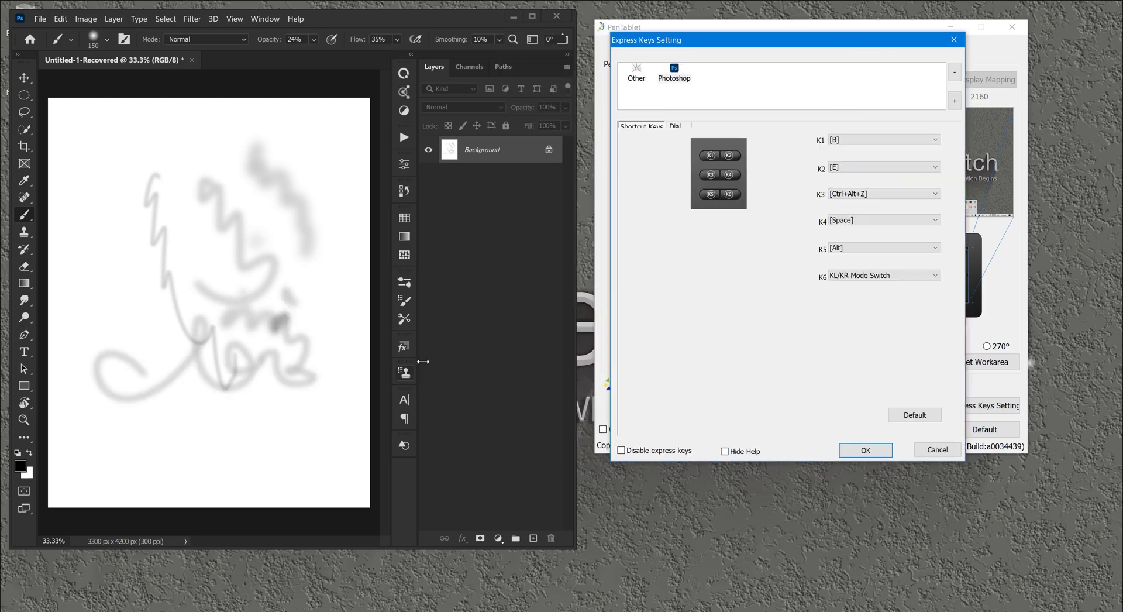
pyautogui.click(880, 139)
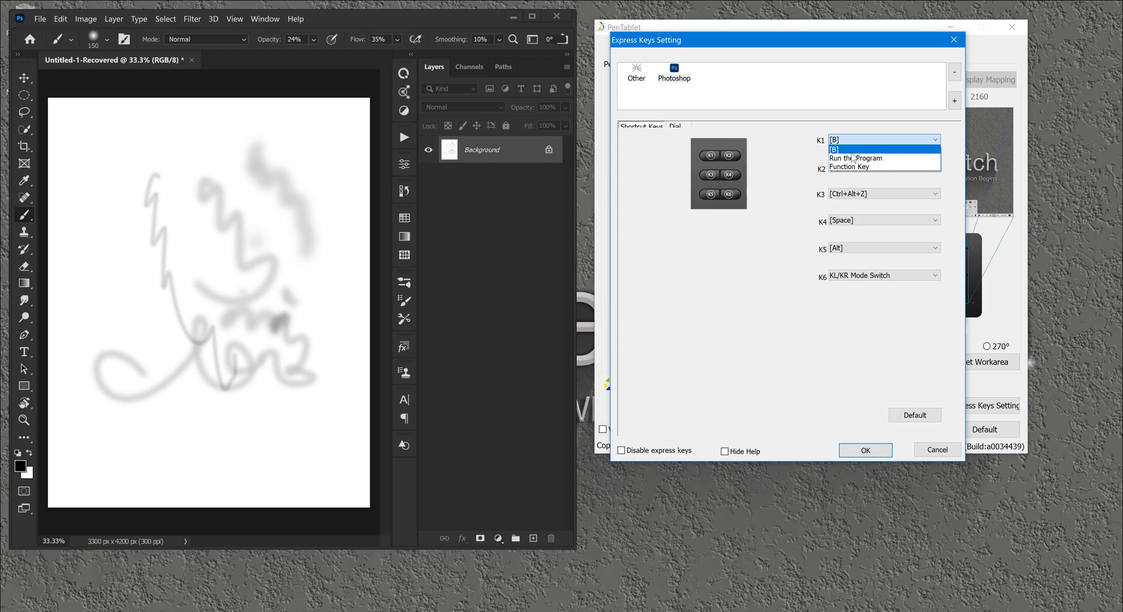
# Set K1 as a Function Key performing KL/KR Mode Switch.
pyautogui.click(849, 166)
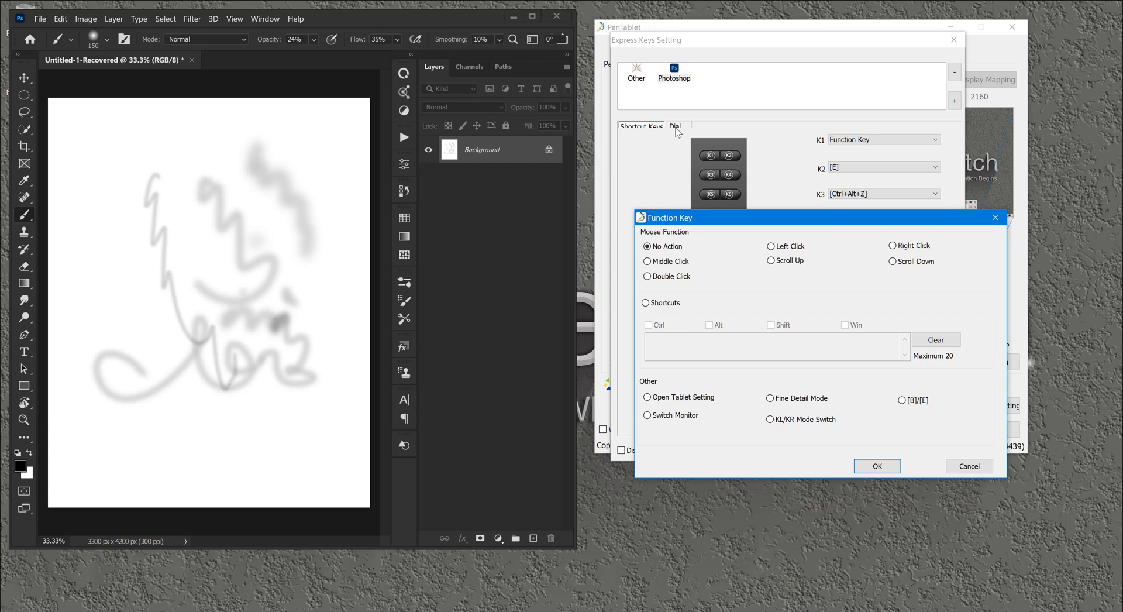
pyautogui.moveTo(646, 390)
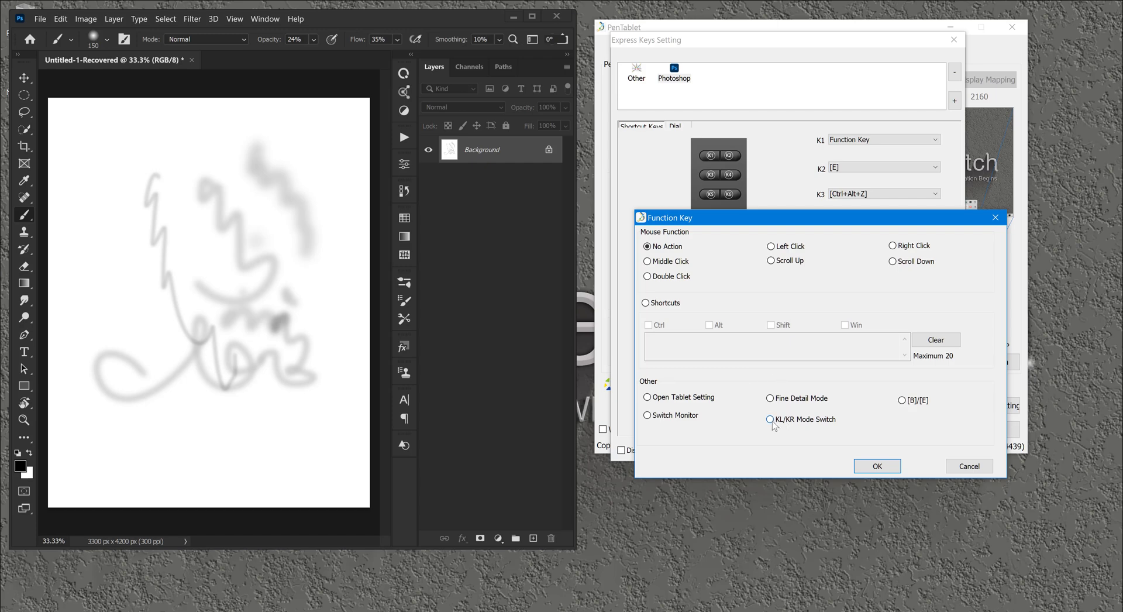
pyautogui.moveTo(772, 422)
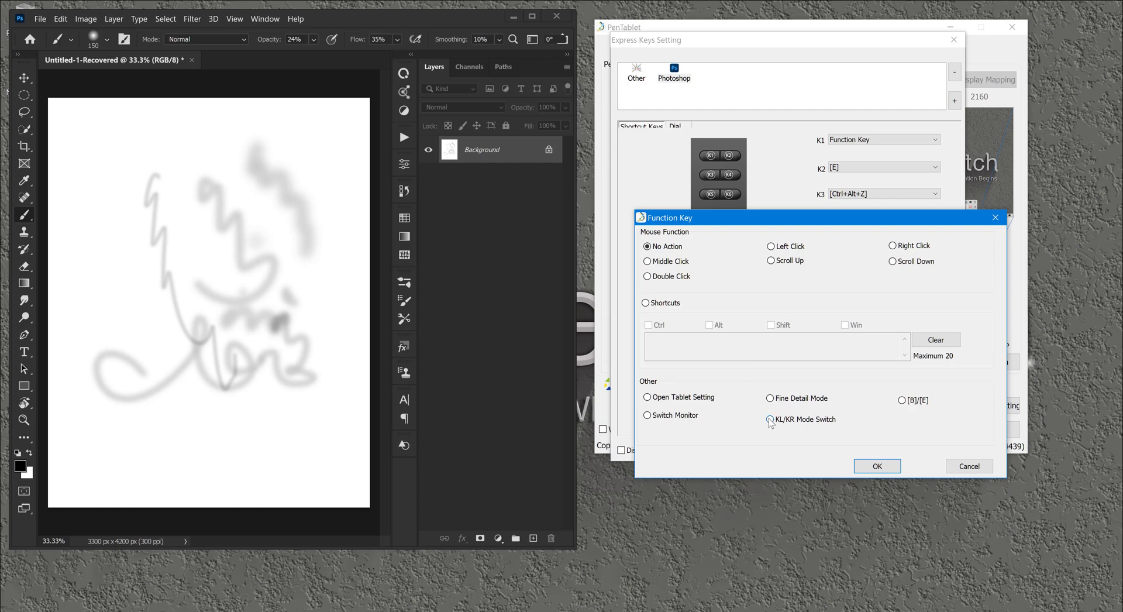
pyautogui.click(876, 465)
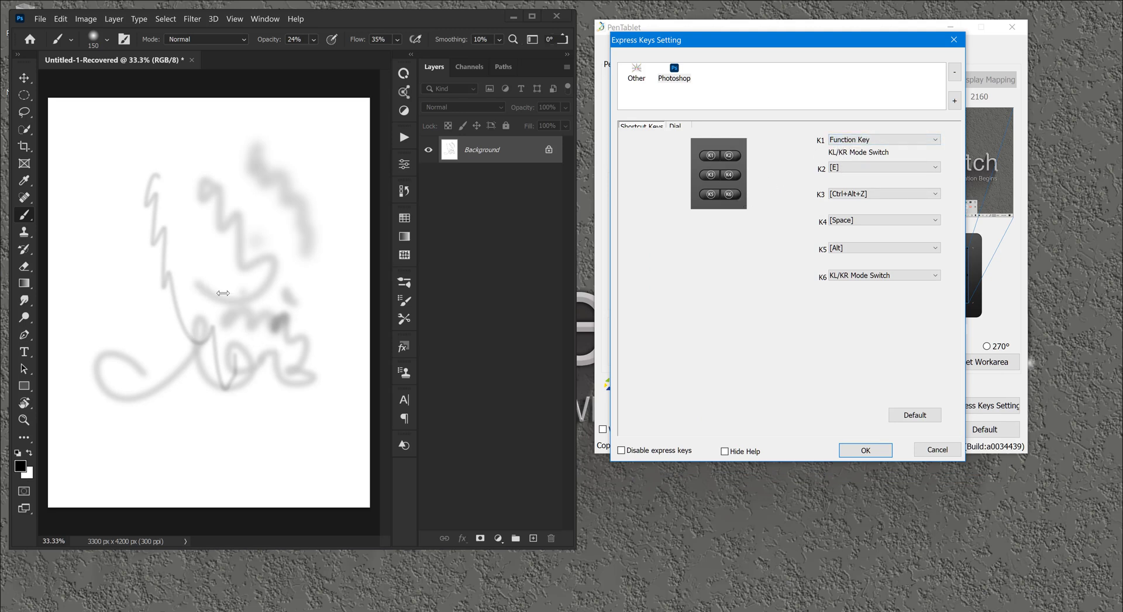
pyautogui.moveTo(263, 309)
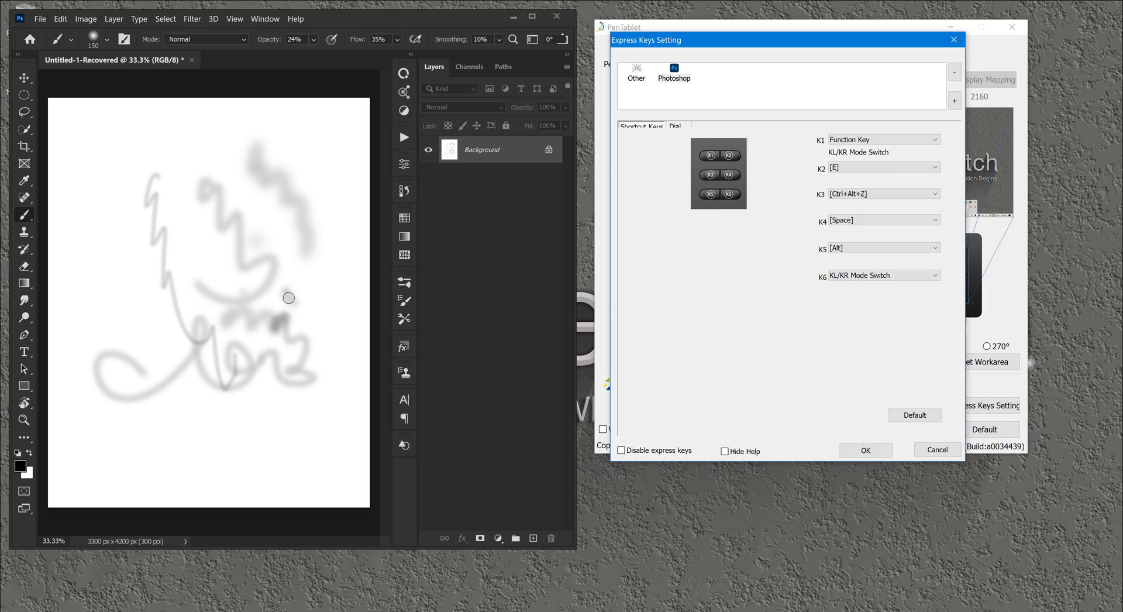
# Paint soft test strokes at growing brush sizes across the canvas.
pyautogui.moveTo(289, 297); pyautogui.dragTo(176, 254)
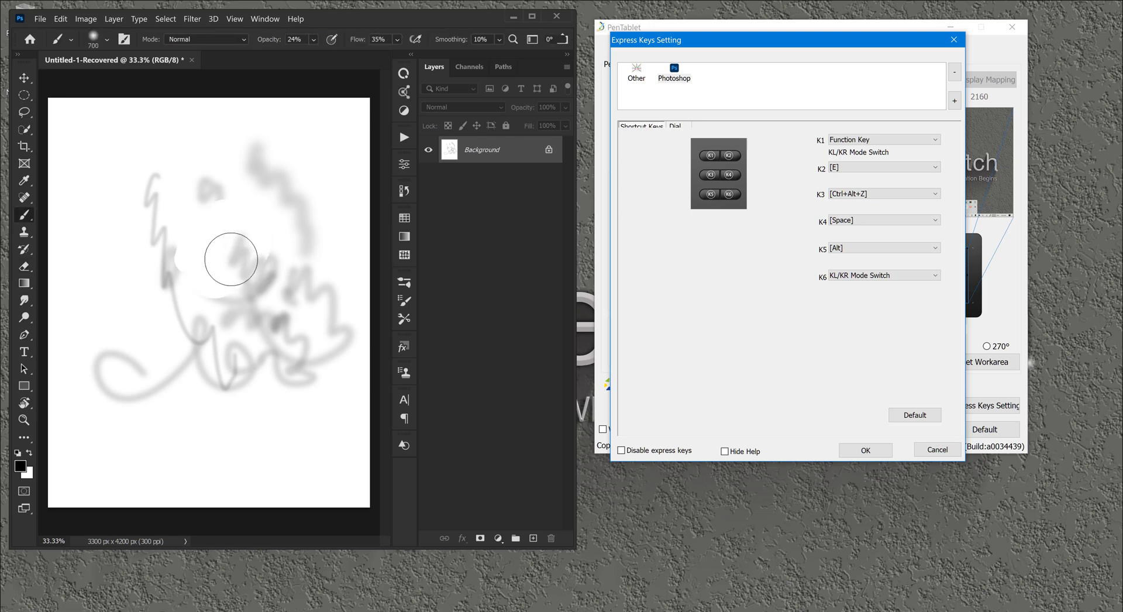
pyautogui.moveTo(229, 258); pyautogui.dragTo(178, 224)
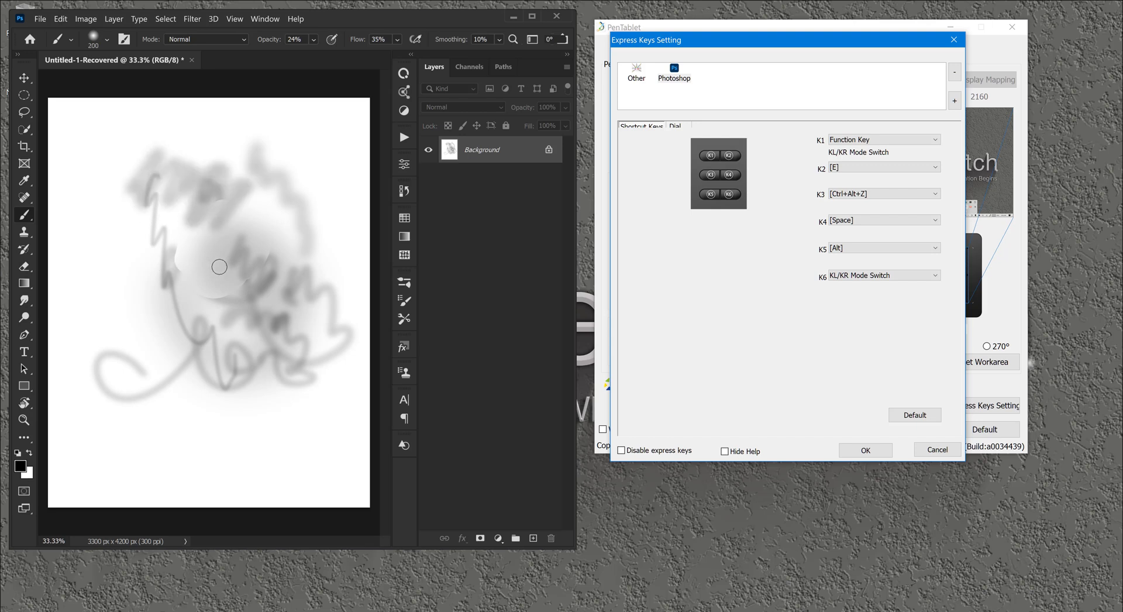
pyautogui.moveTo(252, 232)
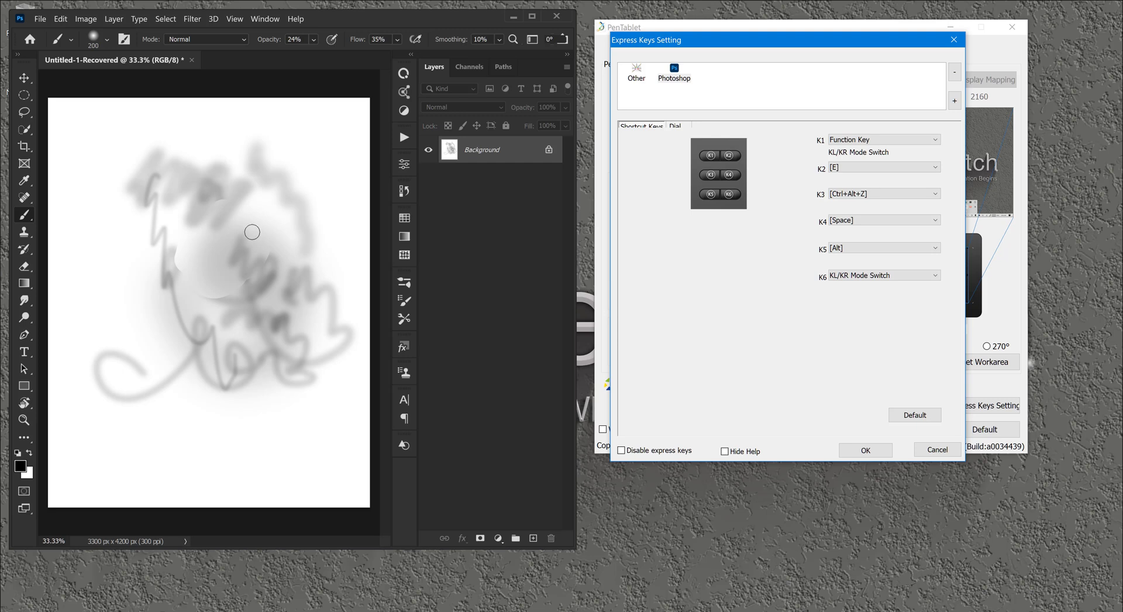
pyautogui.moveTo(254, 228)
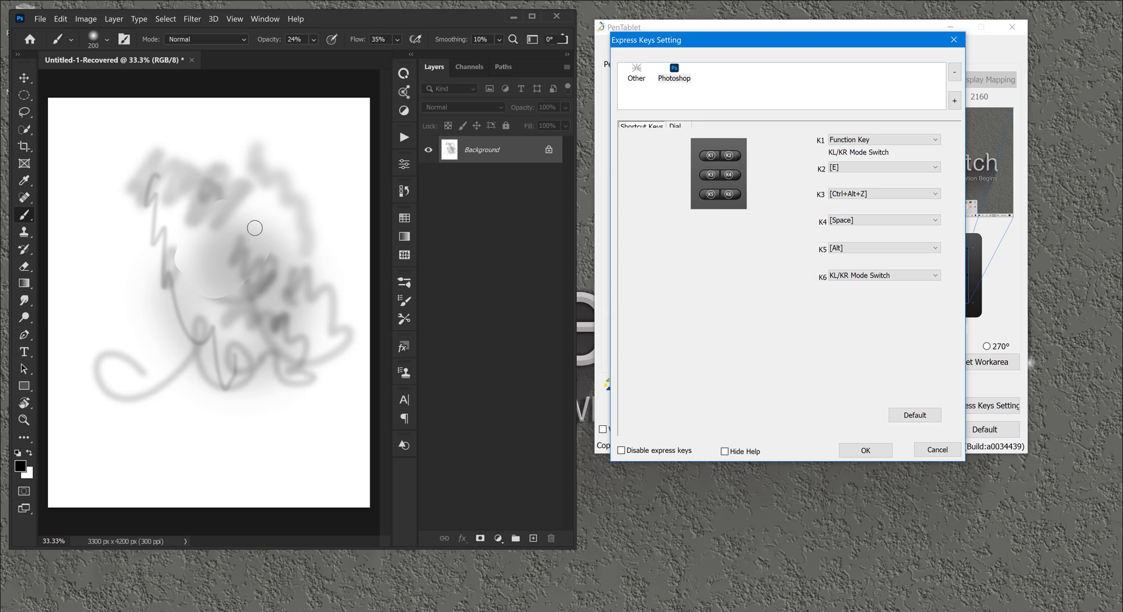
pyautogui.moveTo(254, 235)
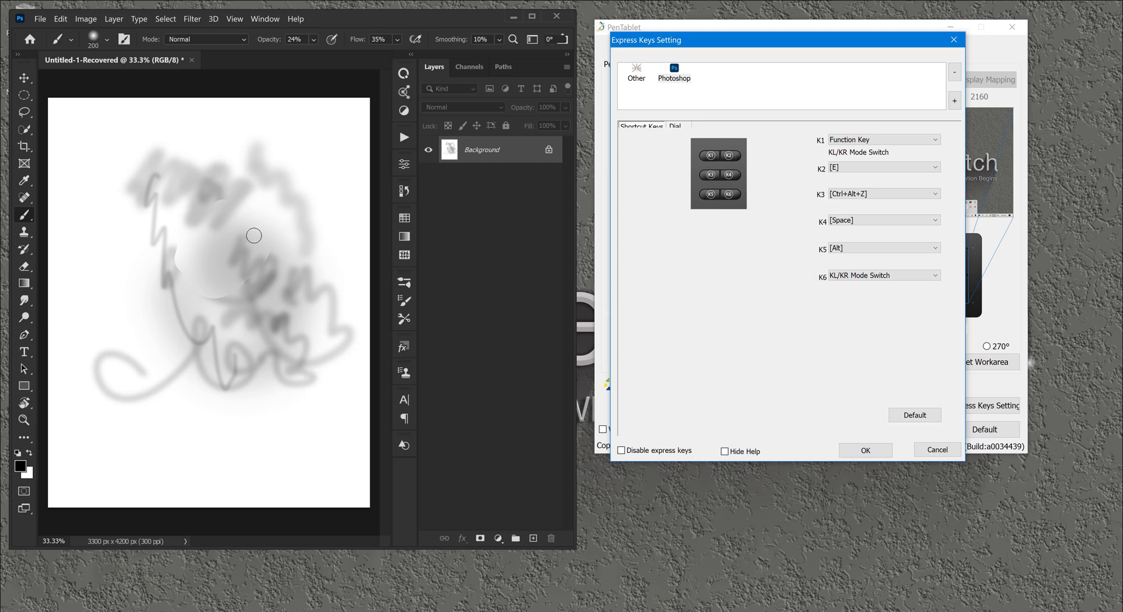
pyautogui.moveTo(238, 235)
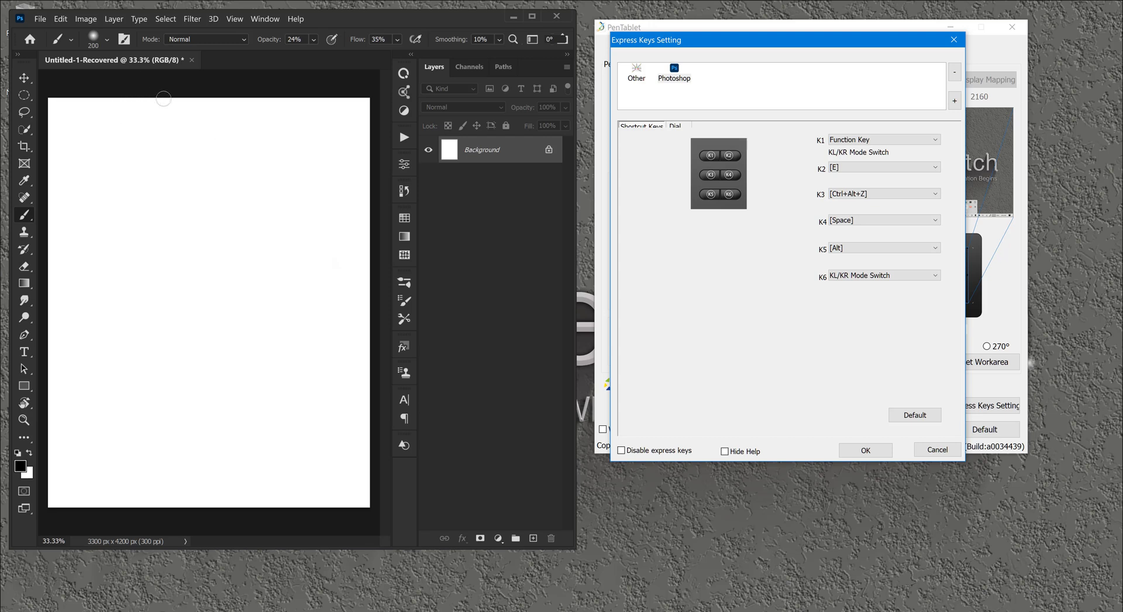
pyautogui.moveTo(239, 272)
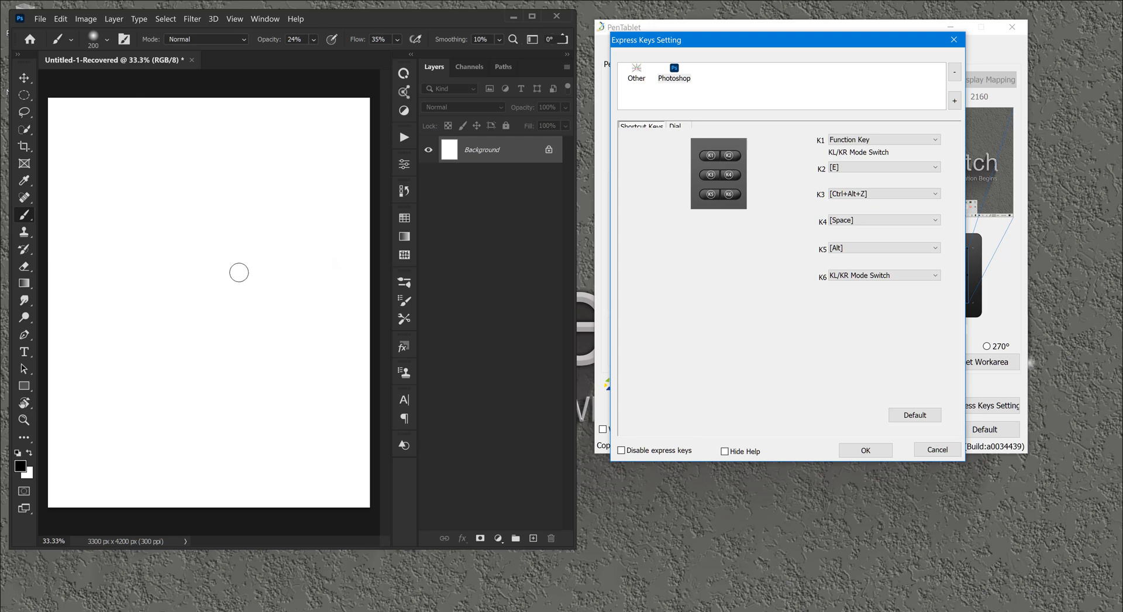
# Paint a soft grey swirl stroke on the blank canvas with the size-250 brush.
pyautogui.moveTo(239, 272); pyautogui.dragTo(211, 218)
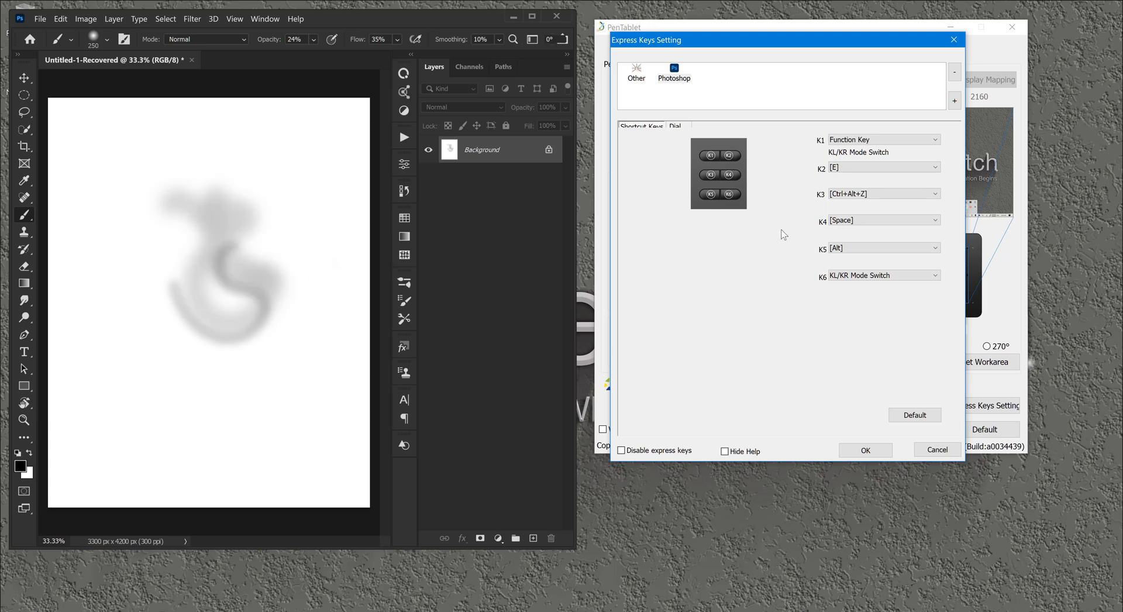
pyautogui.moveTo(817, 215)
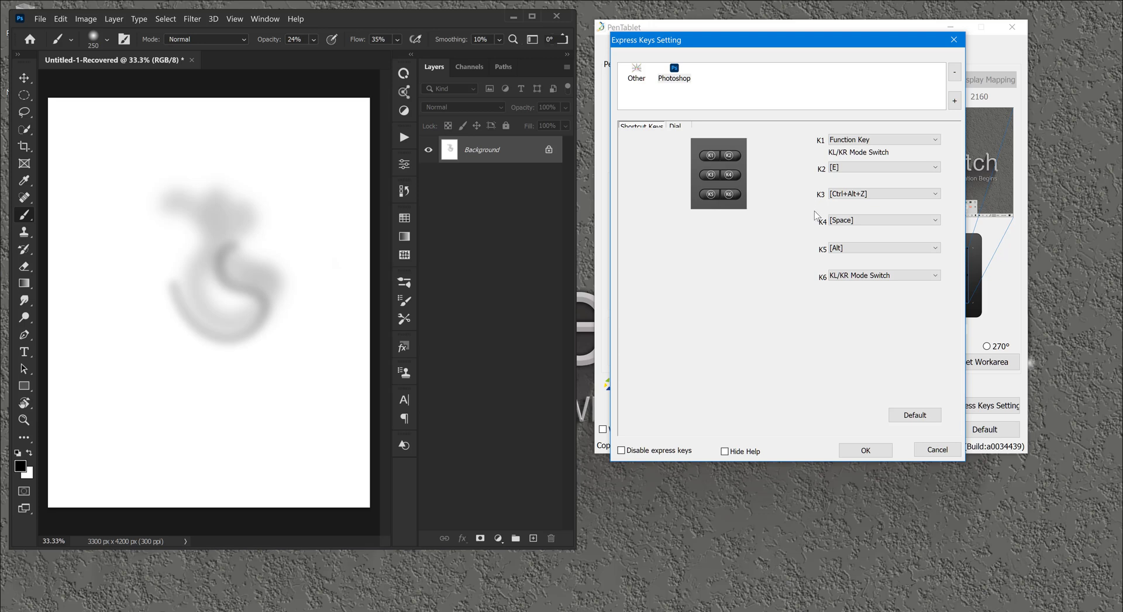
pyautogui.moveTo(816, 249)
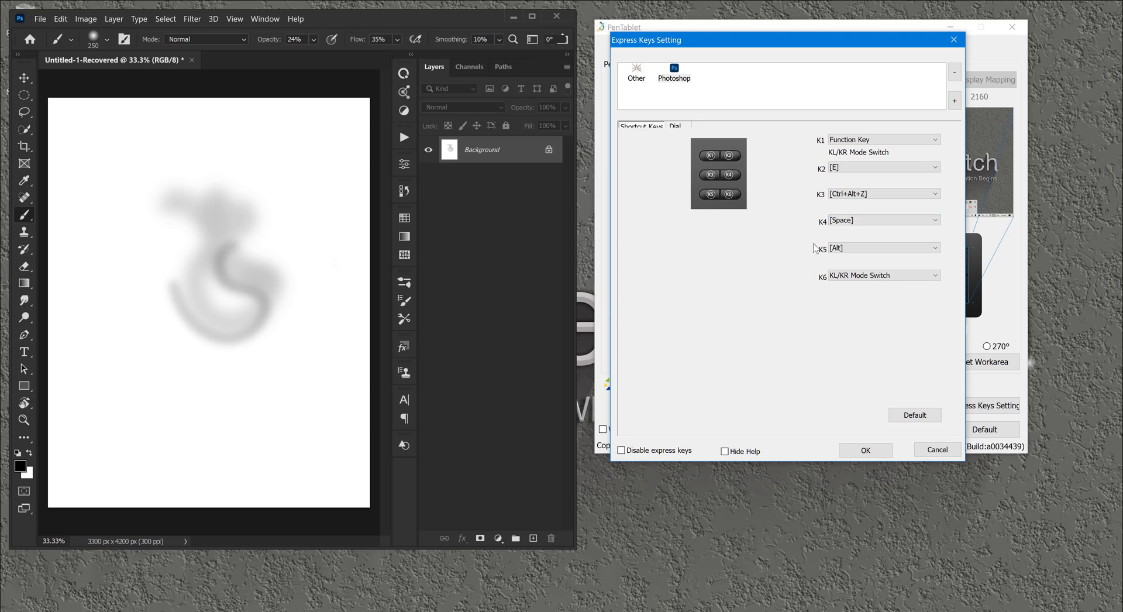
pyautogui.moveTo(725, 163)
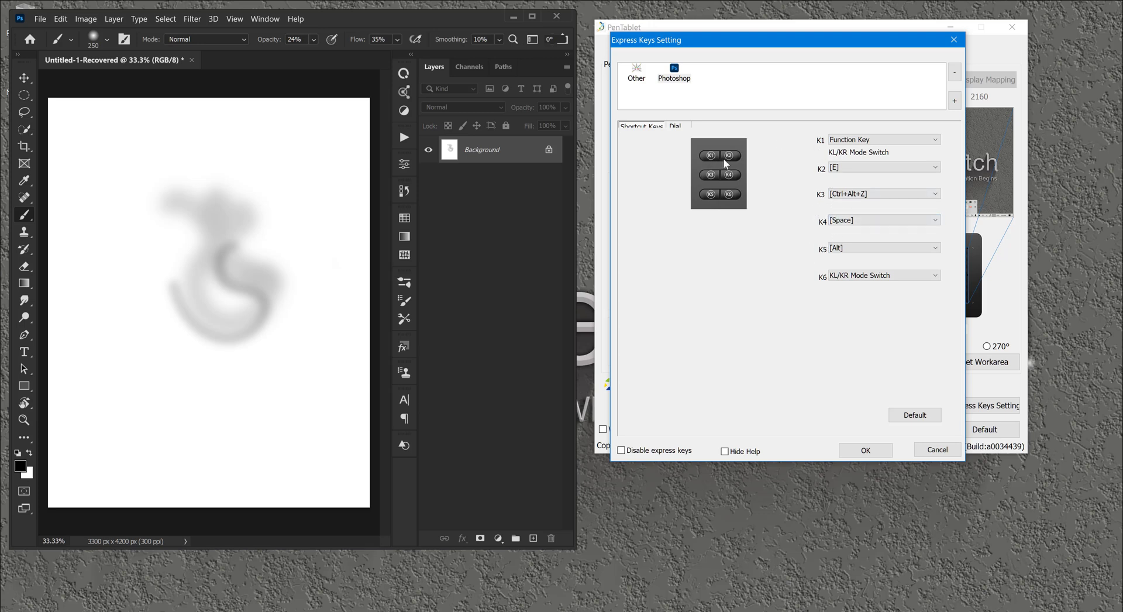
pyautogui.click(675, 125)
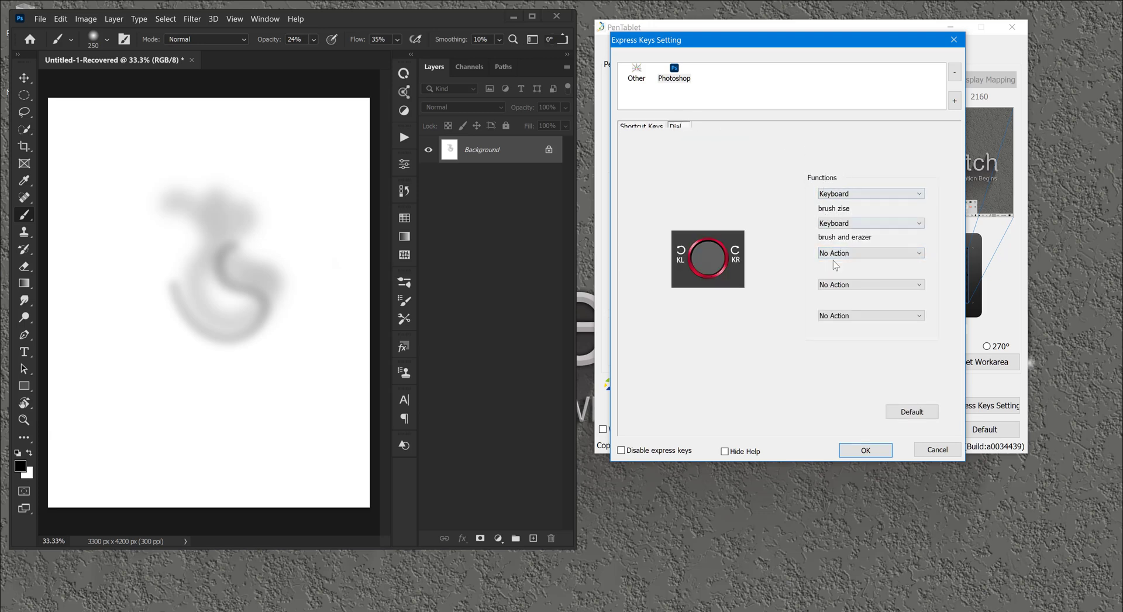
pyautogui.click(639, 126)
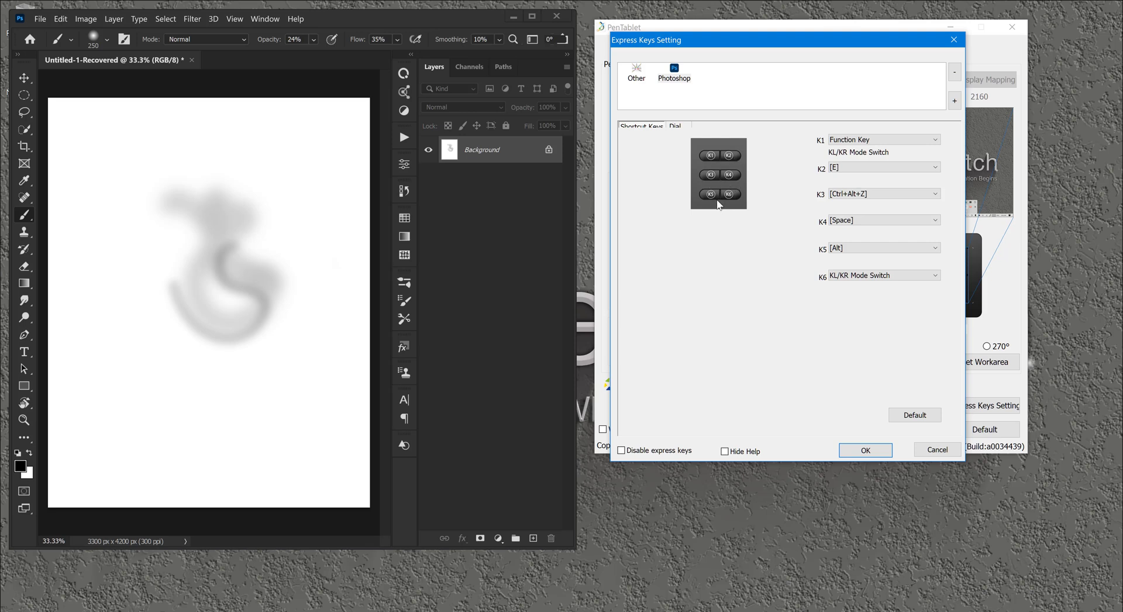
pyautogui.moveTo(676, 132)
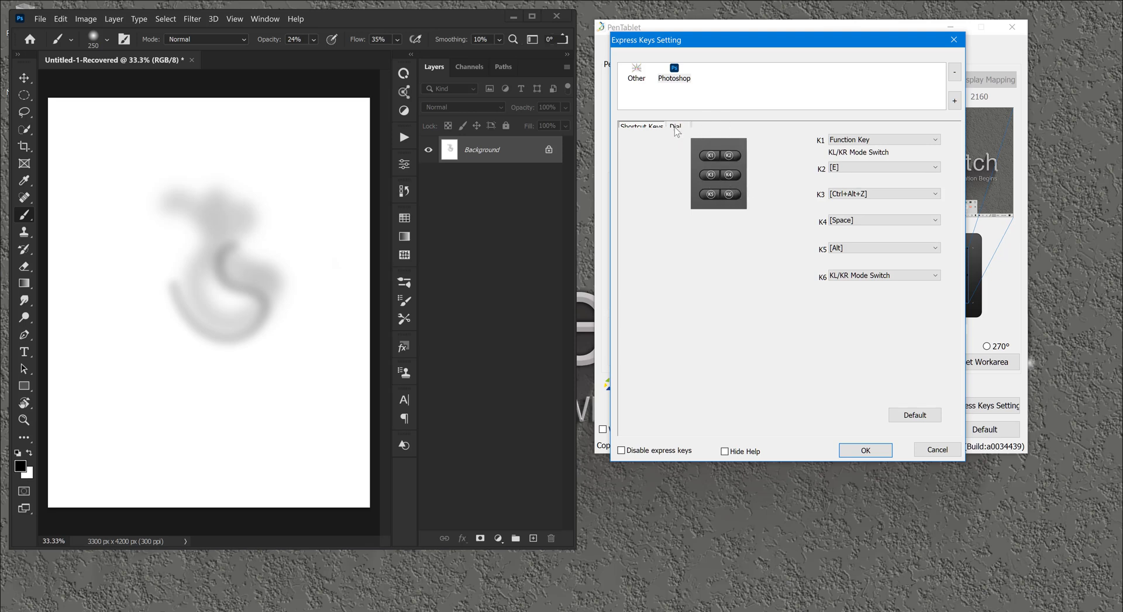
pyautogui.click(676, 126)
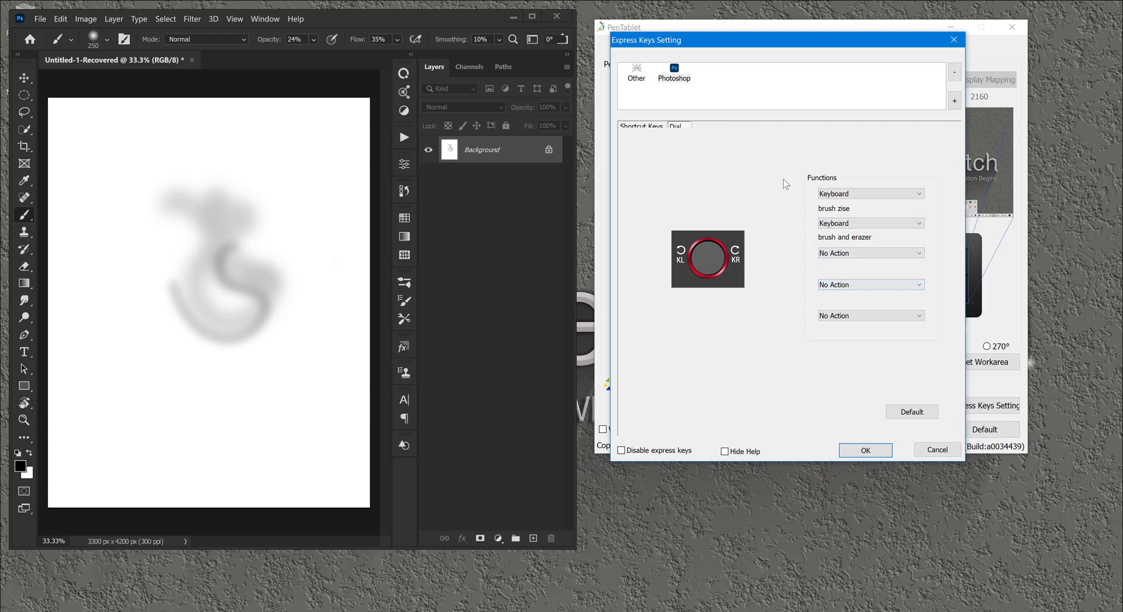
pyautogui.click(641, 127)
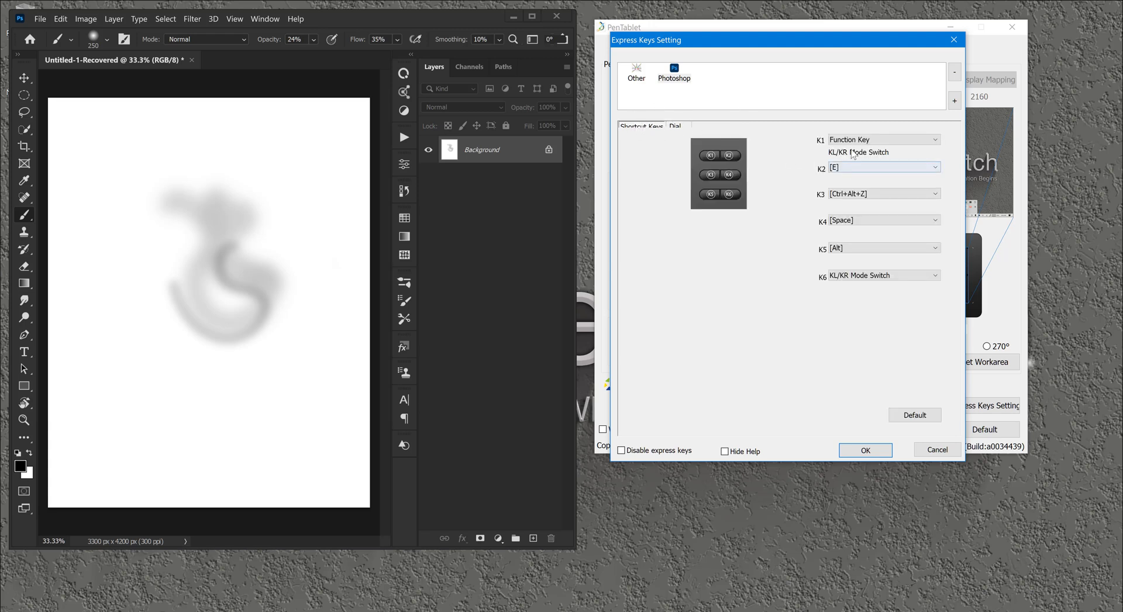
pyautogui.click(676, 125)
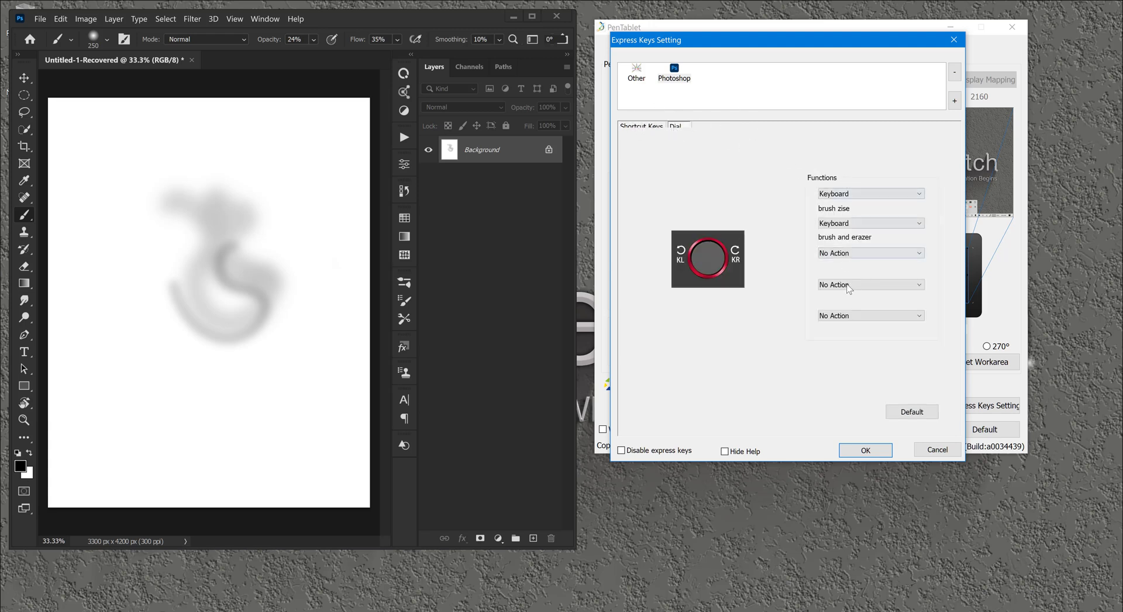
pyautogui.click(640, 127)
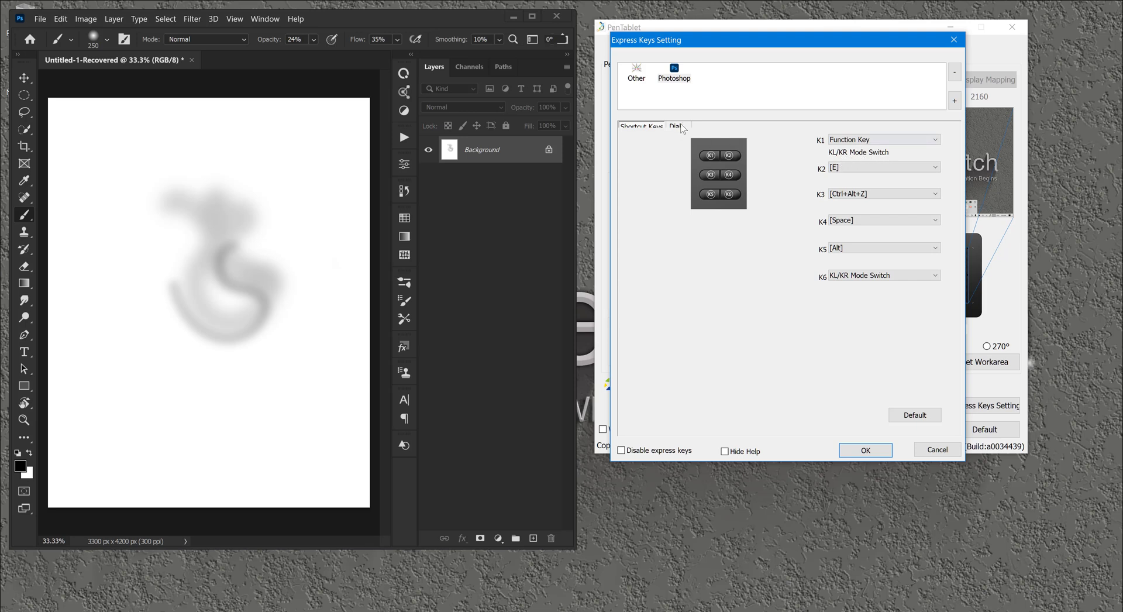
pyautogui.click(676, 126)
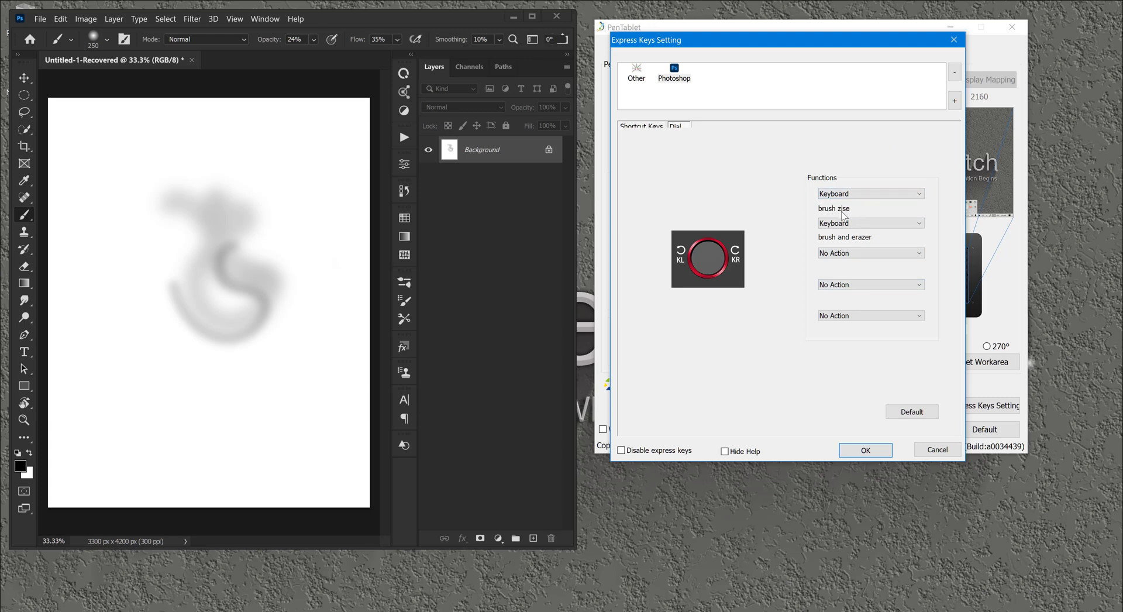
pyautogui.click(868, 222)
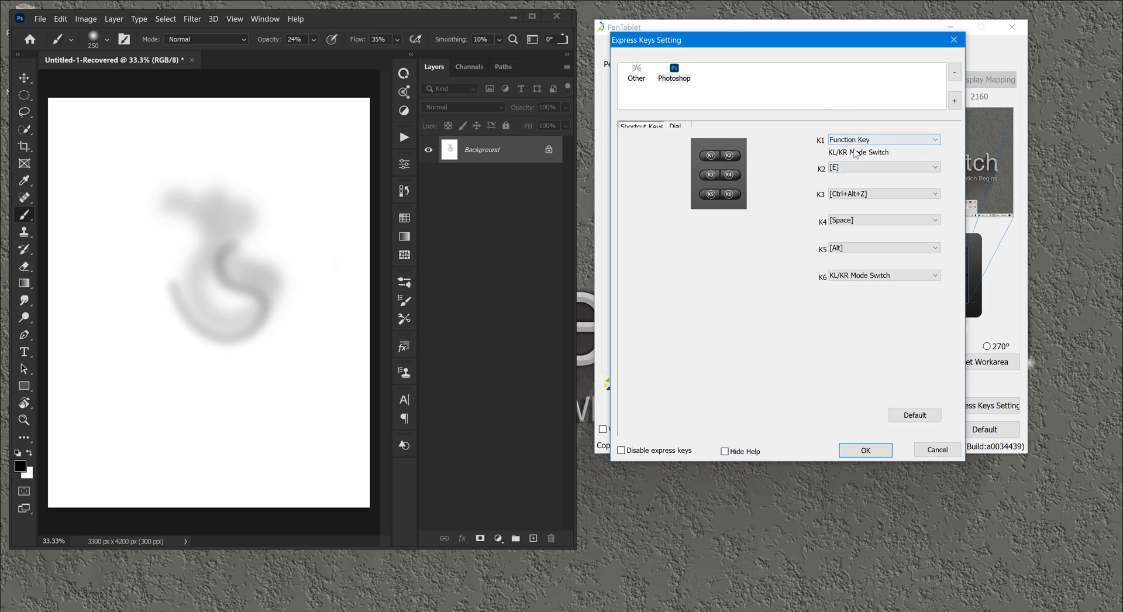
pyautogui.moveTo(853, 172)
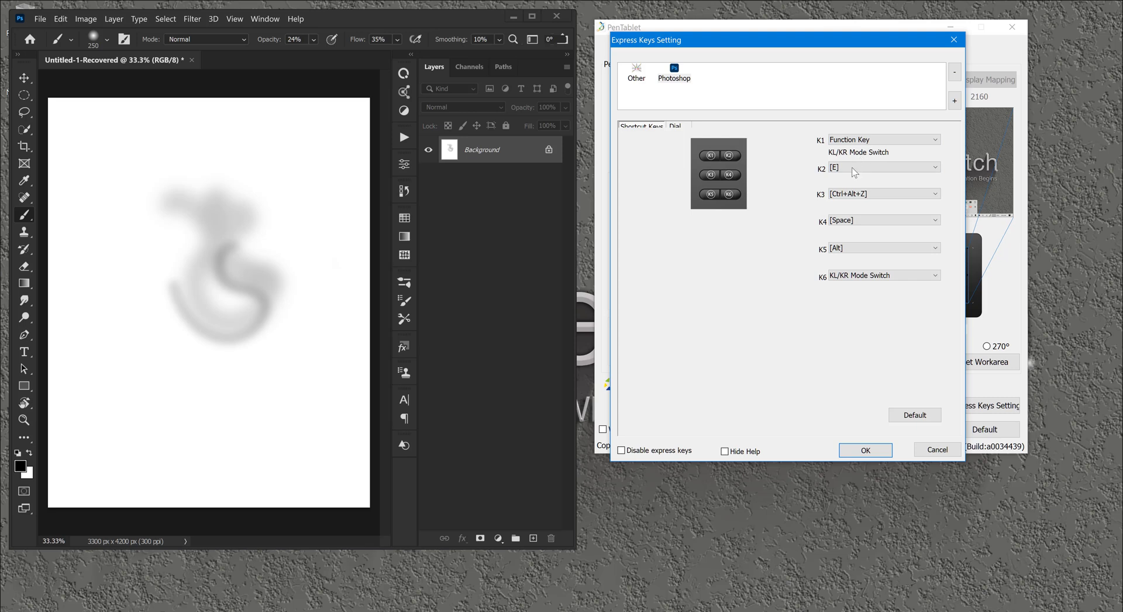
pyautogui.moveTo(777, 159)
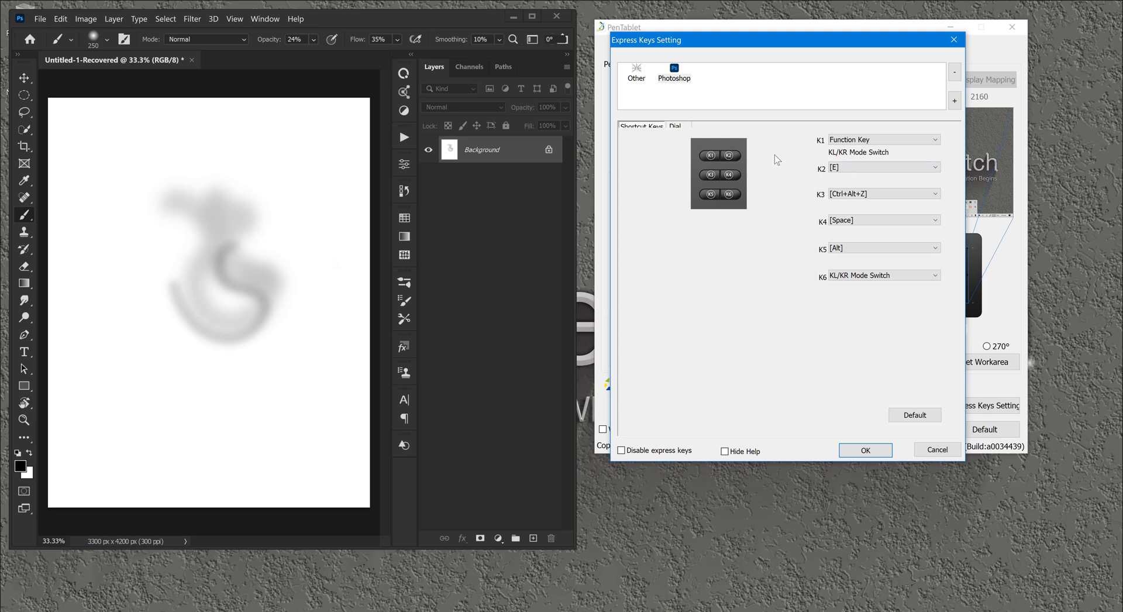
# Drag the Express Keys Setting dialog aside so the DECO 03 device name shows behind it.
pyautogui.moveTo(773, 39); pyautogui.dragTo(795, 82)
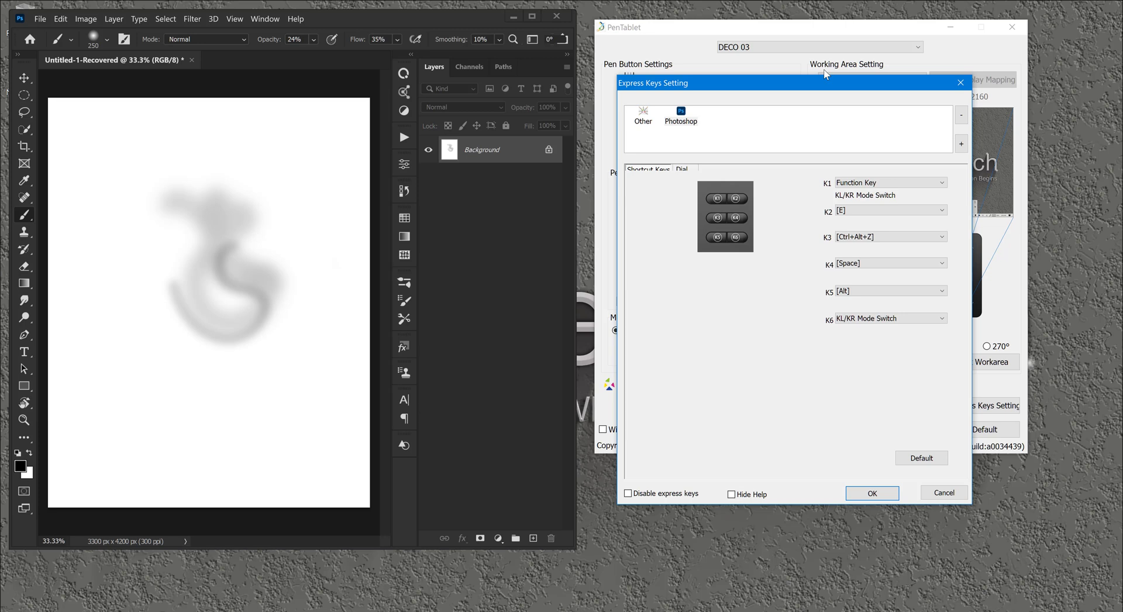
pyautogui.moveTo(859, 179)
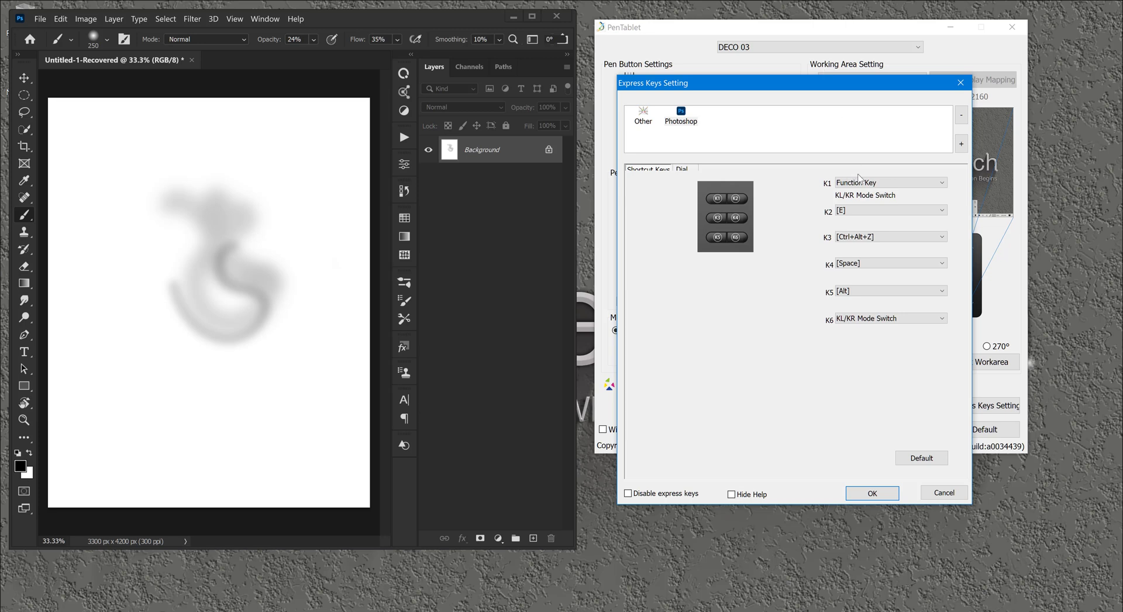